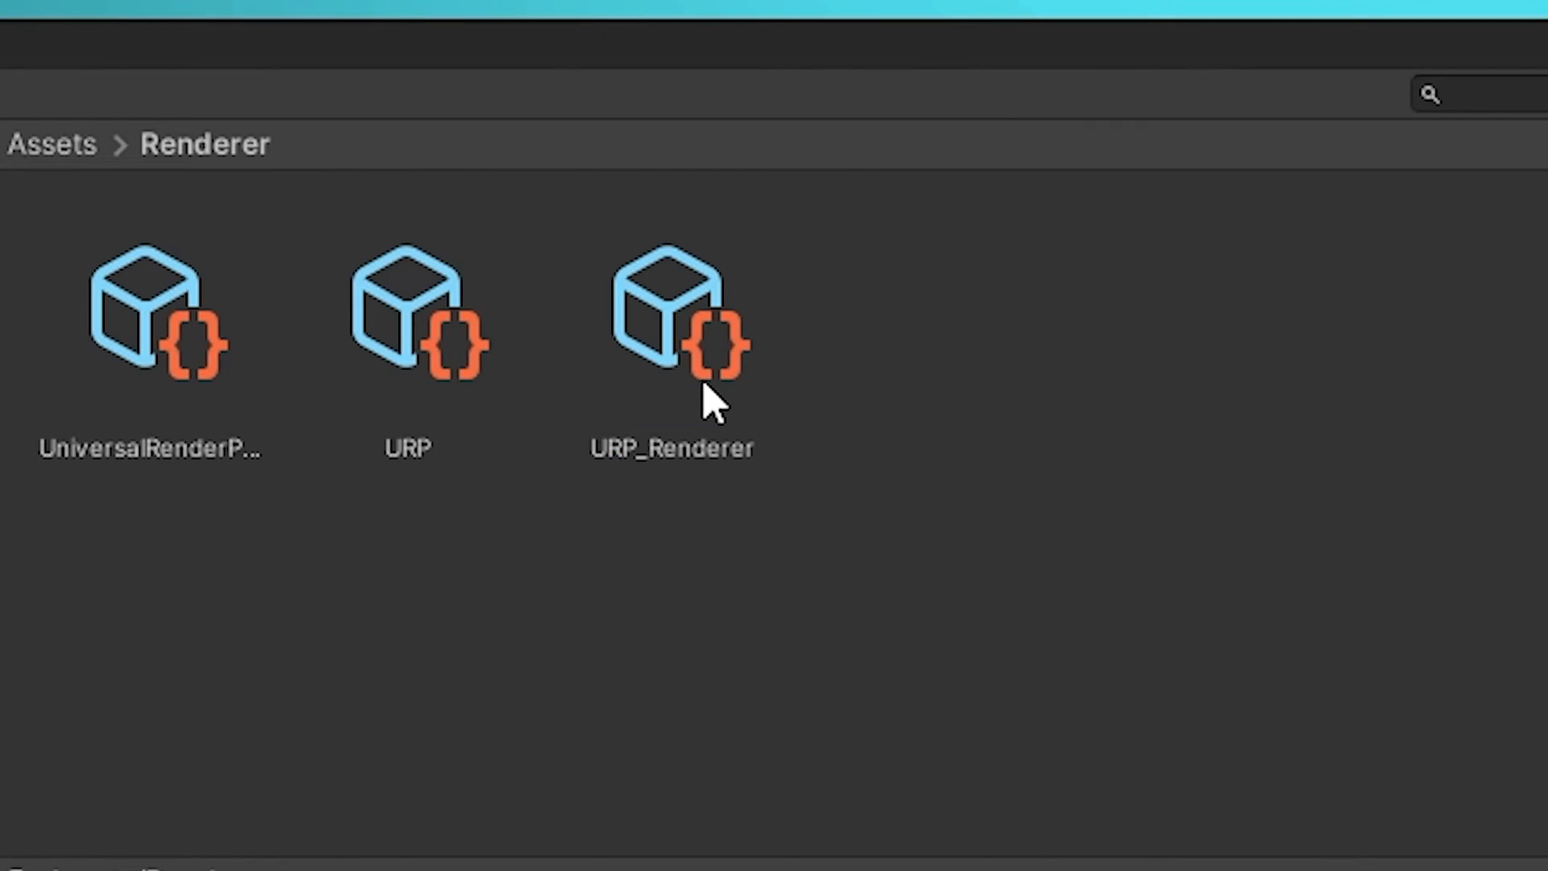
Step: Review the renderer assets, then paint the Wall 2 bevelled tile onto a wall platform end
{"action": "left_click", "coordinate": [671, 307]}
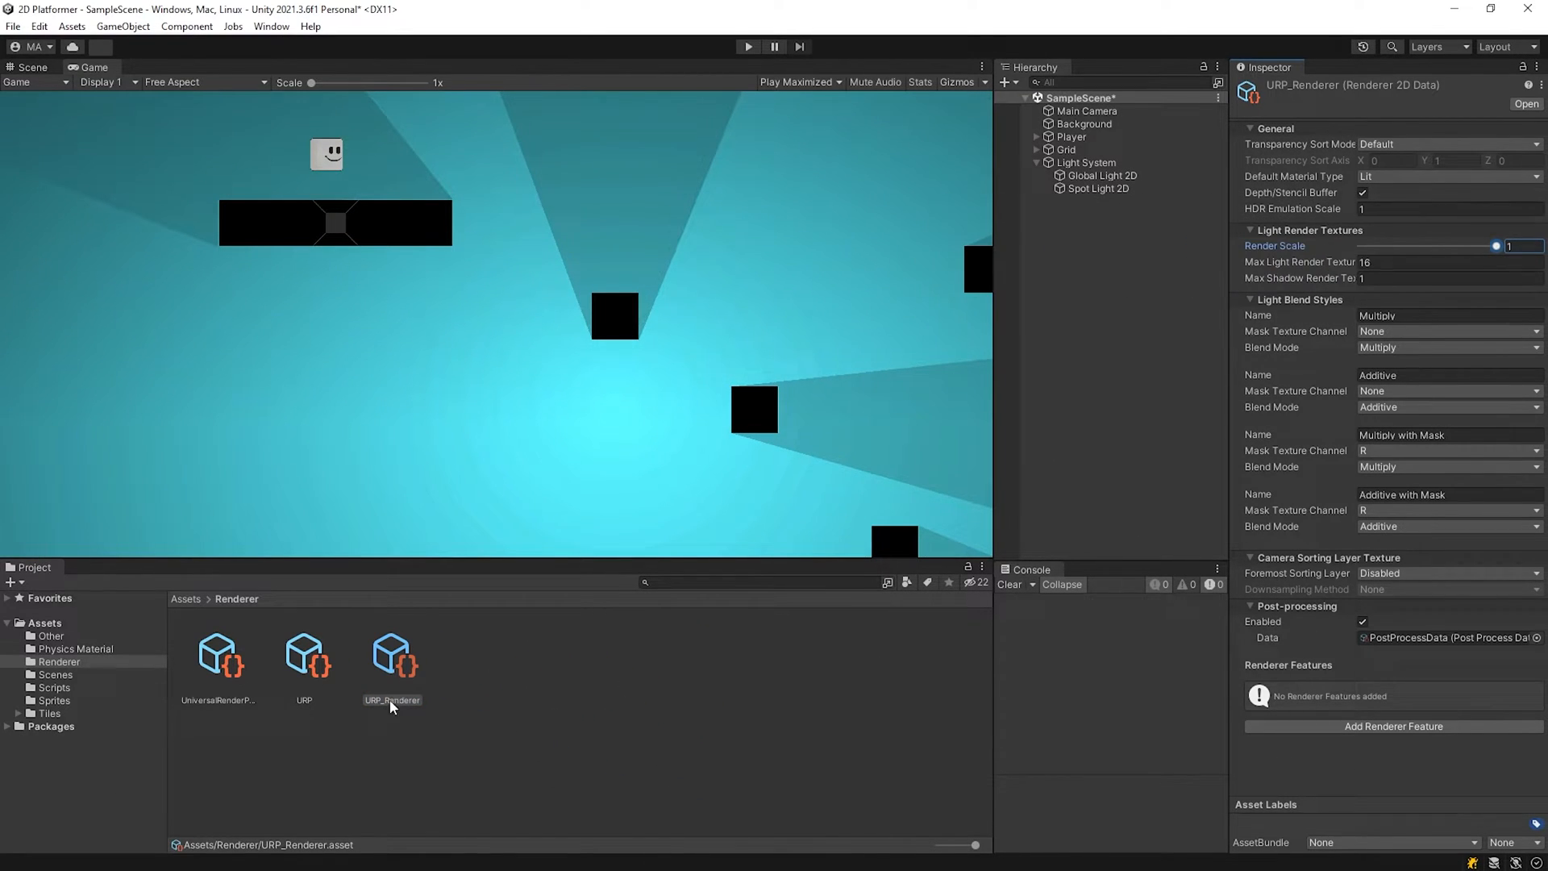
{"action": "left_click", "coordinate": [305, 655]}
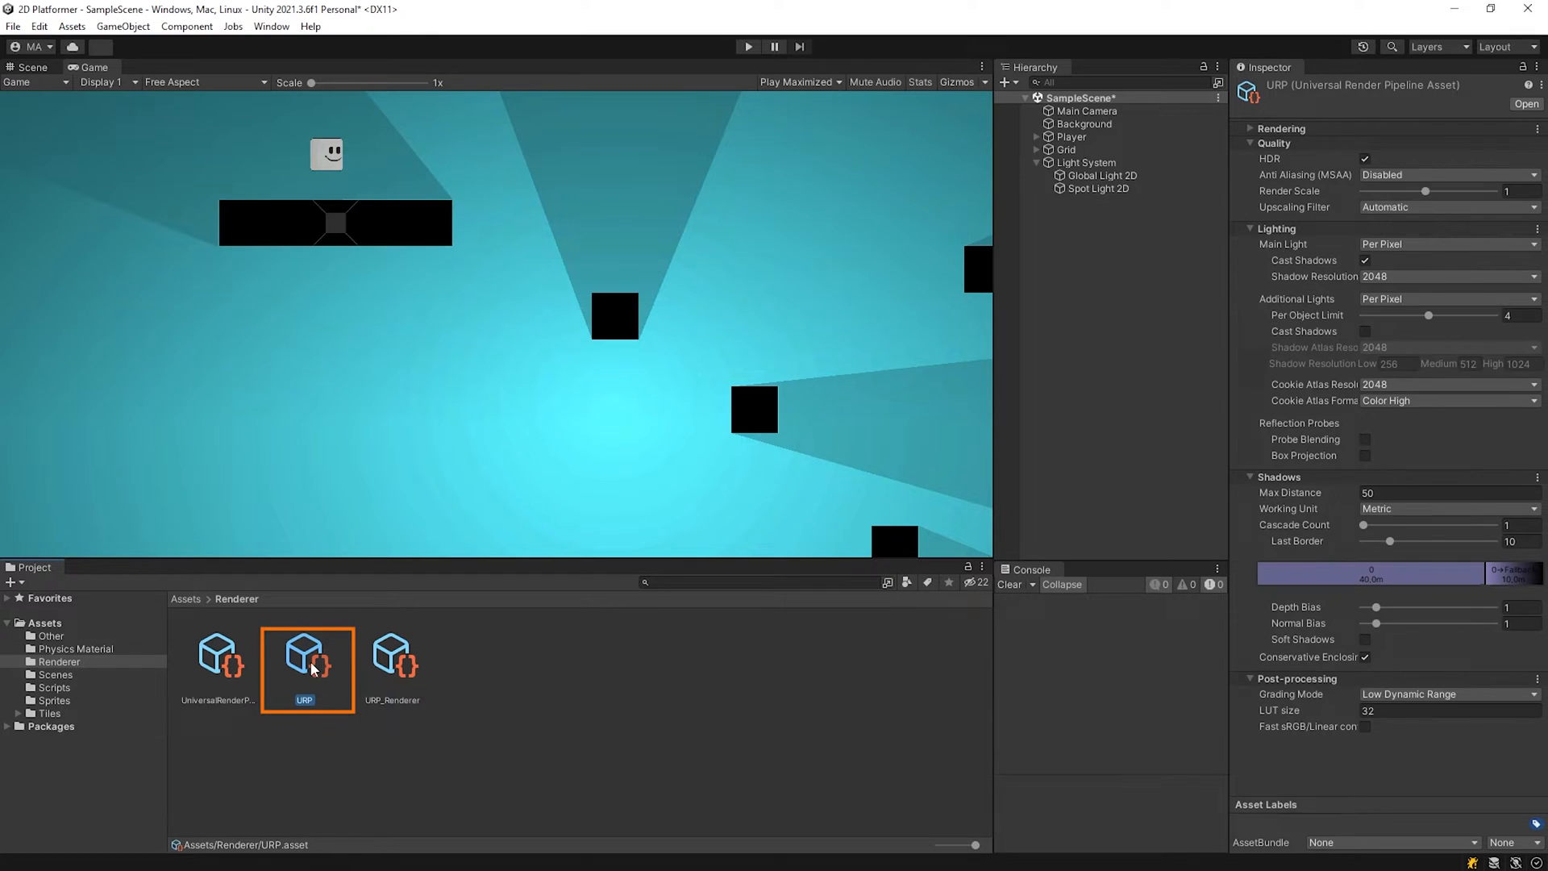
{"action": "left_click_drag", "start_coordinate": [1428, 192], "coordinate": [1433, 192]}
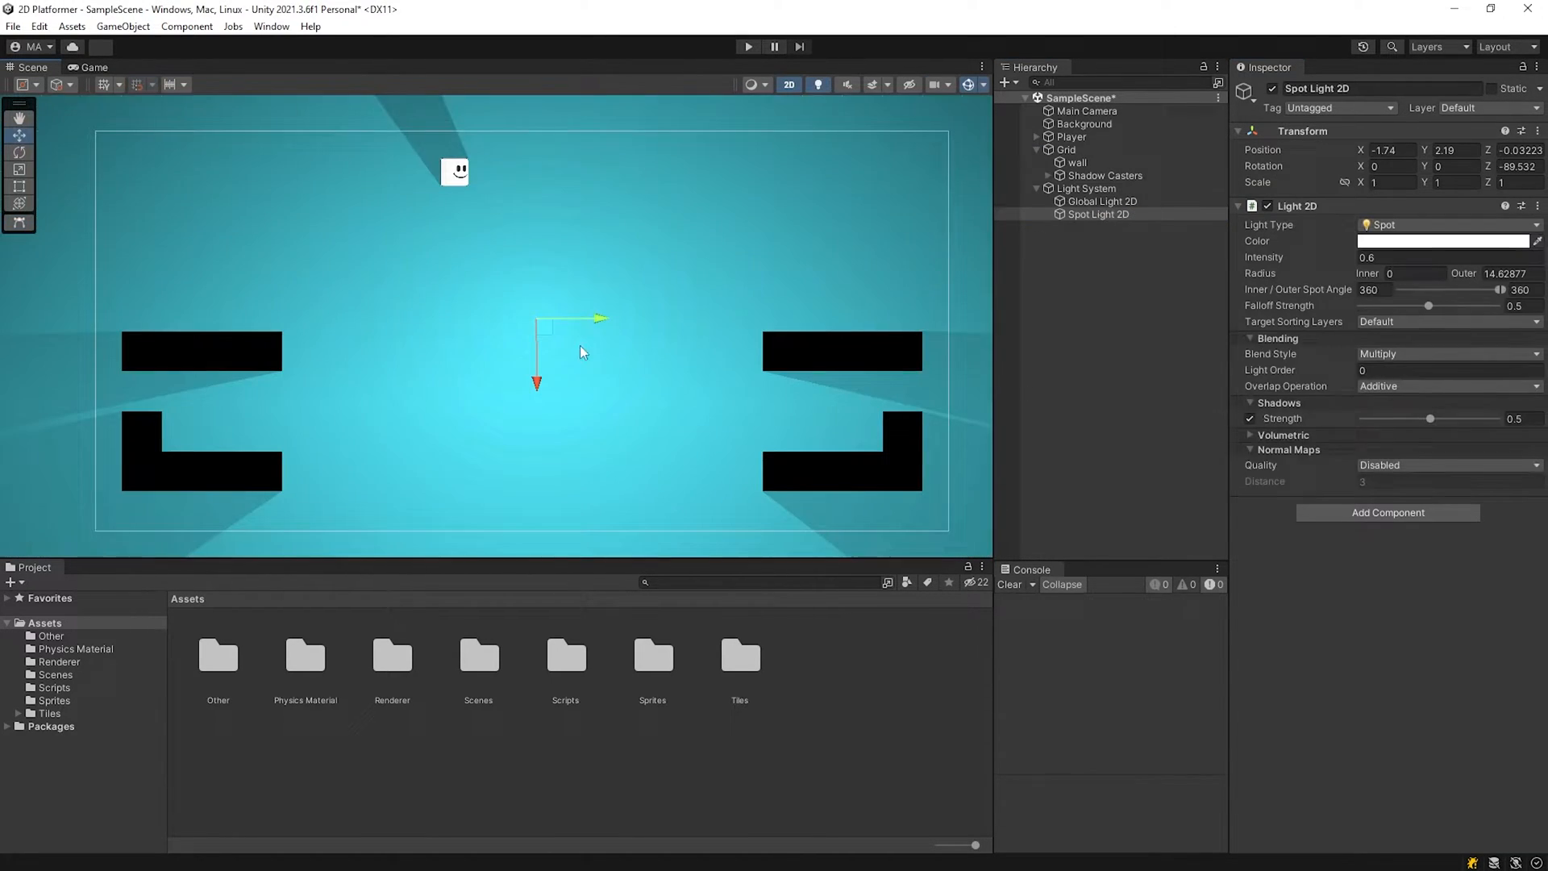
{"action": "left_click_drag", "start_coordinate": [582, 353], "coordinate": [521, 287]}
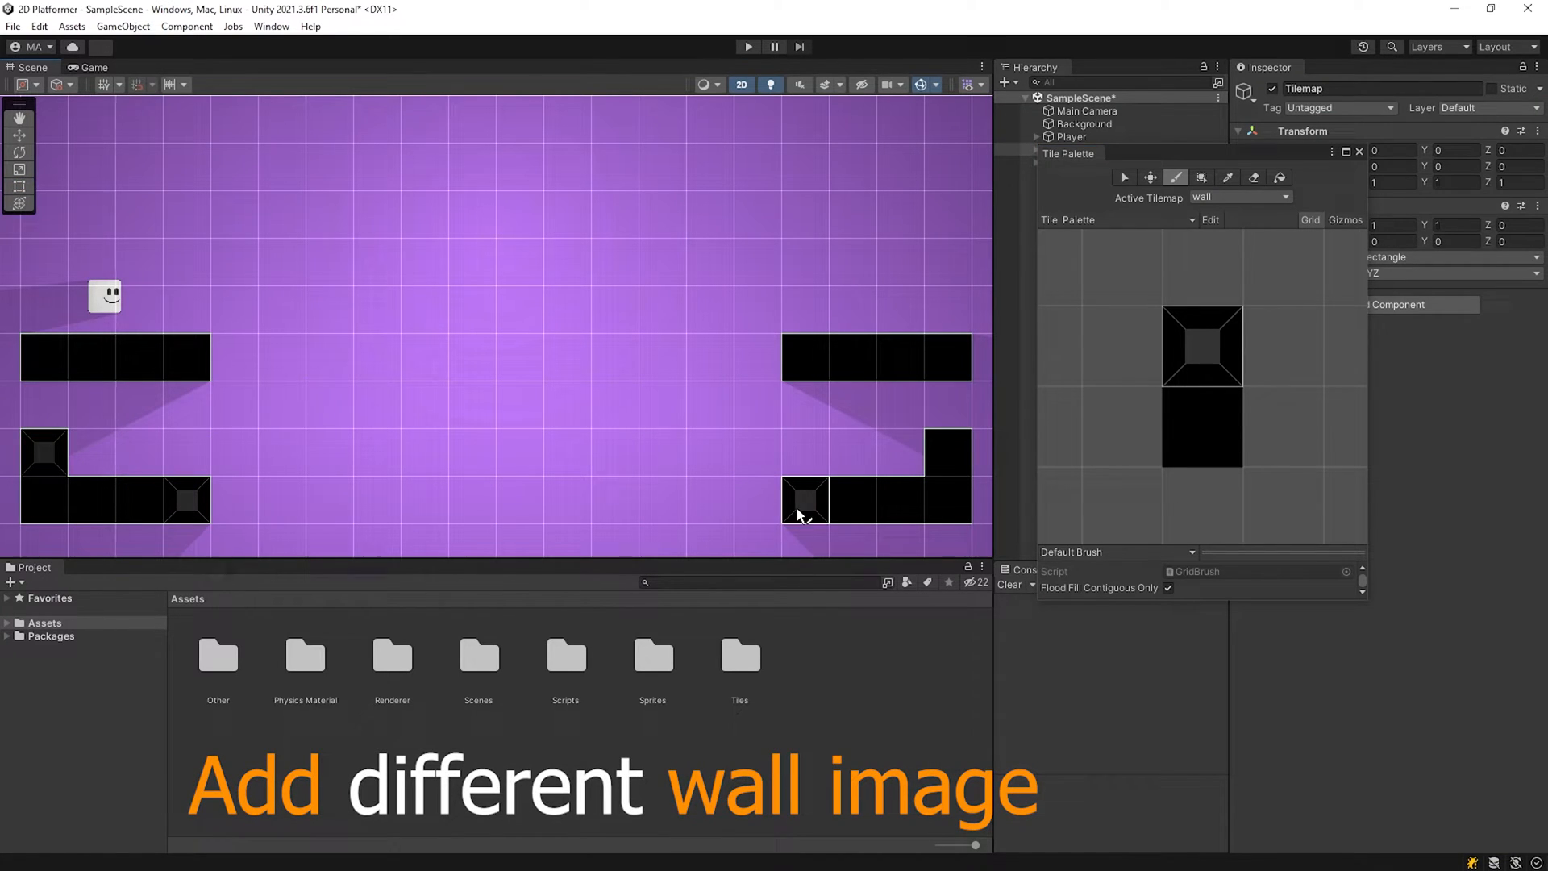
{"action": "left_click", "coordinate": [90, 68]}
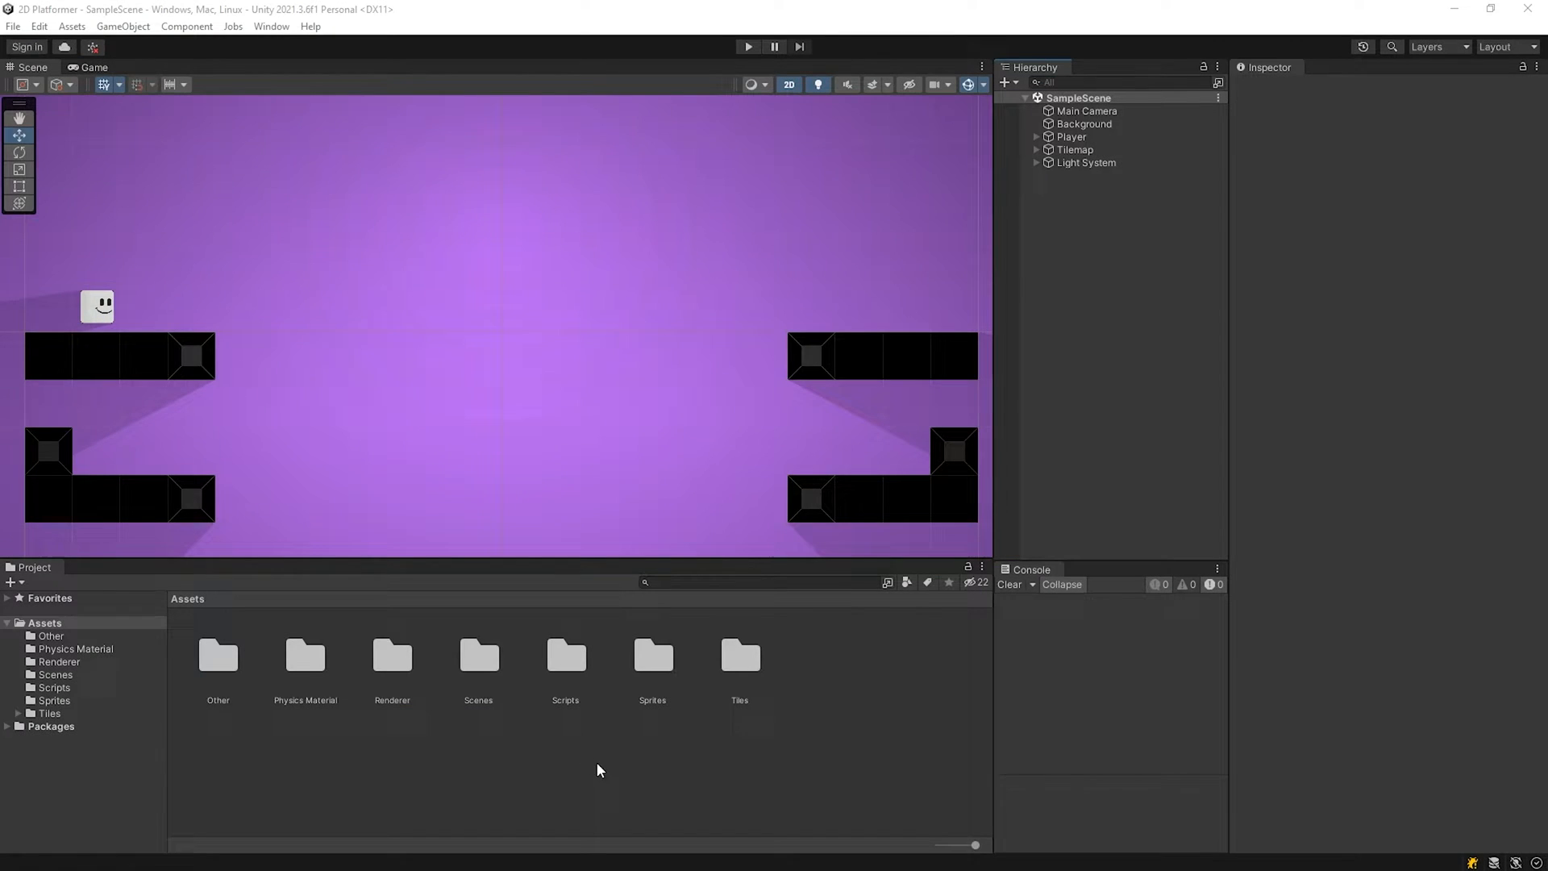
Step: Rename the new wall sprite object to 'Platform'
{"action": "double_click", "coordinate": [651, 655]}
{"action": "type", "text": "Pla"}
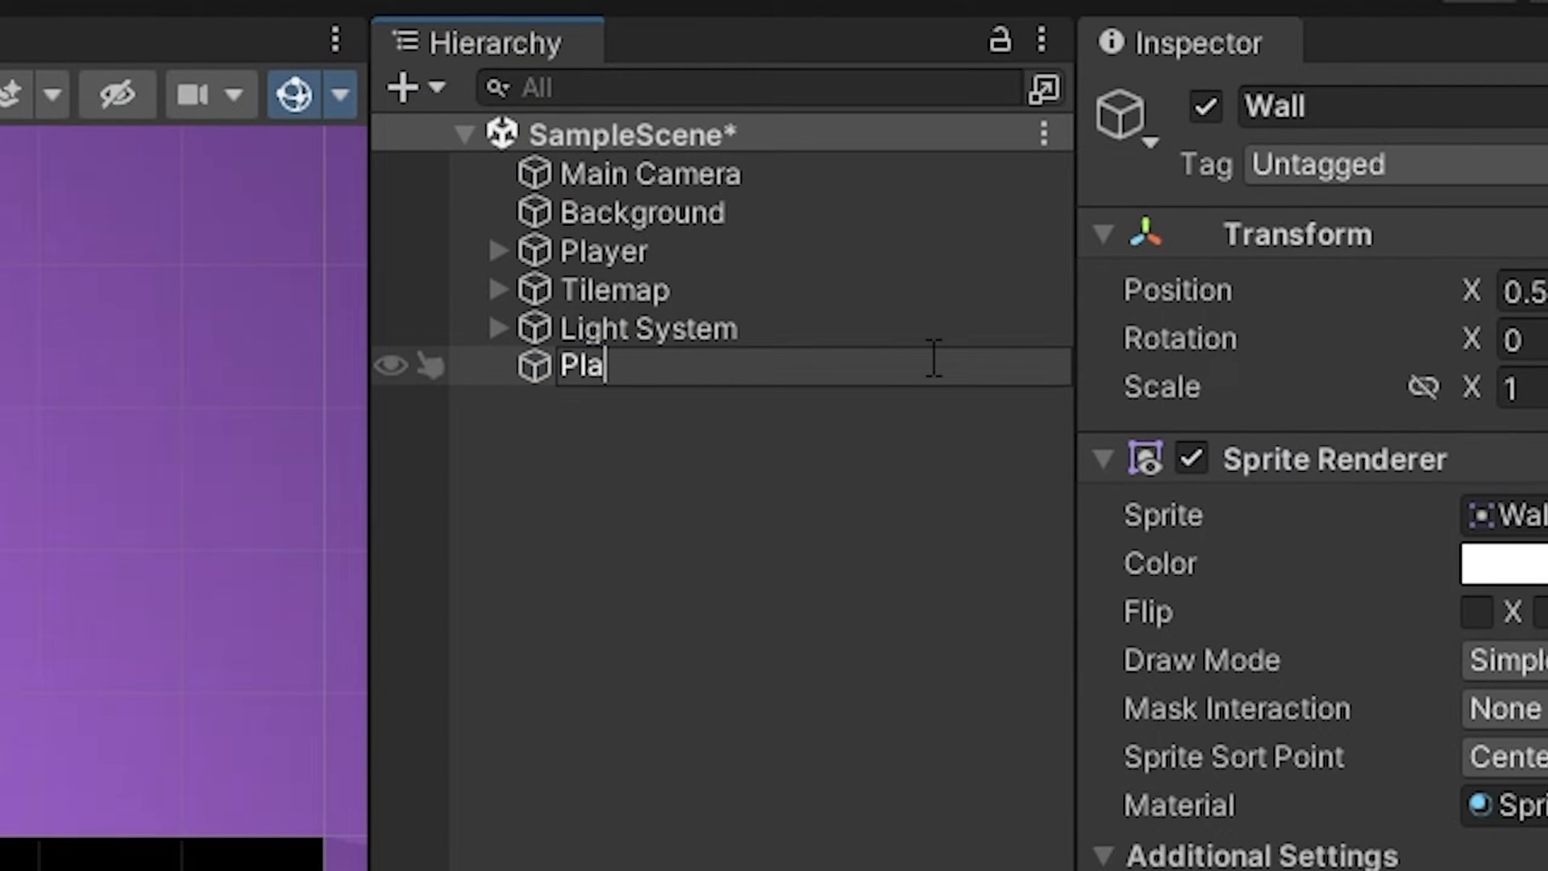
{"action": "type", "text": "tform"}
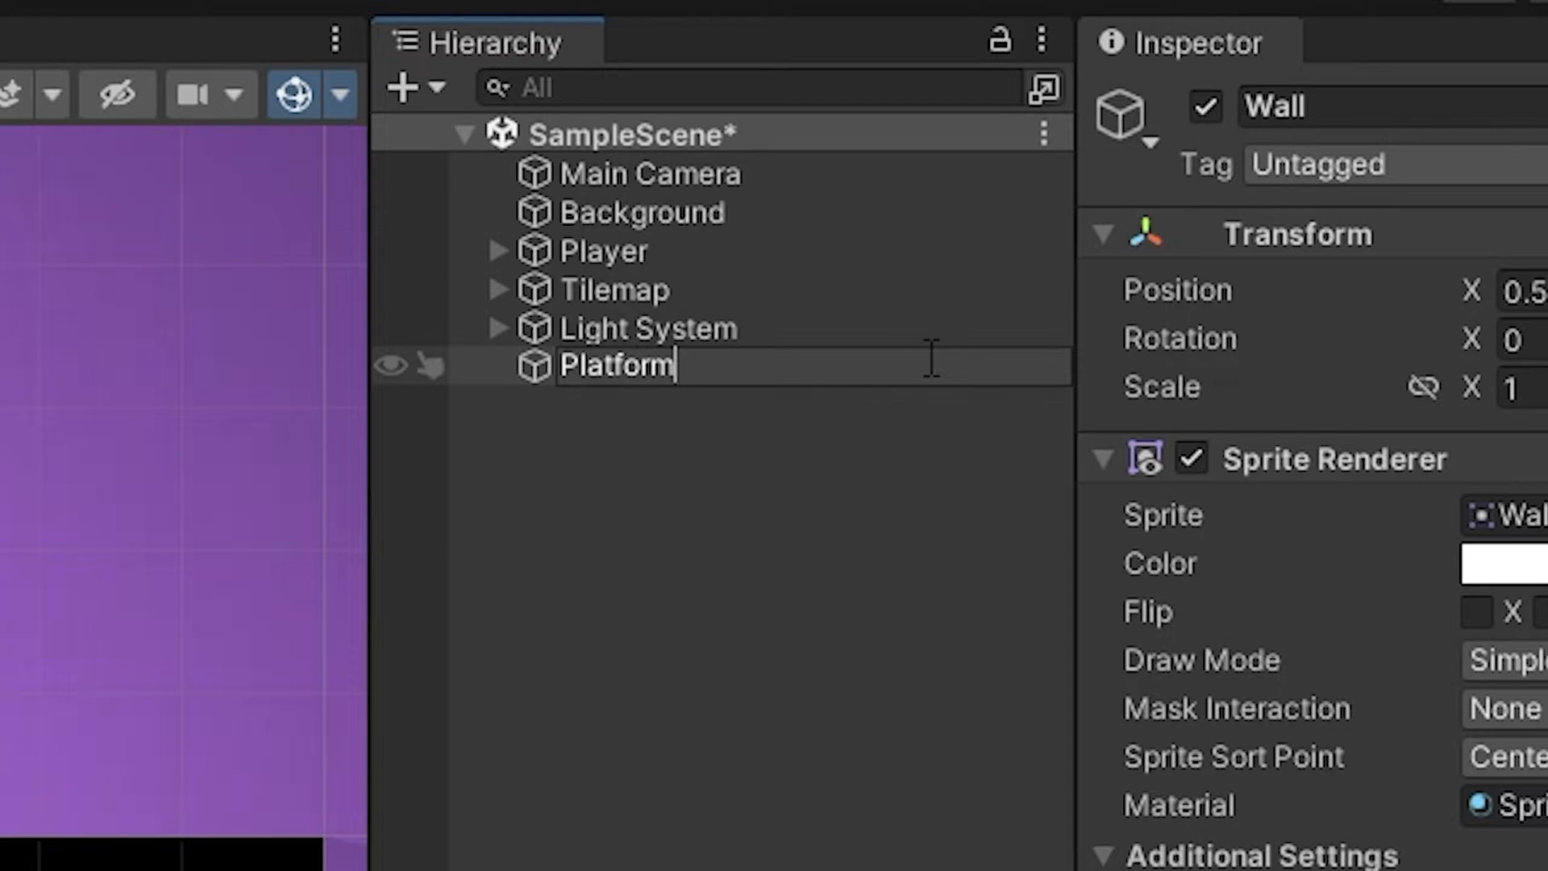
{"action": "left_click", "coordinate": [642, 211]}
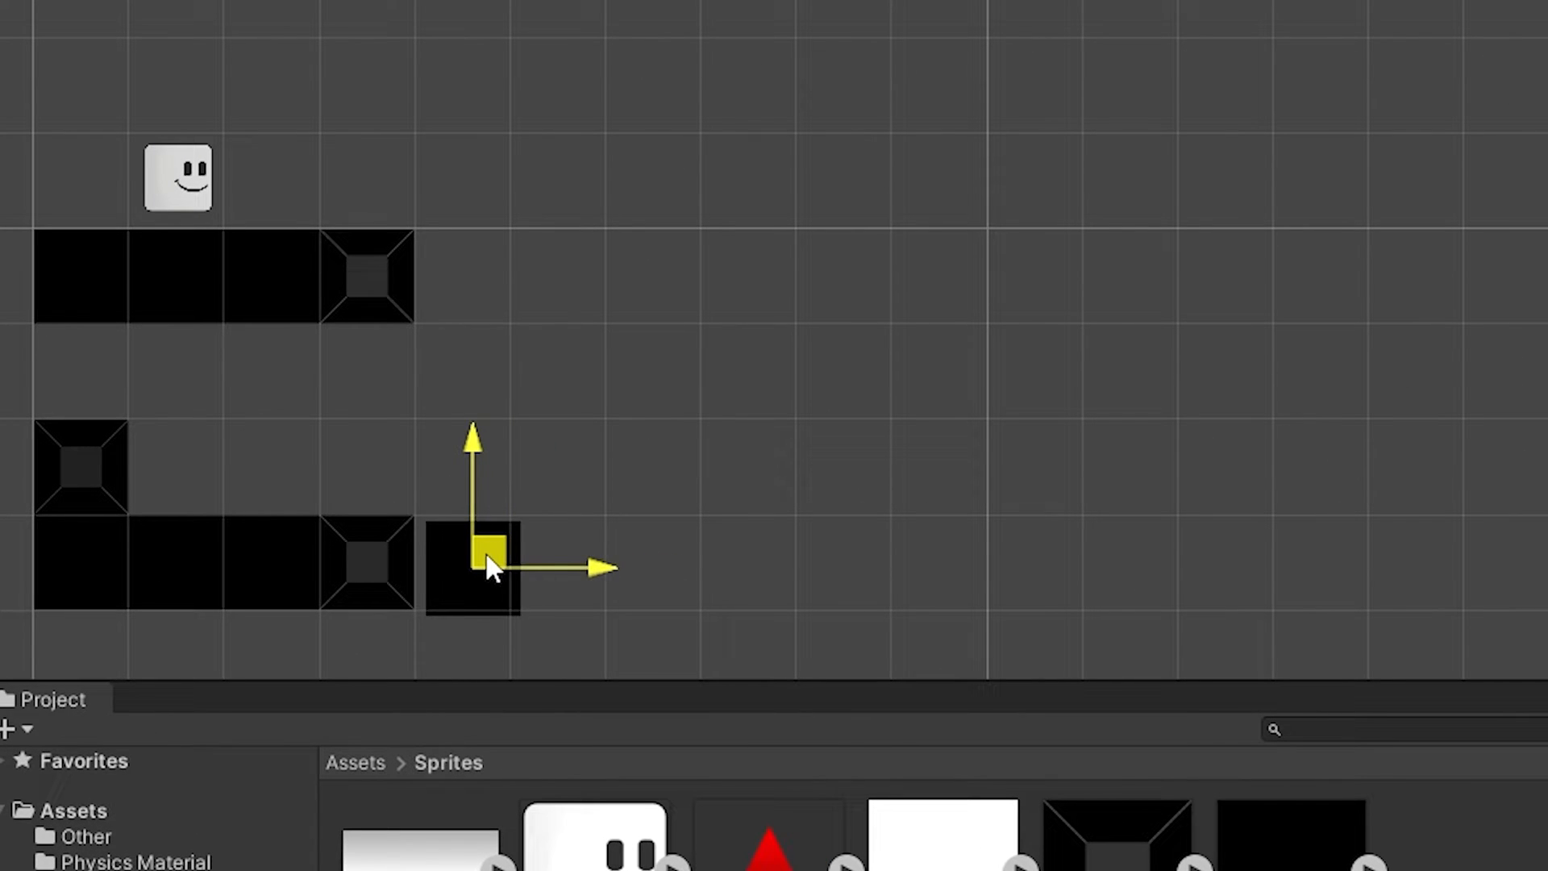
Step: Slide the Platform along the bottom row with grid snapping on and Global handle orientation
{"action": "left_click_drag", "start_coordinate": [490, 568], "coordinate": [674, 568]}
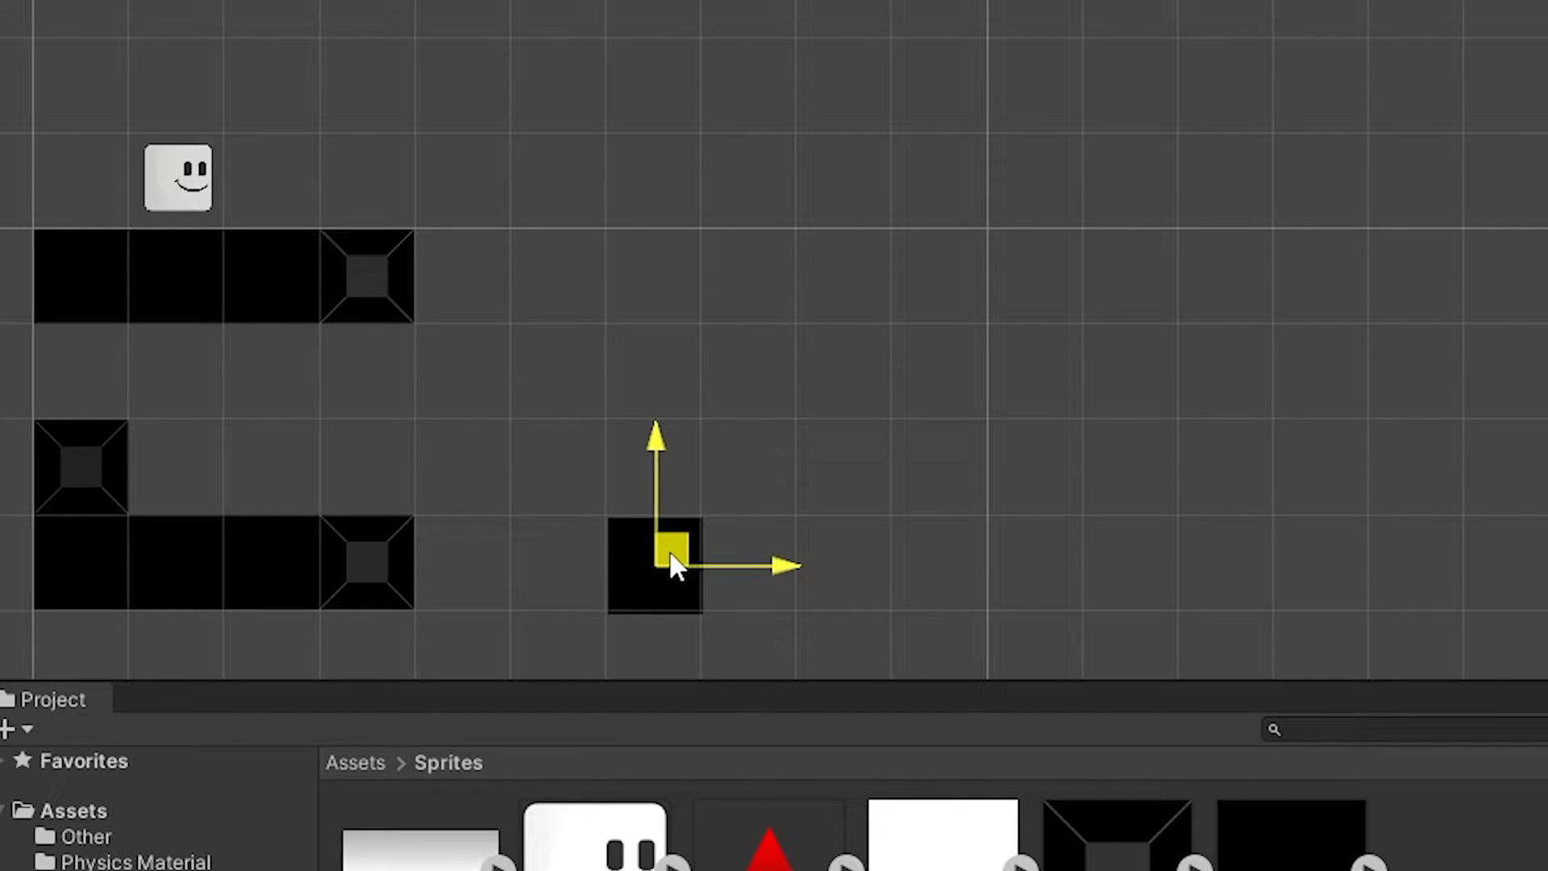
{"action": "left_click", "coordinate": [408, 150]}
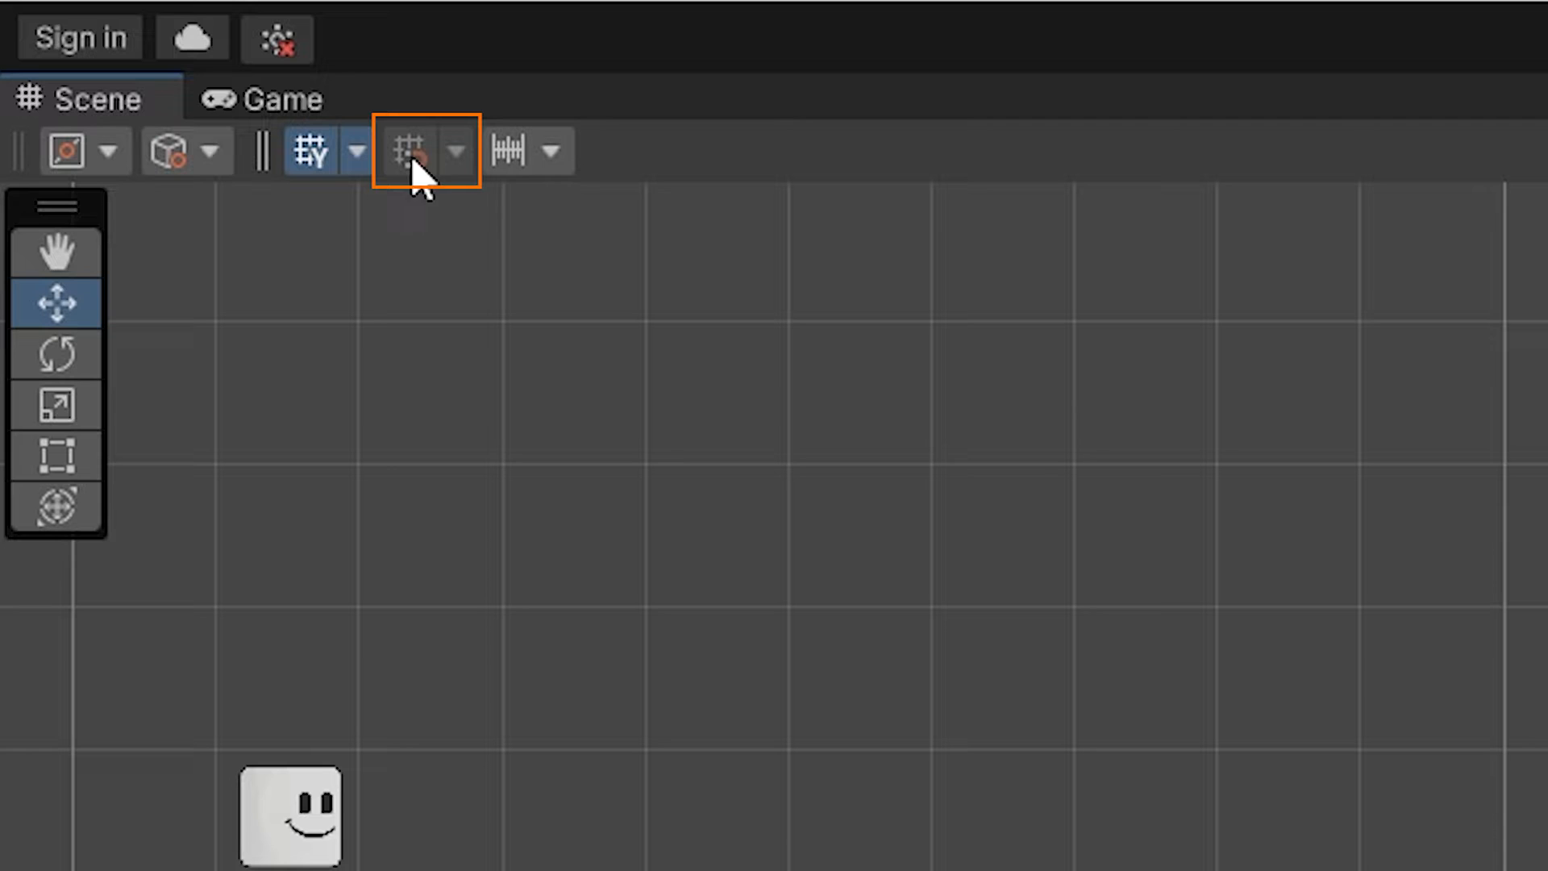
{"action": "left_click", "coordinate": [184, 150]}
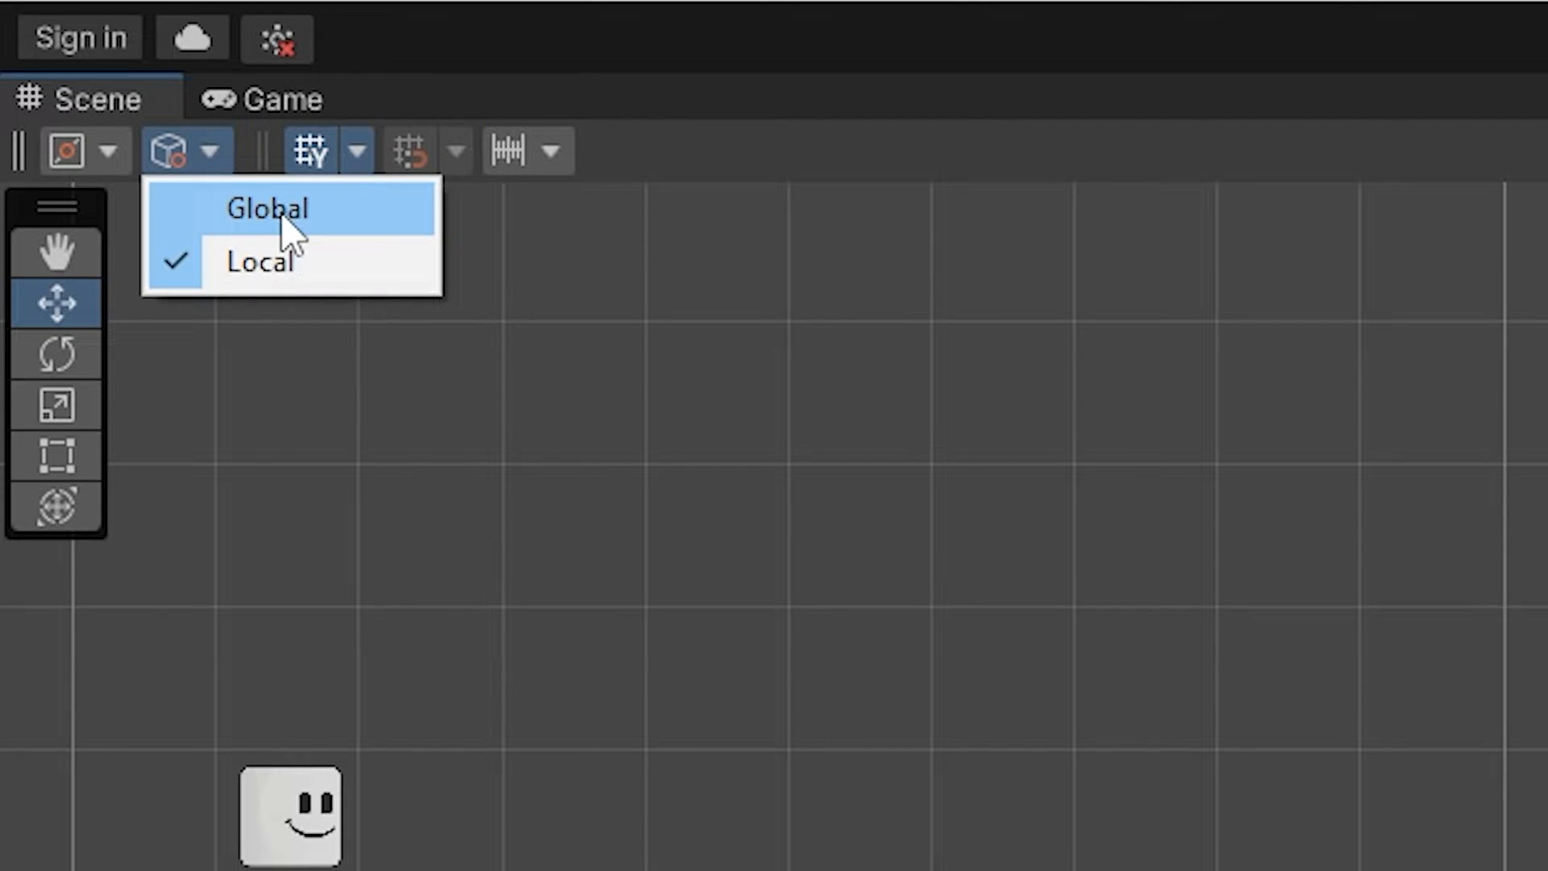
{"action": "left_click", "coordinate": [266, 209]}
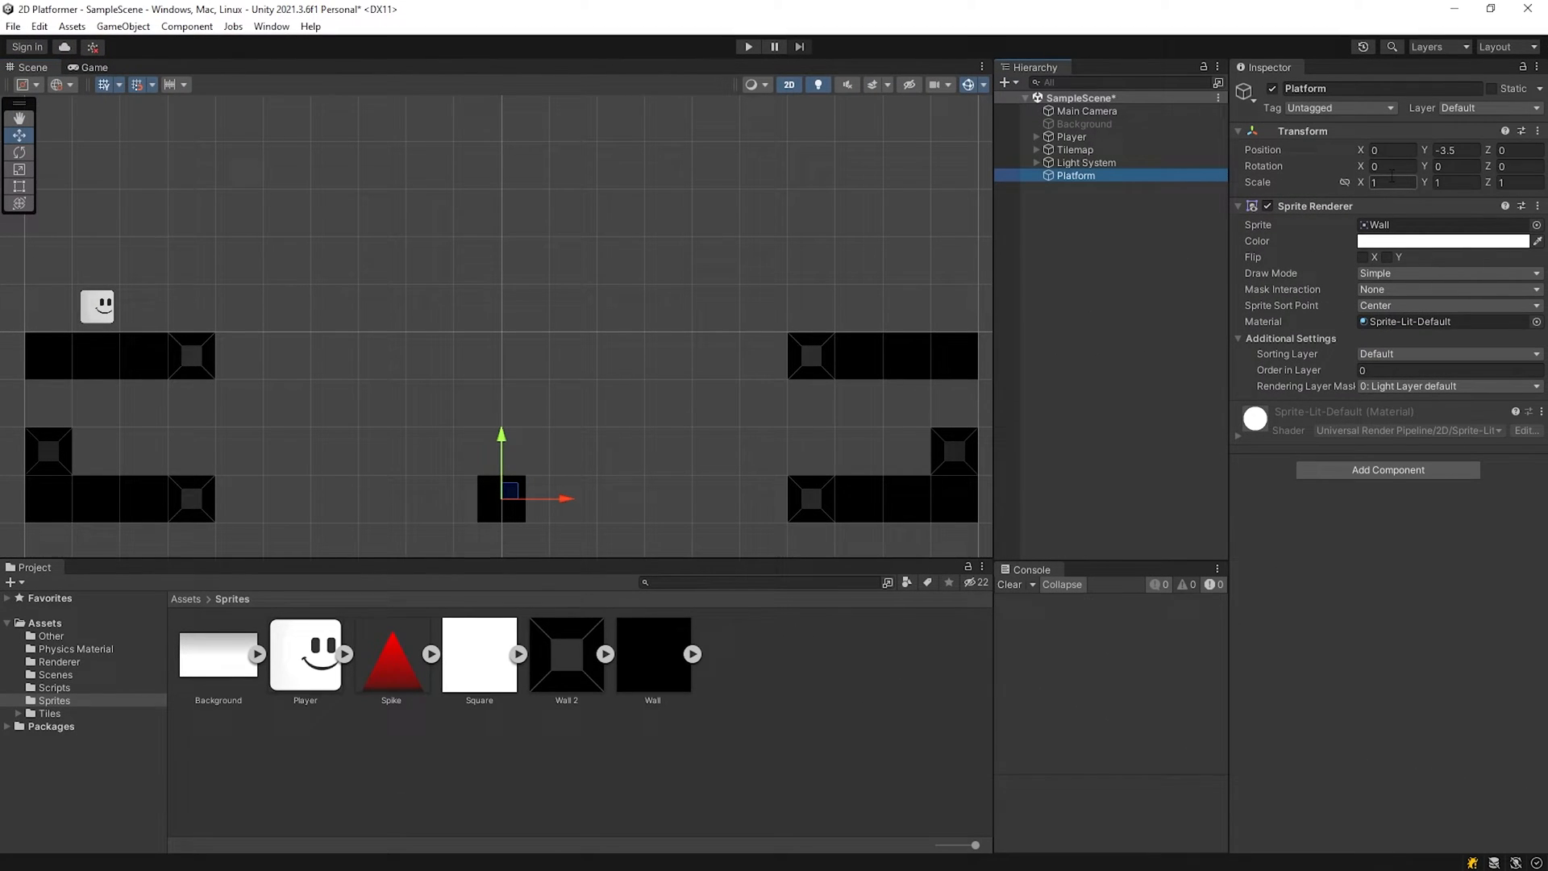
Step: Set the Platform's Scale X to 3, add a Box Collider and test it in Play mode
{"action": "left_click", "coordinate": [1387, 183]}
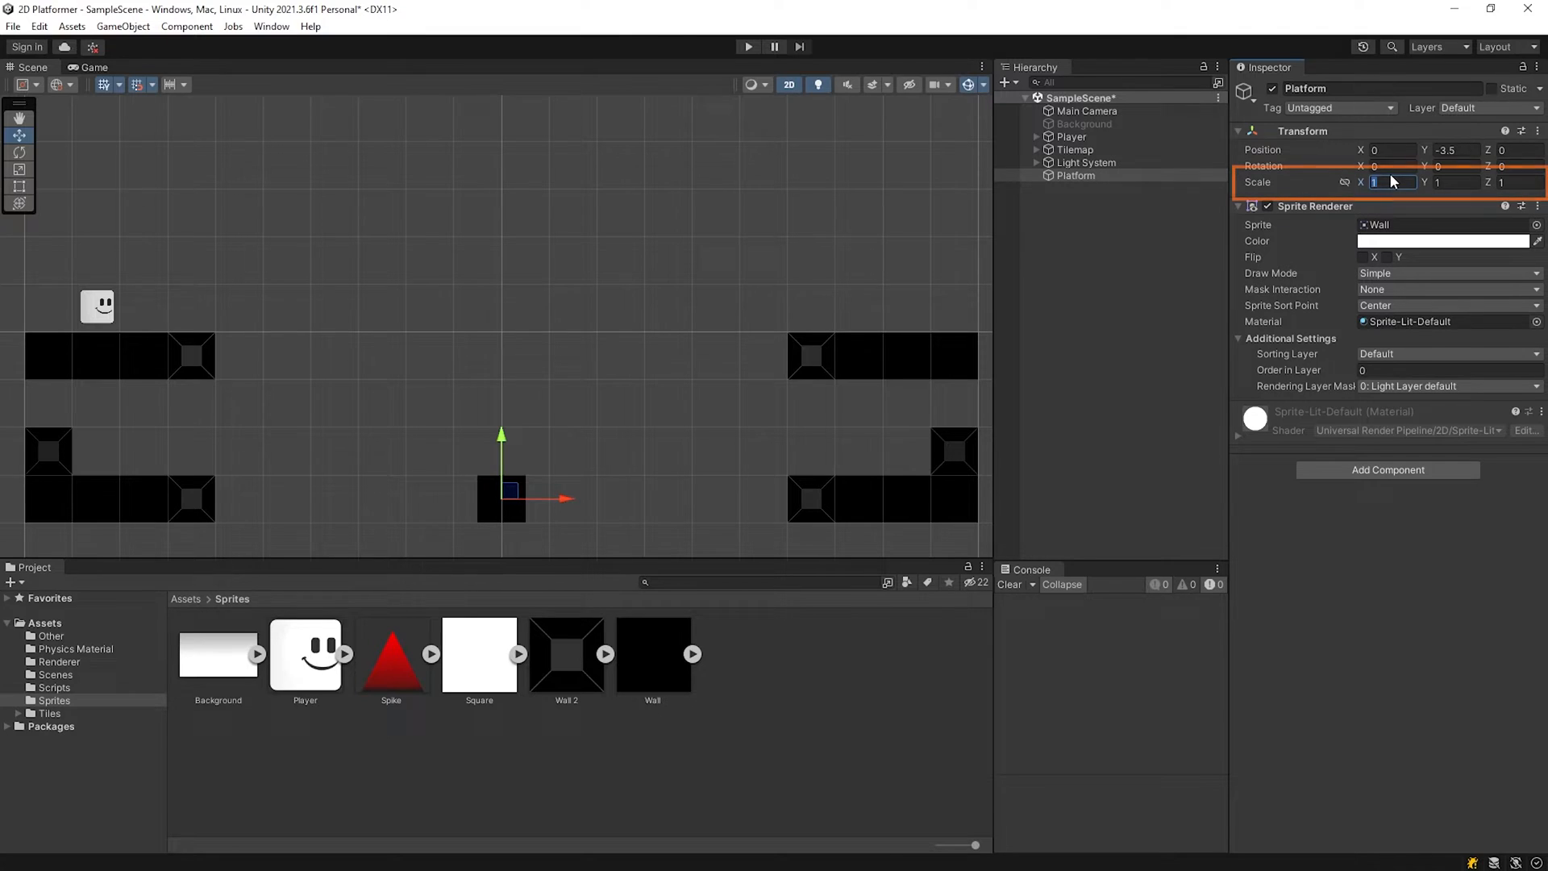
{"action": "type", "text": "3"}
{"action": "type", "text": "box"}
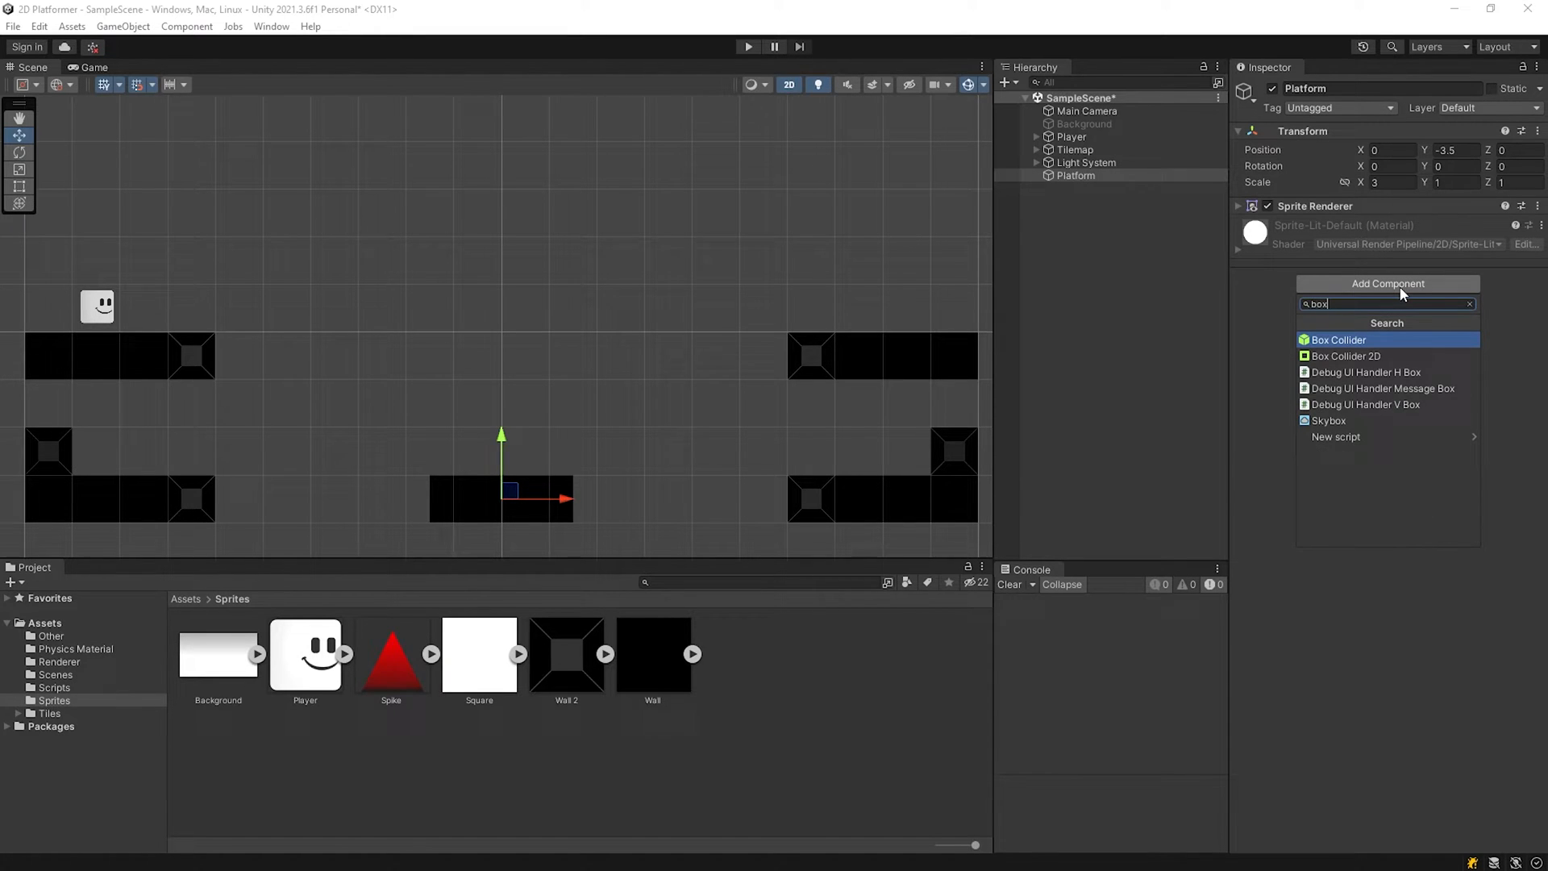
{"action": "left_click", "coordinate": [1345, 355]}
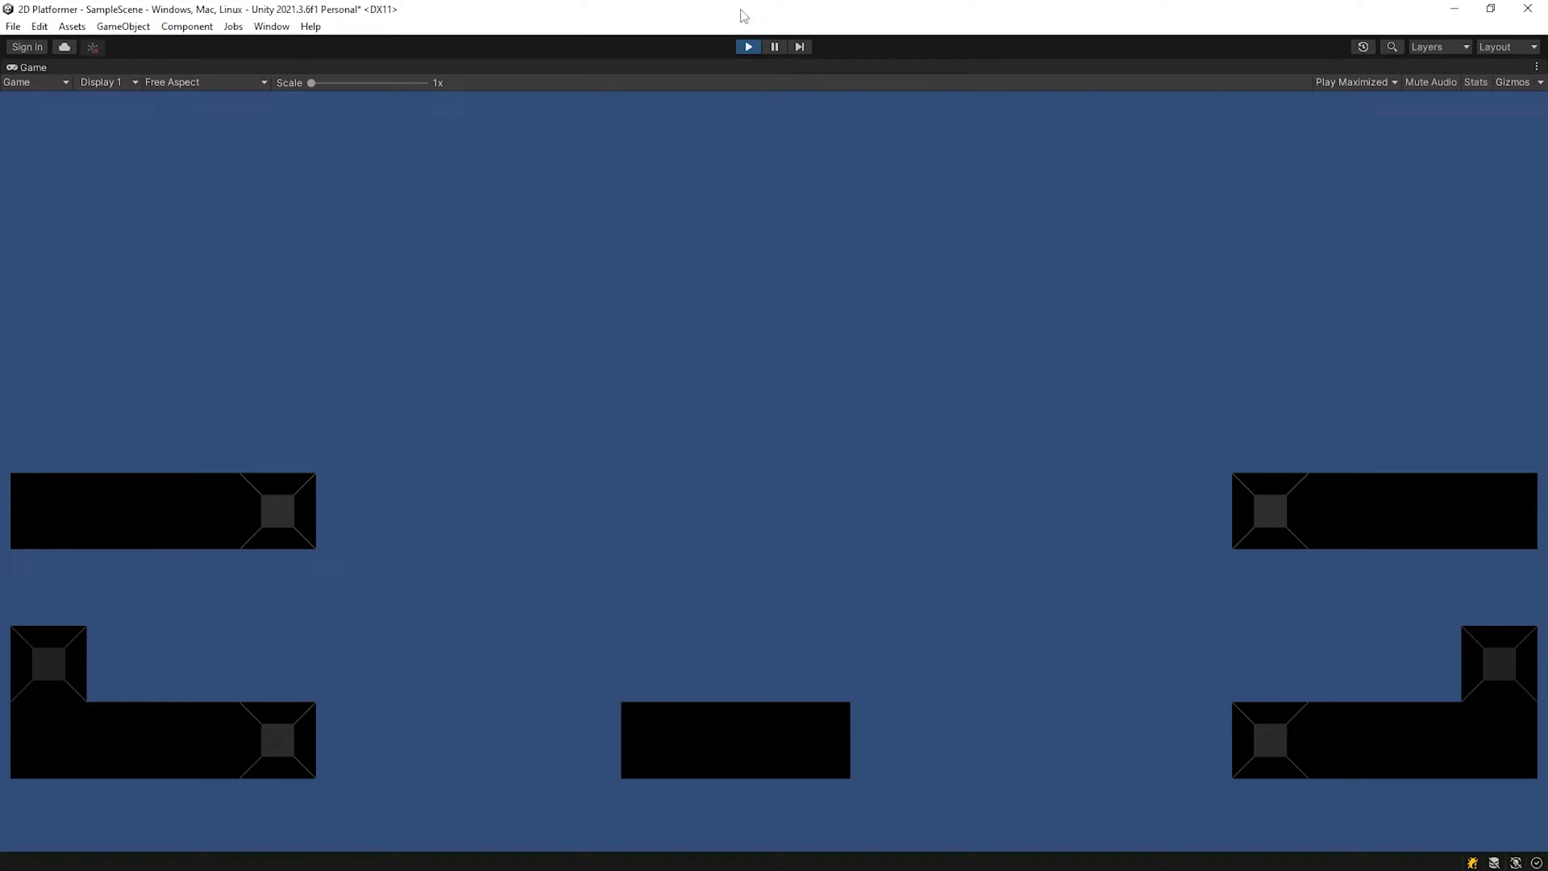
{"action": "left_click", "coordinate": [747, 47]}
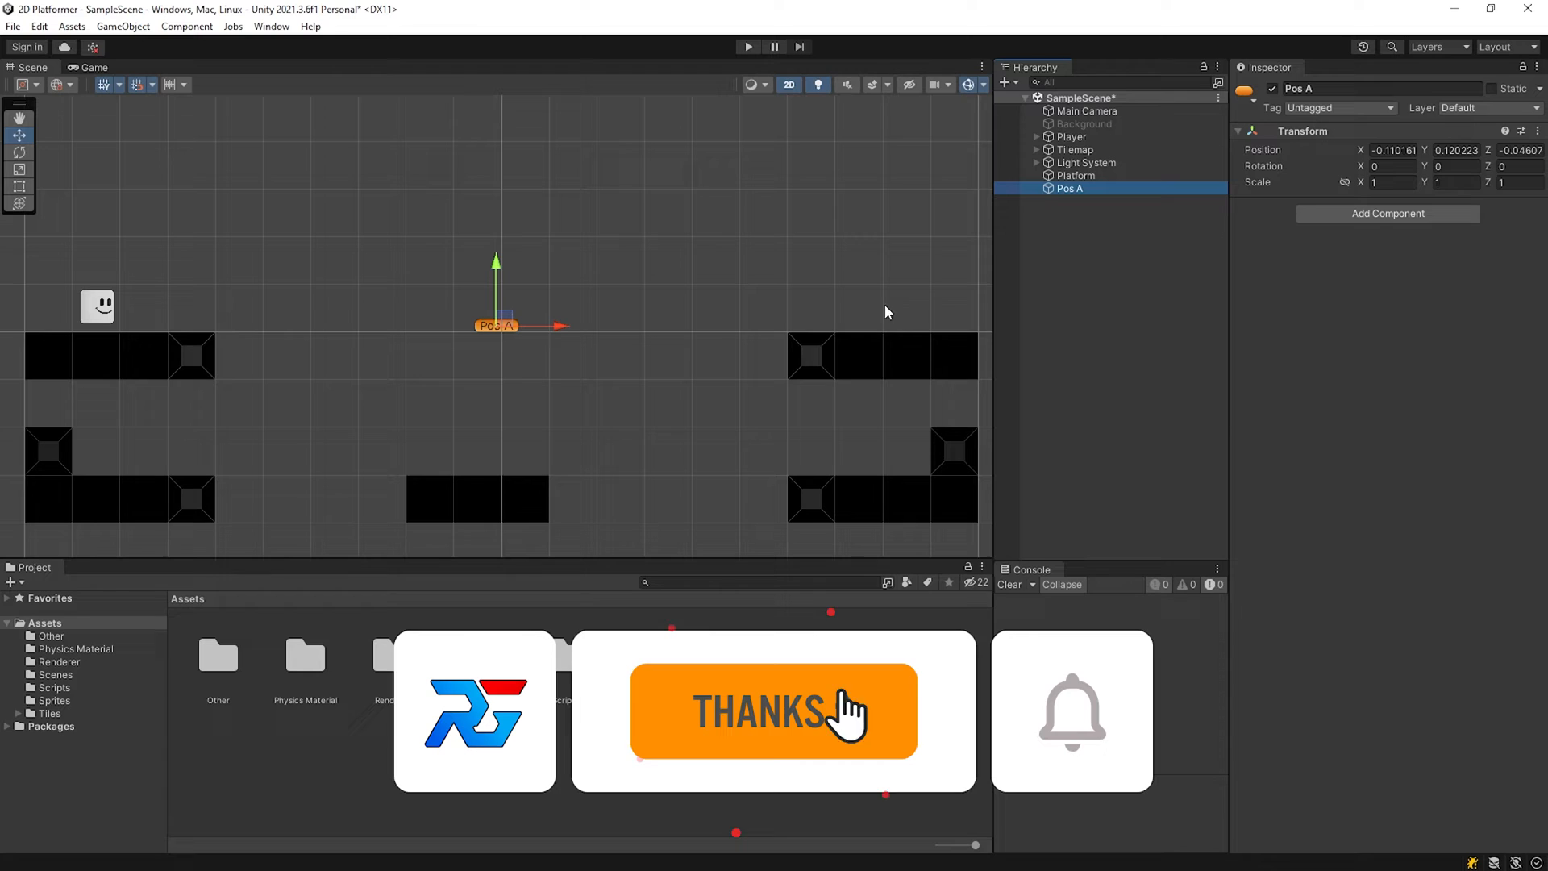
Step: Place Pos A left of the platform and rename its duplicate to 'Pos B'
{"action": "left_click_drag", "start_coordinate": [496, 324], "coordinate": [312, 521]}
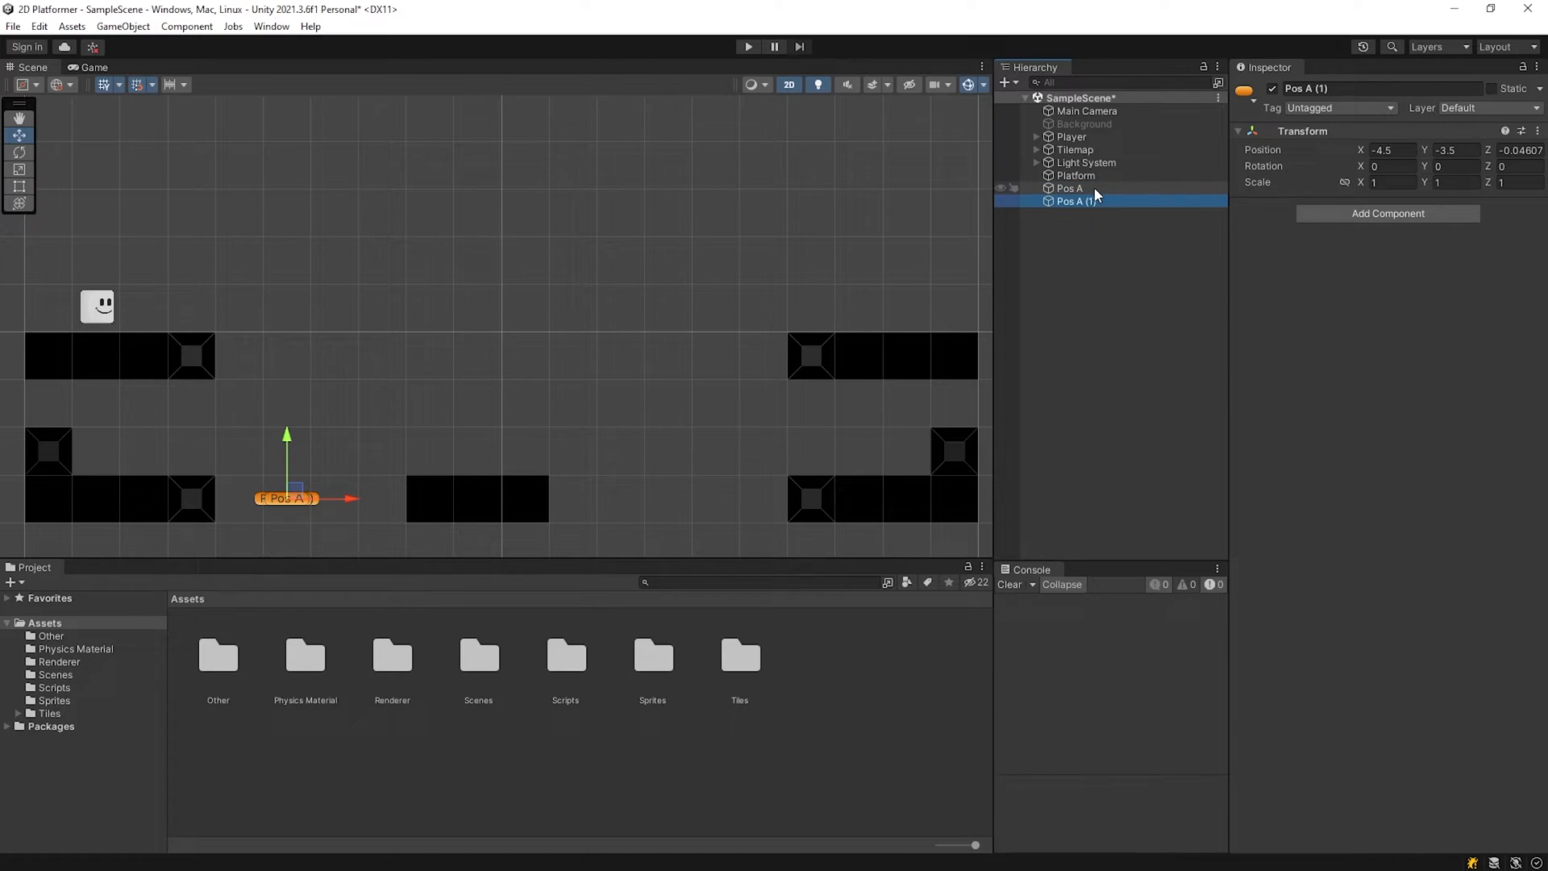
{"action": "double_click", "coordinate": [1074, 200]}
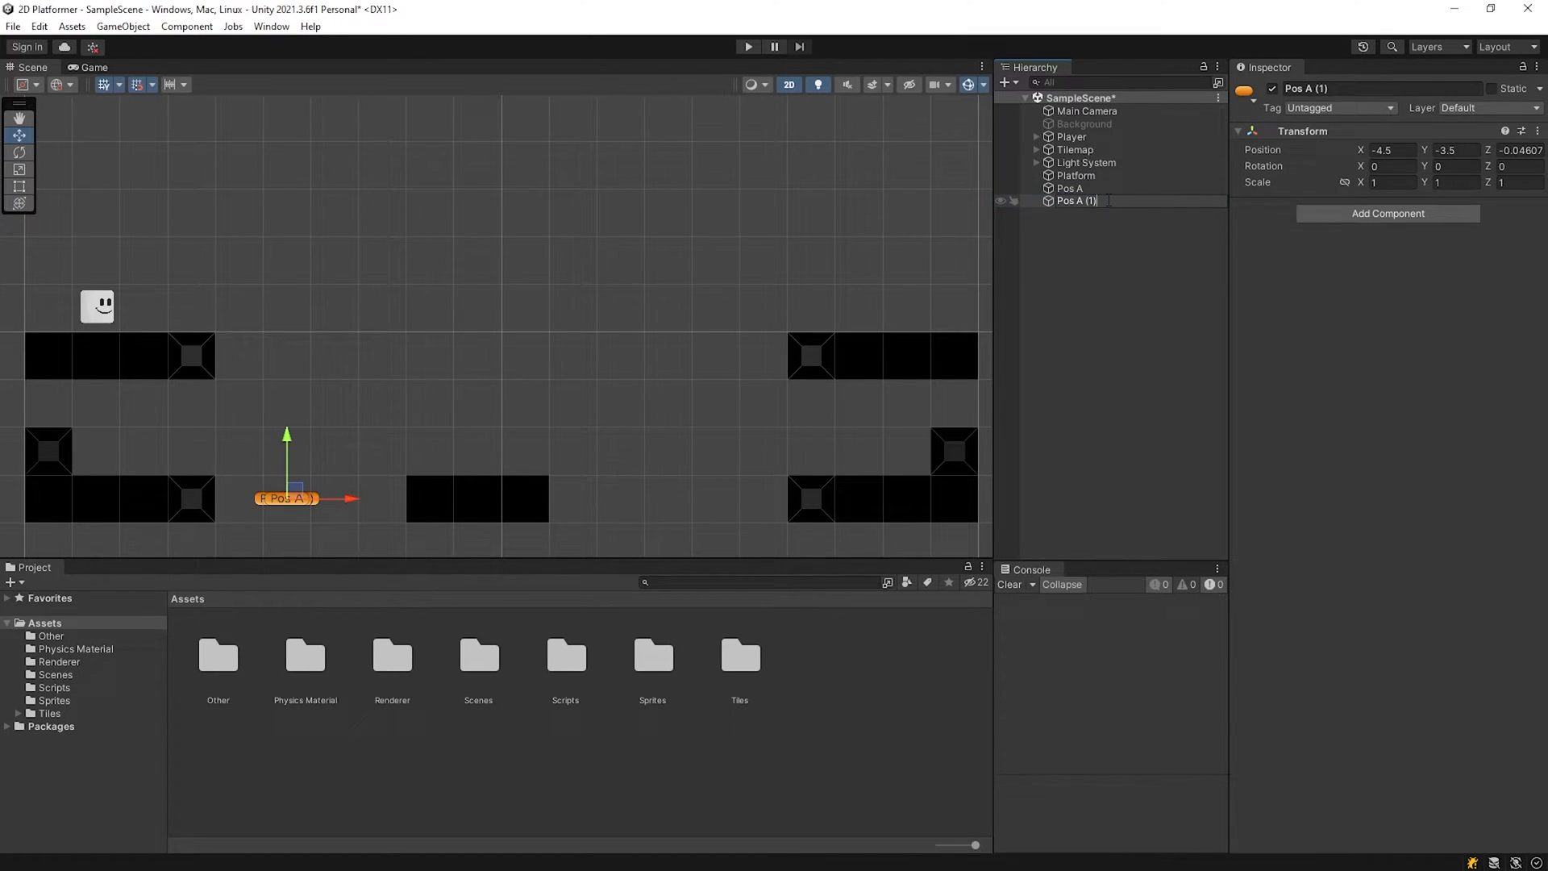
{"action": "type", "text": "Pos B"}
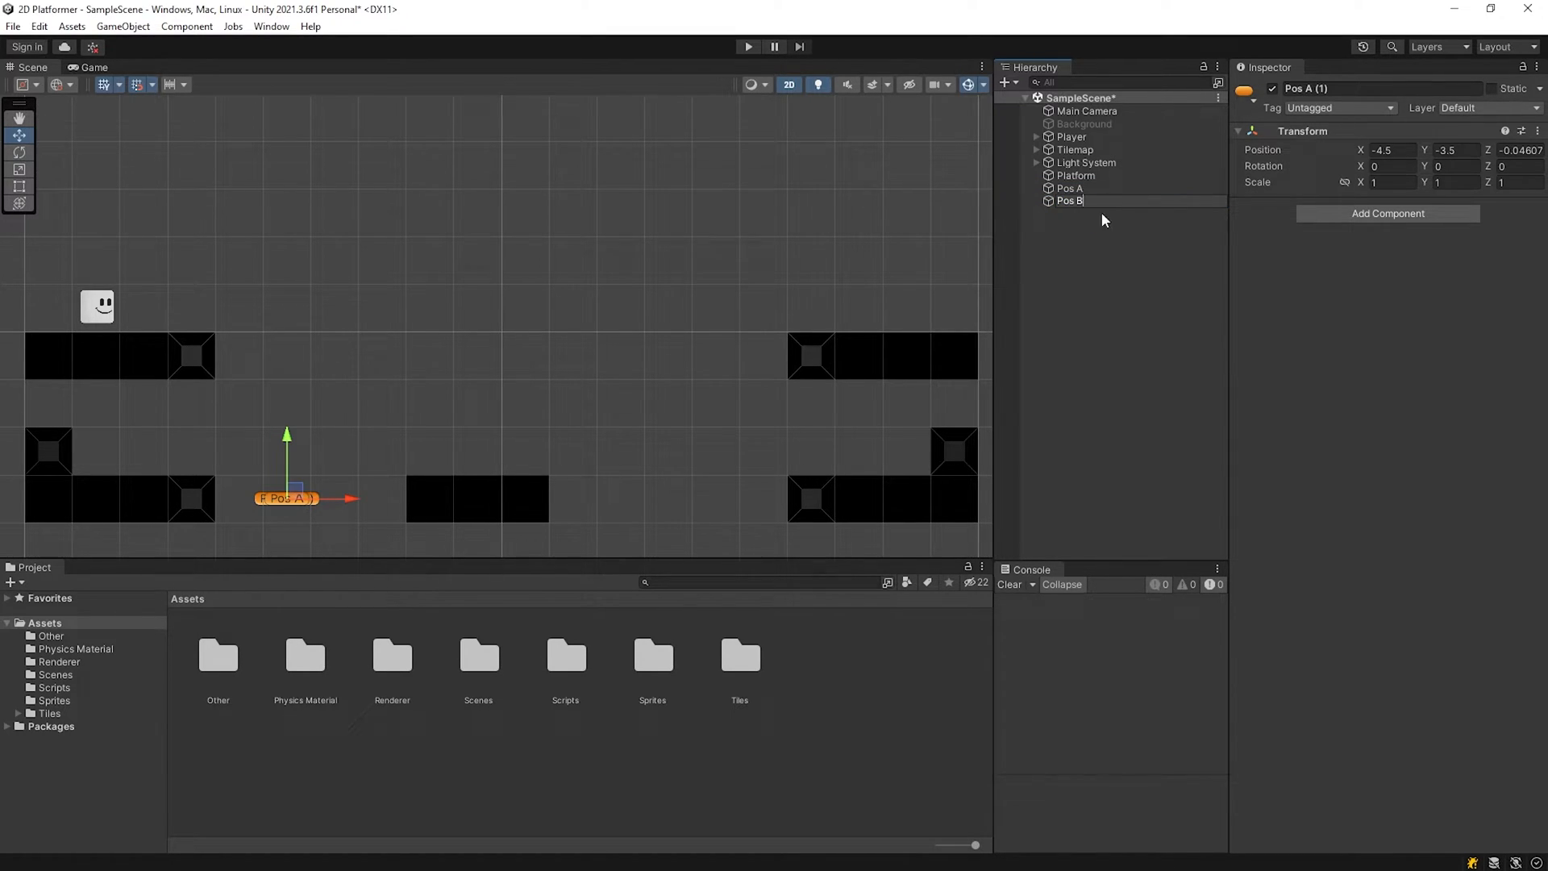
{"action": "left_click", "coordinate": [1069, 200]}
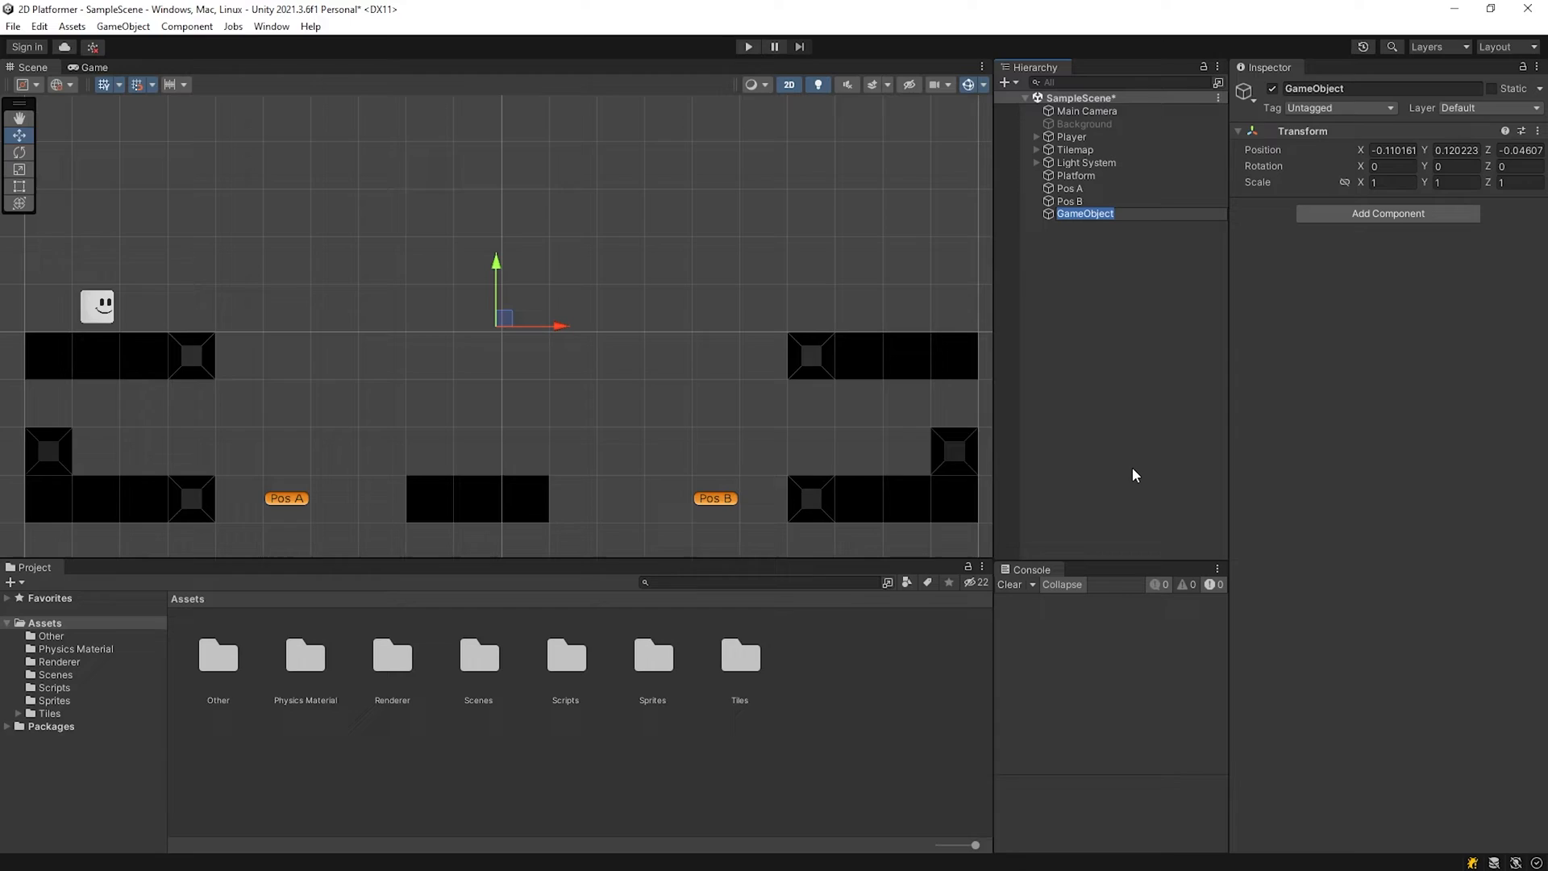
Step: Create a 'Moving Platform' empty and parent Platform, Pos A and Pos B under it
{"action": "type", "text": "Moving Platform"}
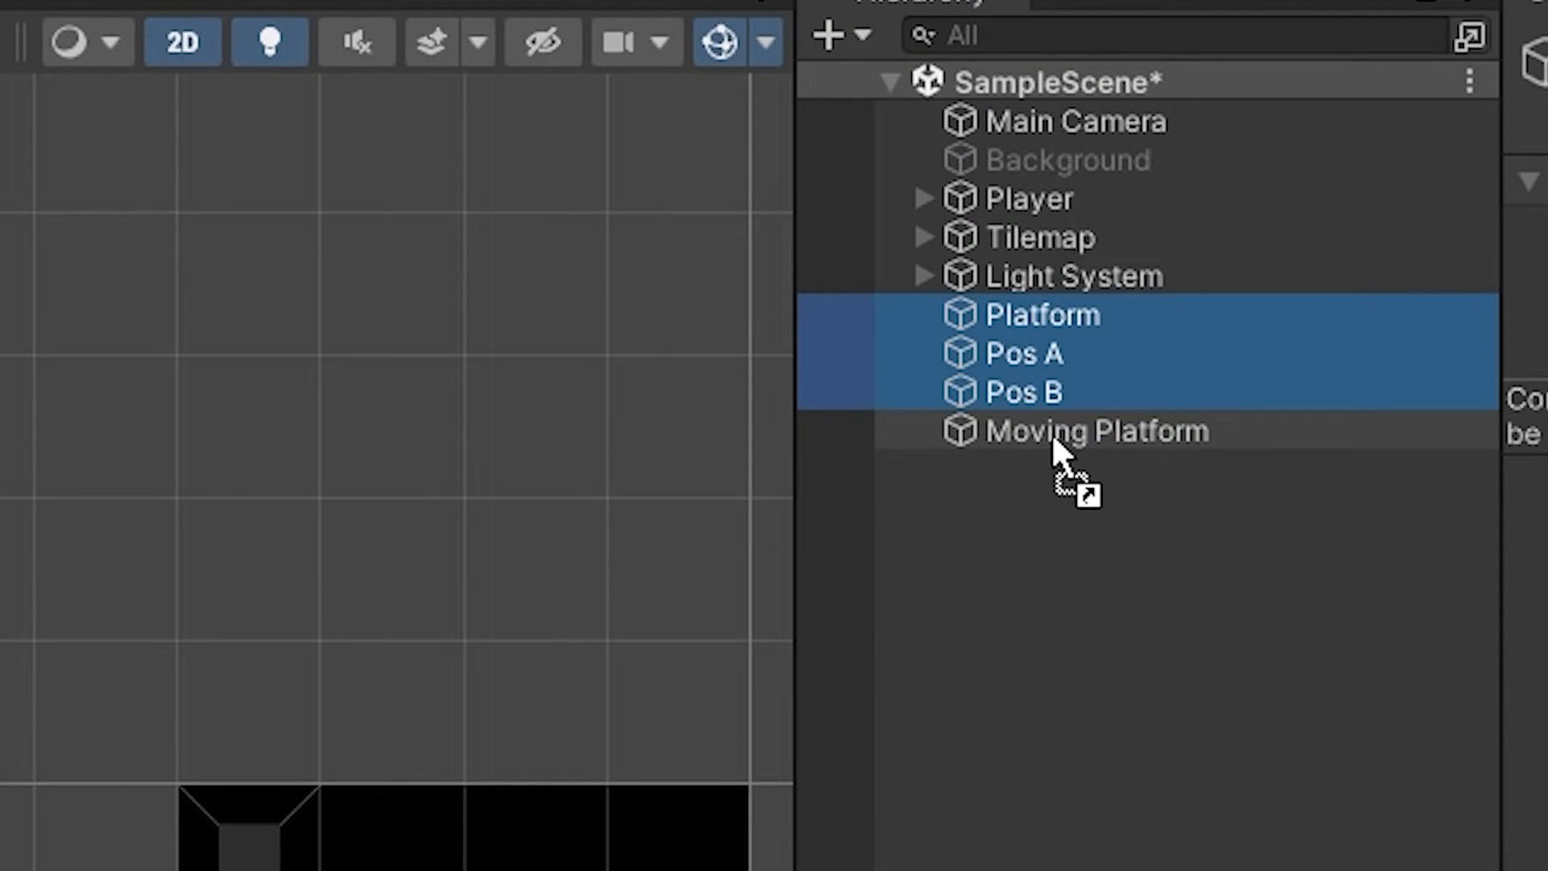
{"action": "left_click_drag", "start_coordinate": [1042, 314], "coordinate": [1097, 431]}
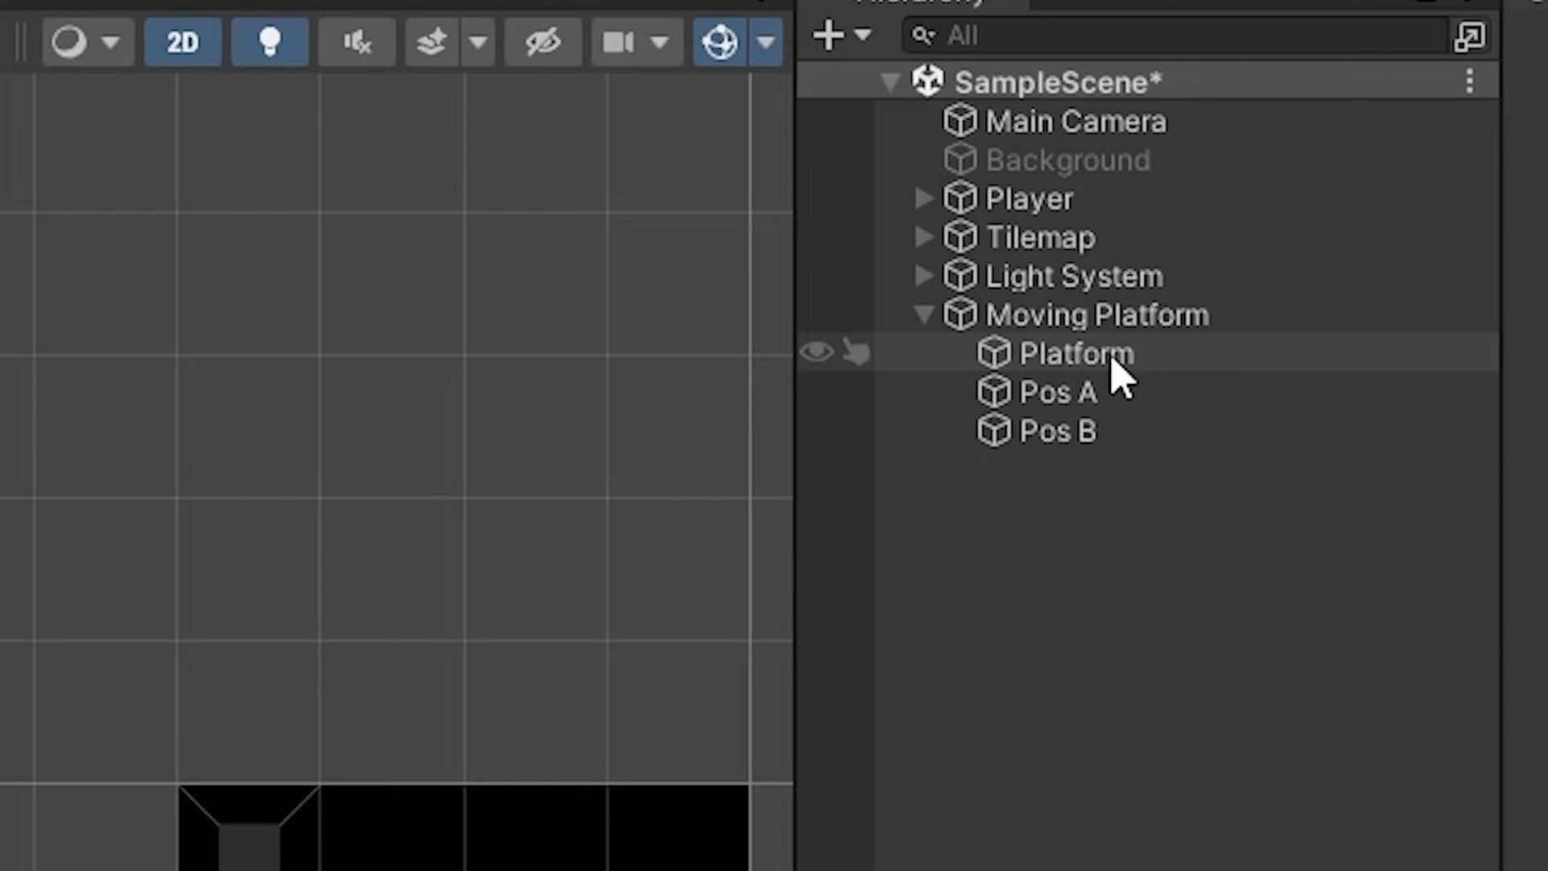
Step: Create and add a new MovingPlatform script component, then open it in Visual Studio
{"action": "left_click", "coordinate": [1076, 353]}
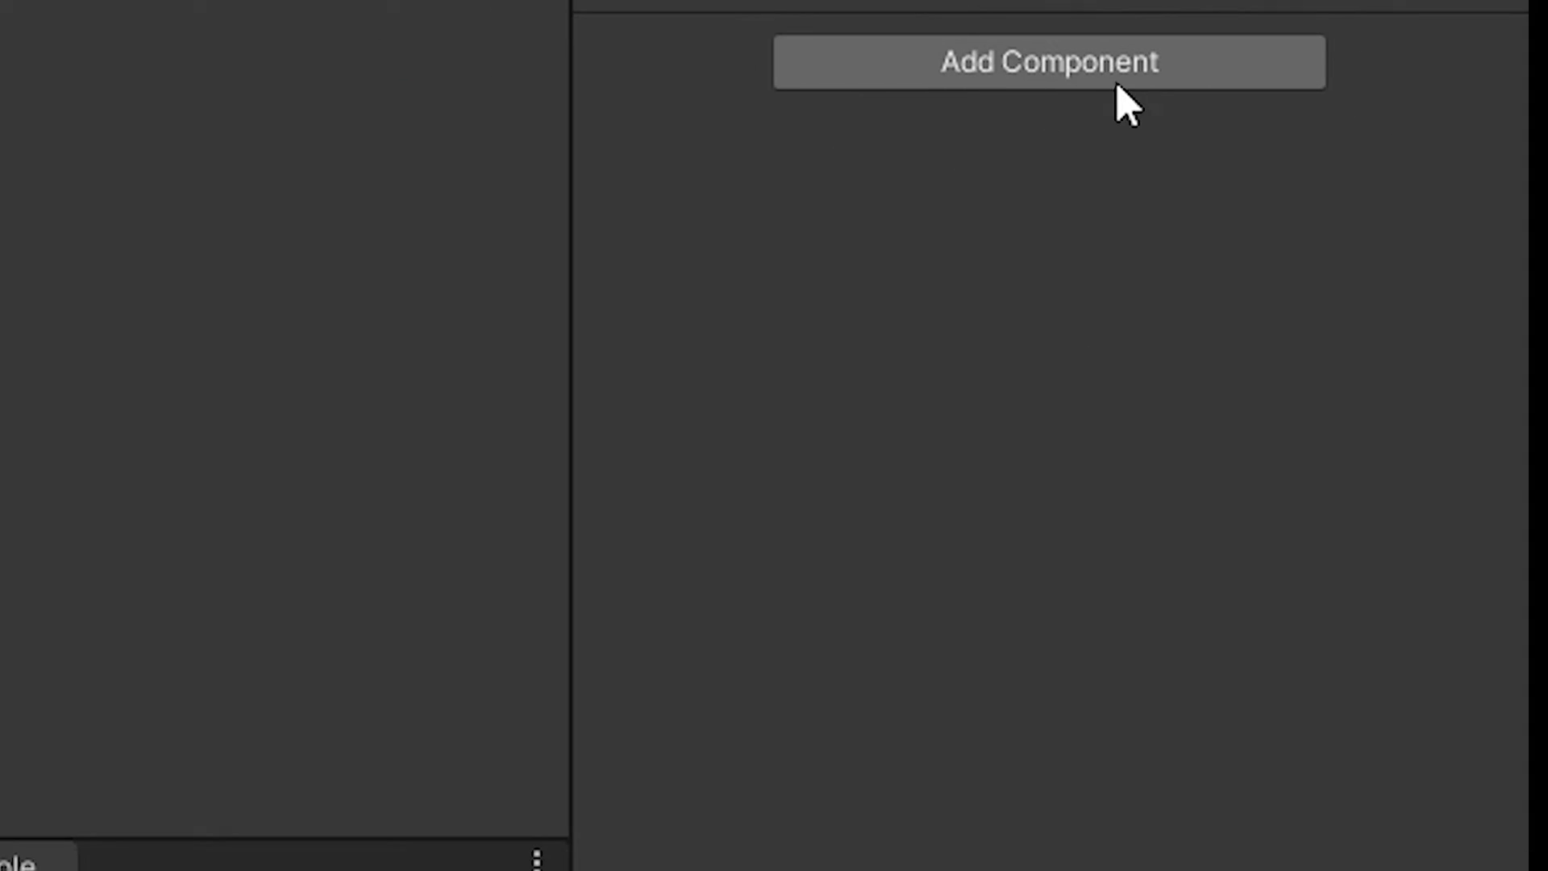
{"action": "type", "text": "Moving"}
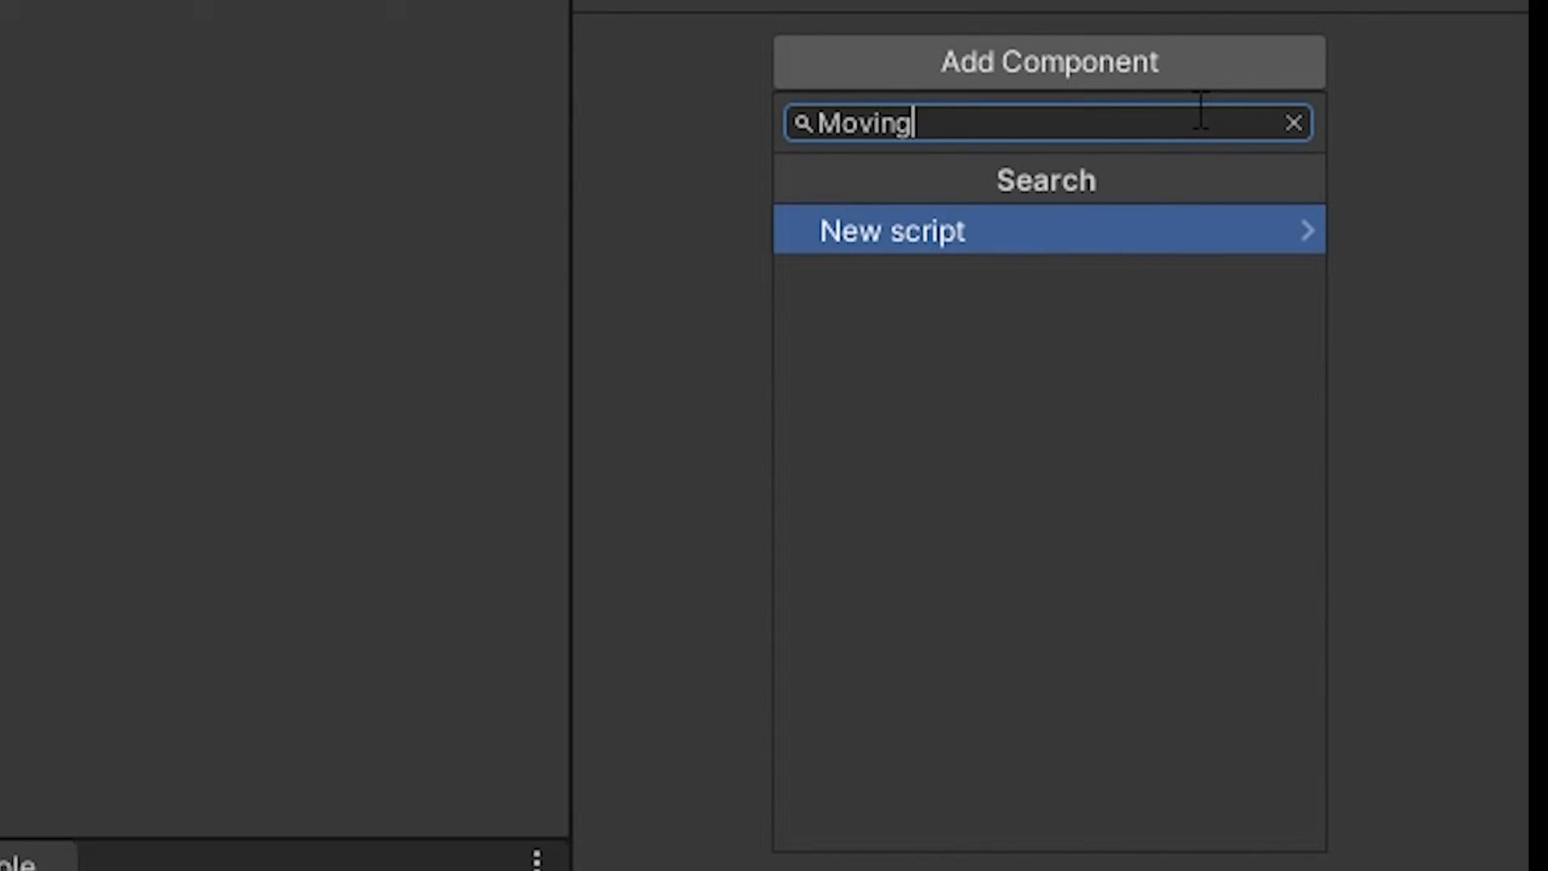
{"action": "type", "text": "Platform"}
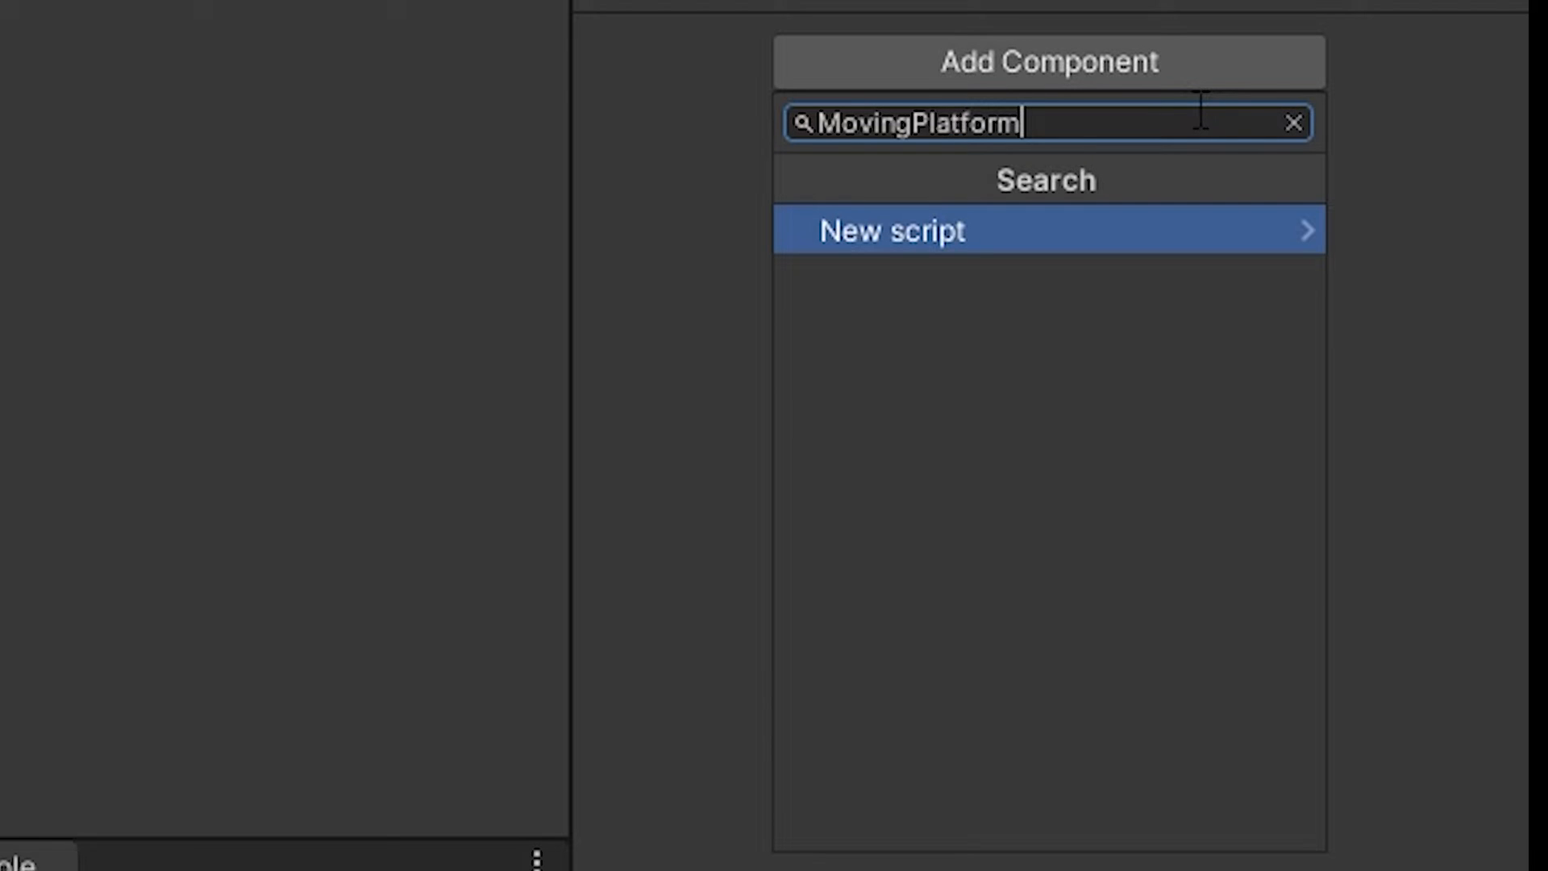
{"action": "left_click", "coordinate": [890, 230]}
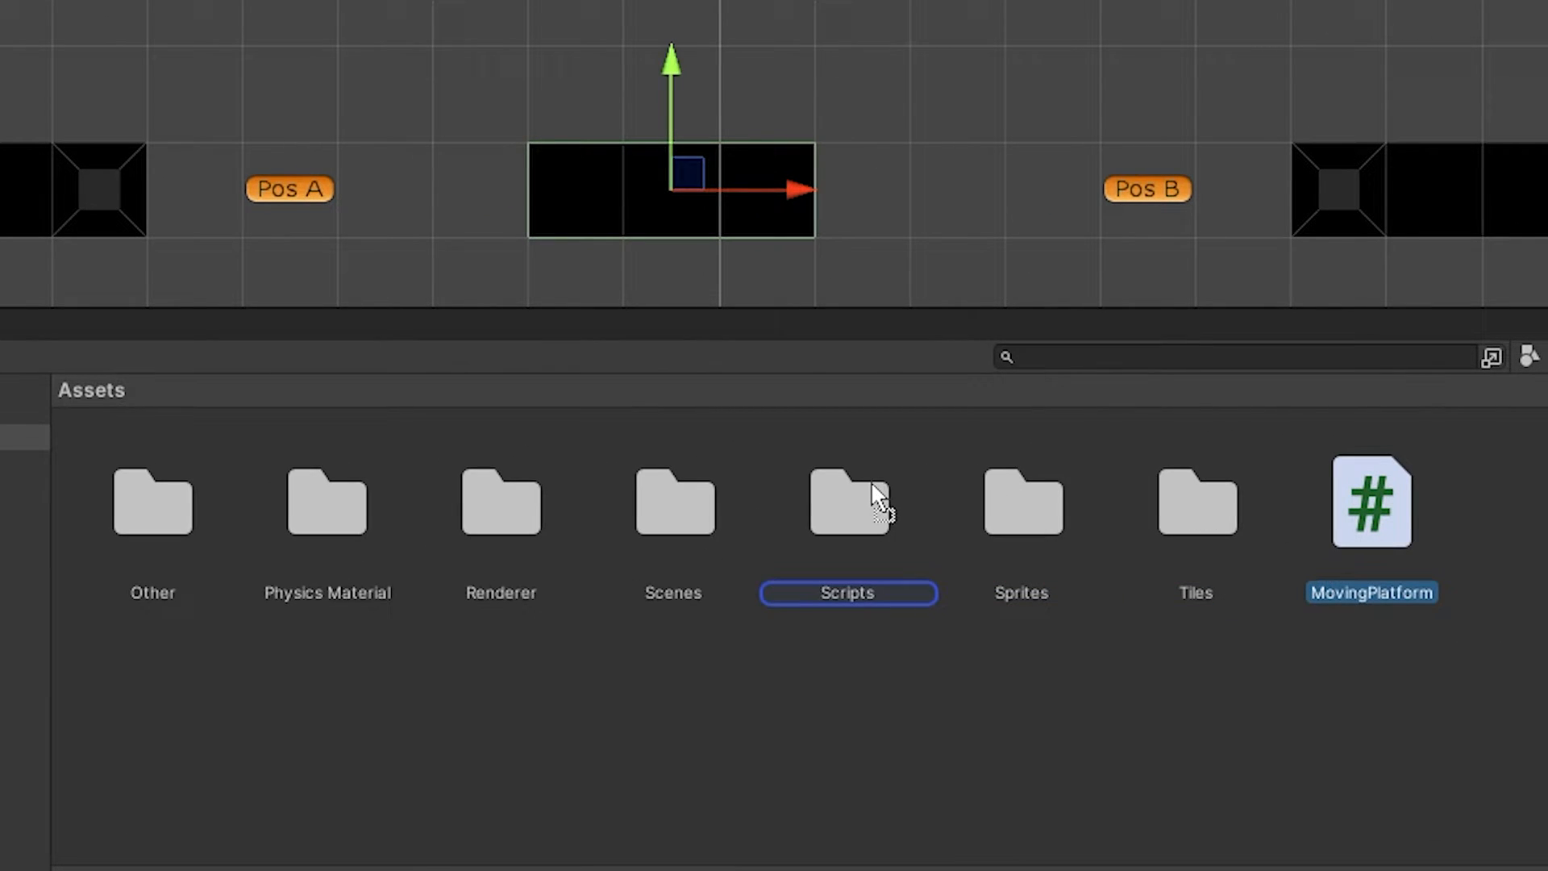
{"action": "double_click", "coordinate": [1371, 502]}
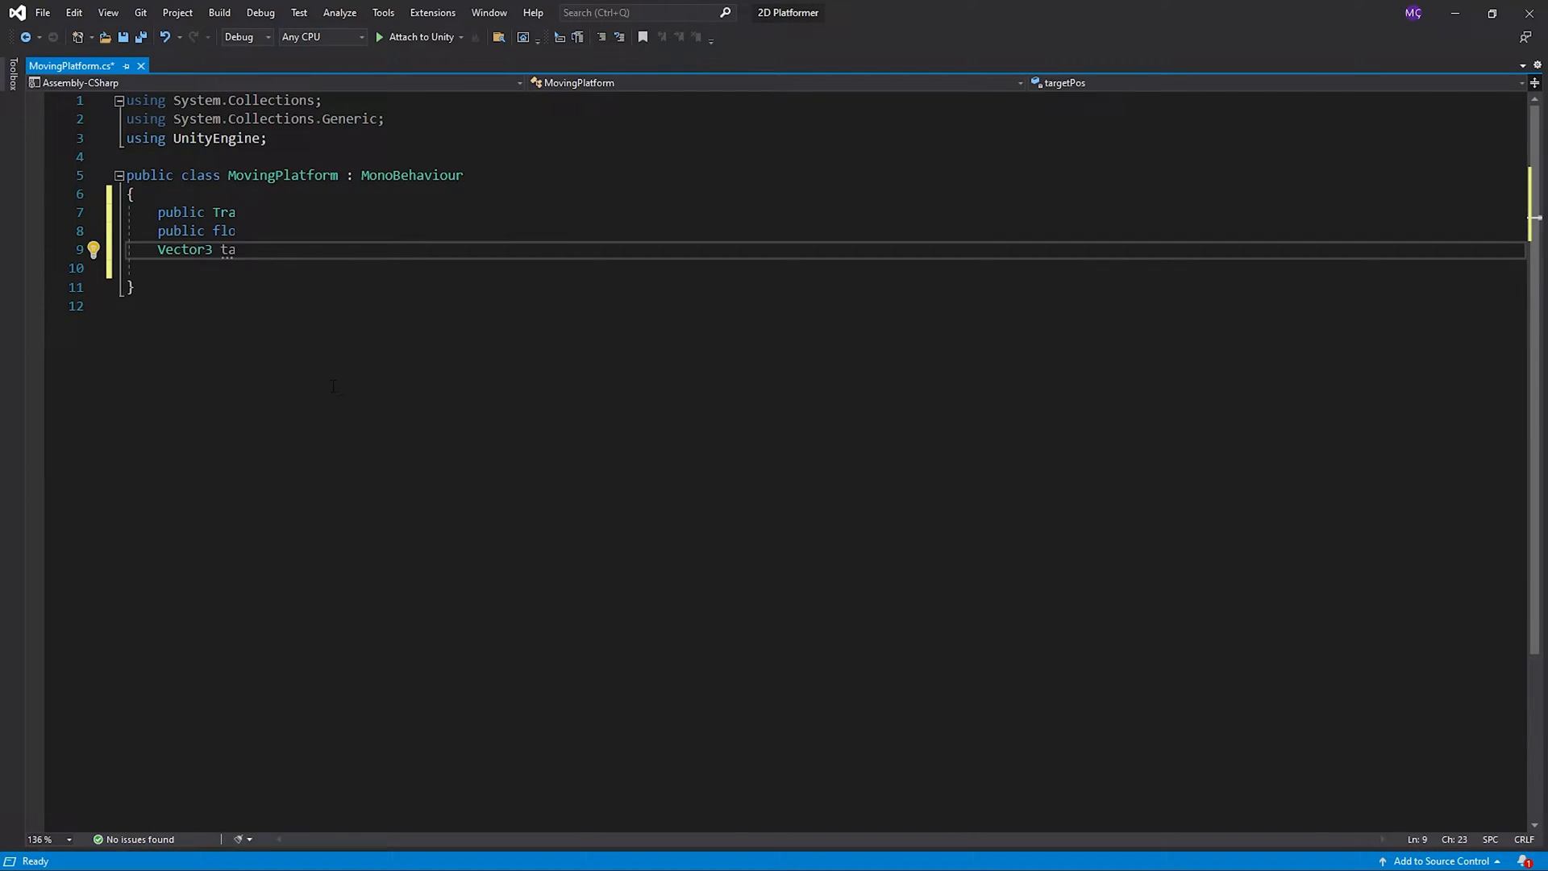
Step: Begin the Update method after the Transform, speed and Vector3 targetPos fields
{"action": "type", "text": "upda"}
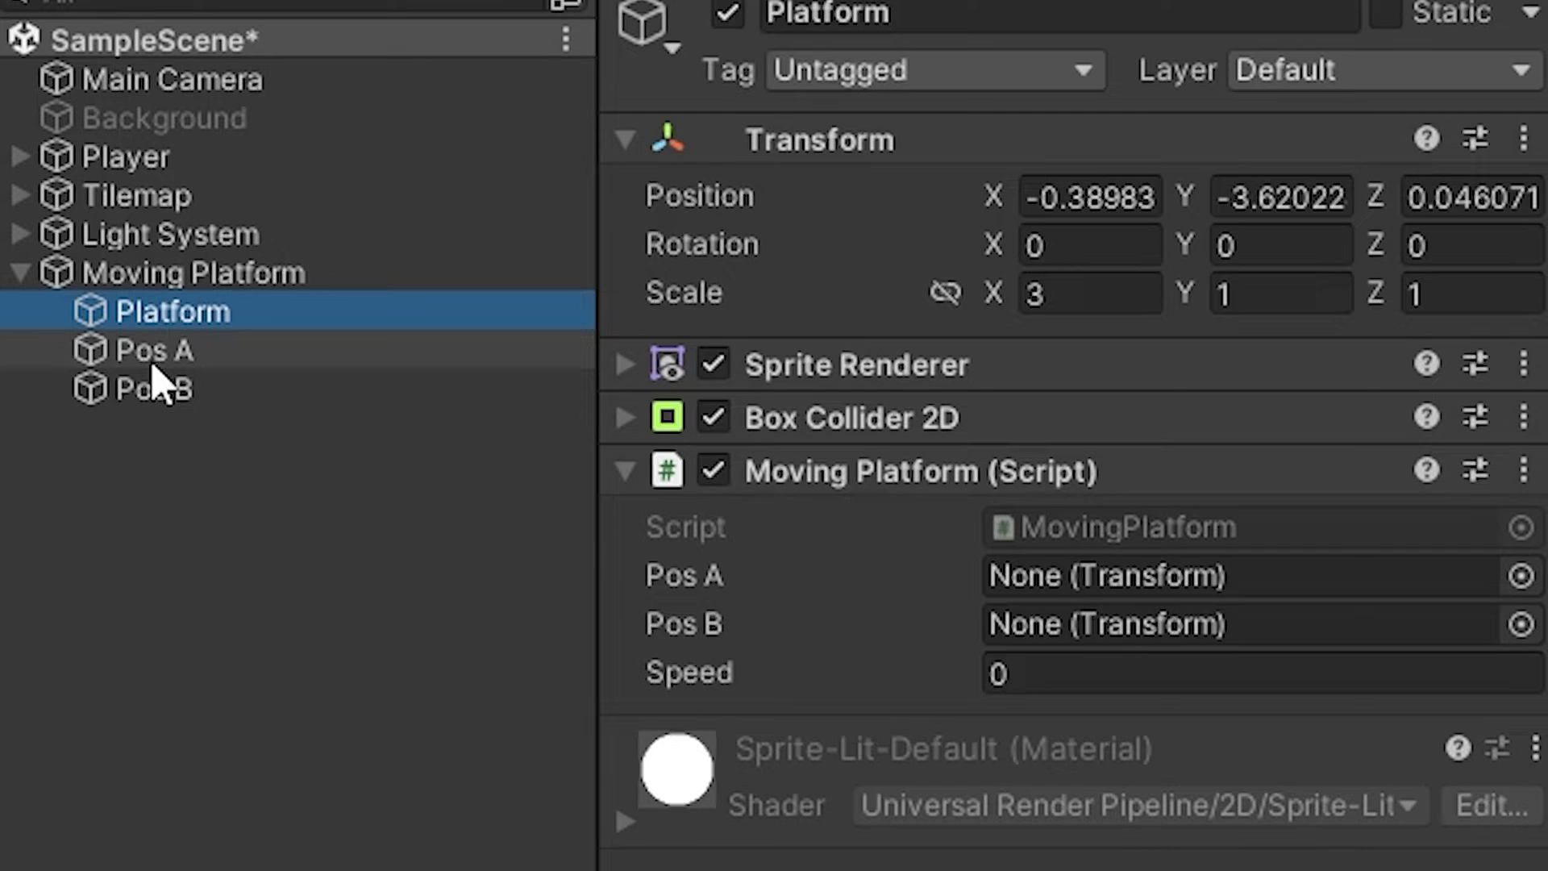
Step: Assign Pos A and Pos B to the script's waypoint slots and edit its Speed value
{"action": "left_click_drag", "start_coordinate": [153, 350], "coordinate": [1106, 576]}
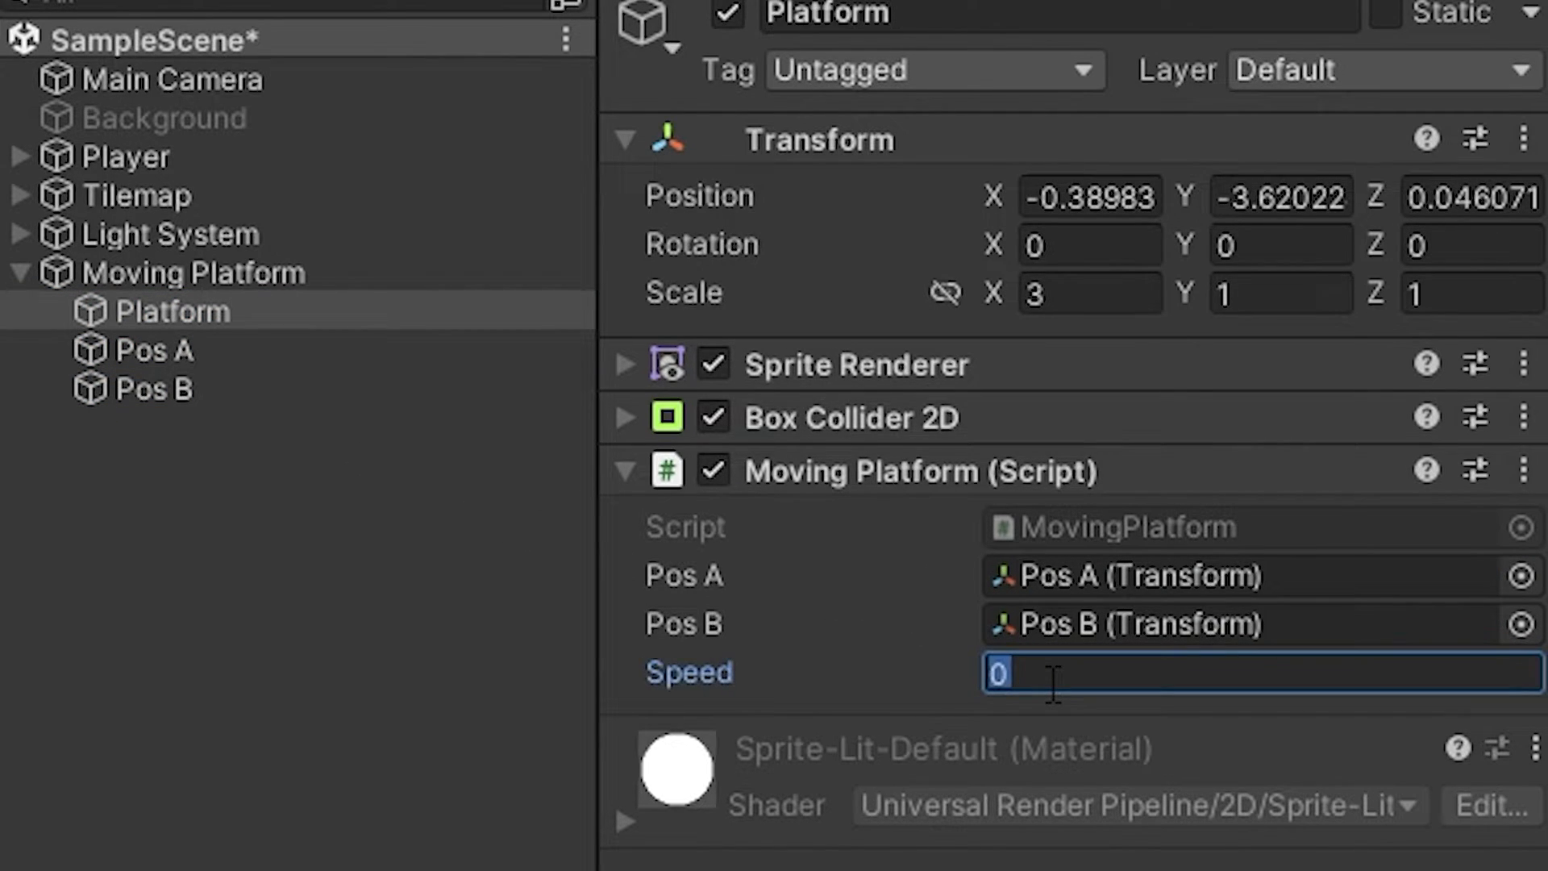
{"action": "left_click", "coordinate": [747, 47]}
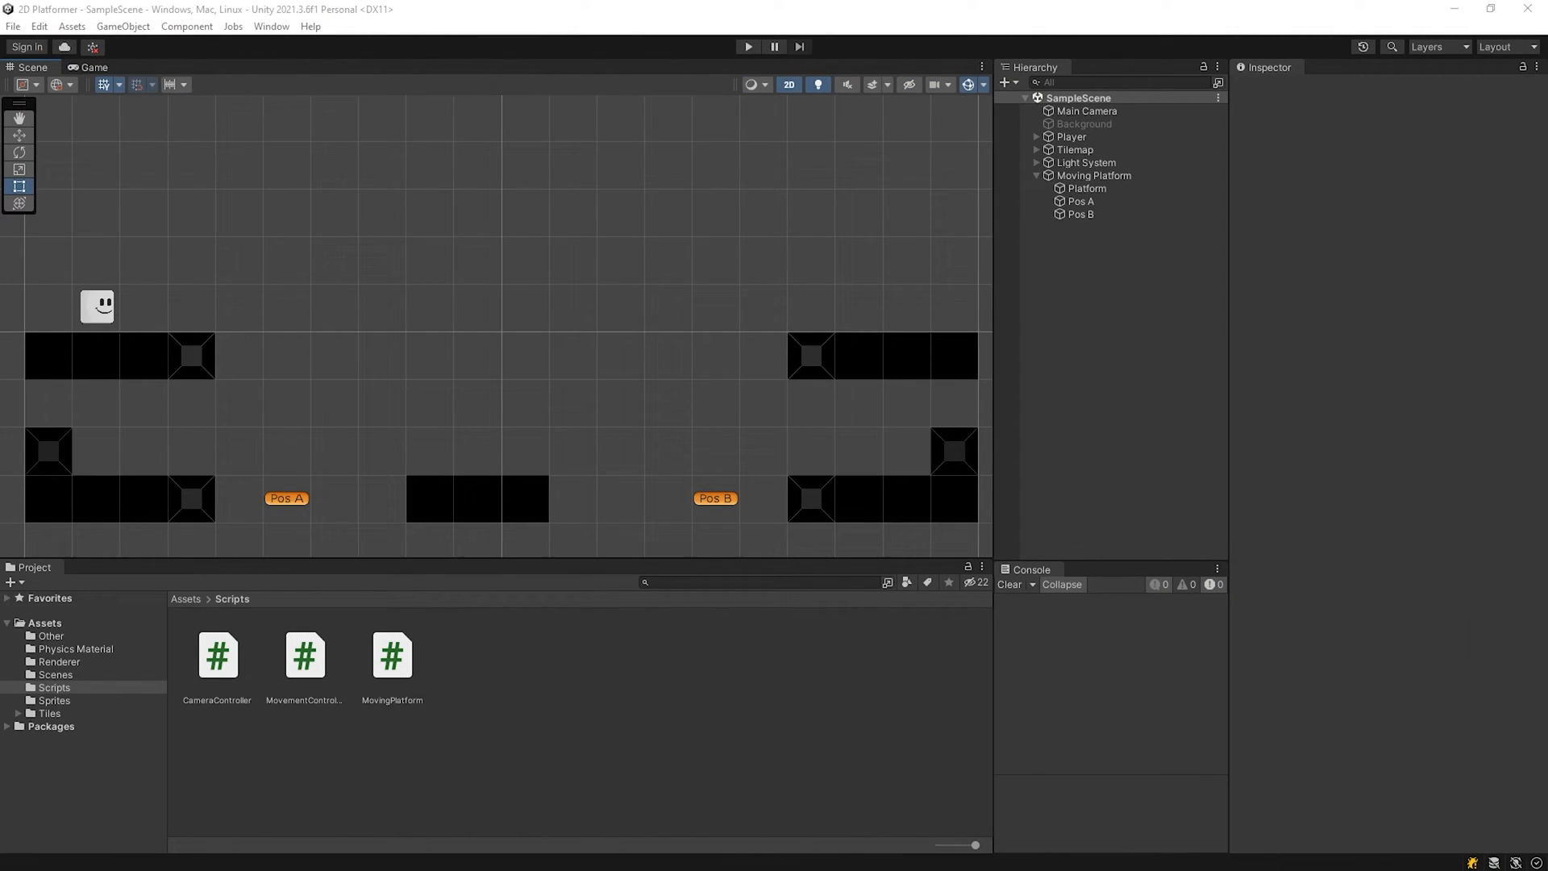
Step: Add a second Box Collider 2D component to the Platform object
{"action": "left_click", "coordinate": [1085, 187]}
{"action": "type", "text": "bo"}
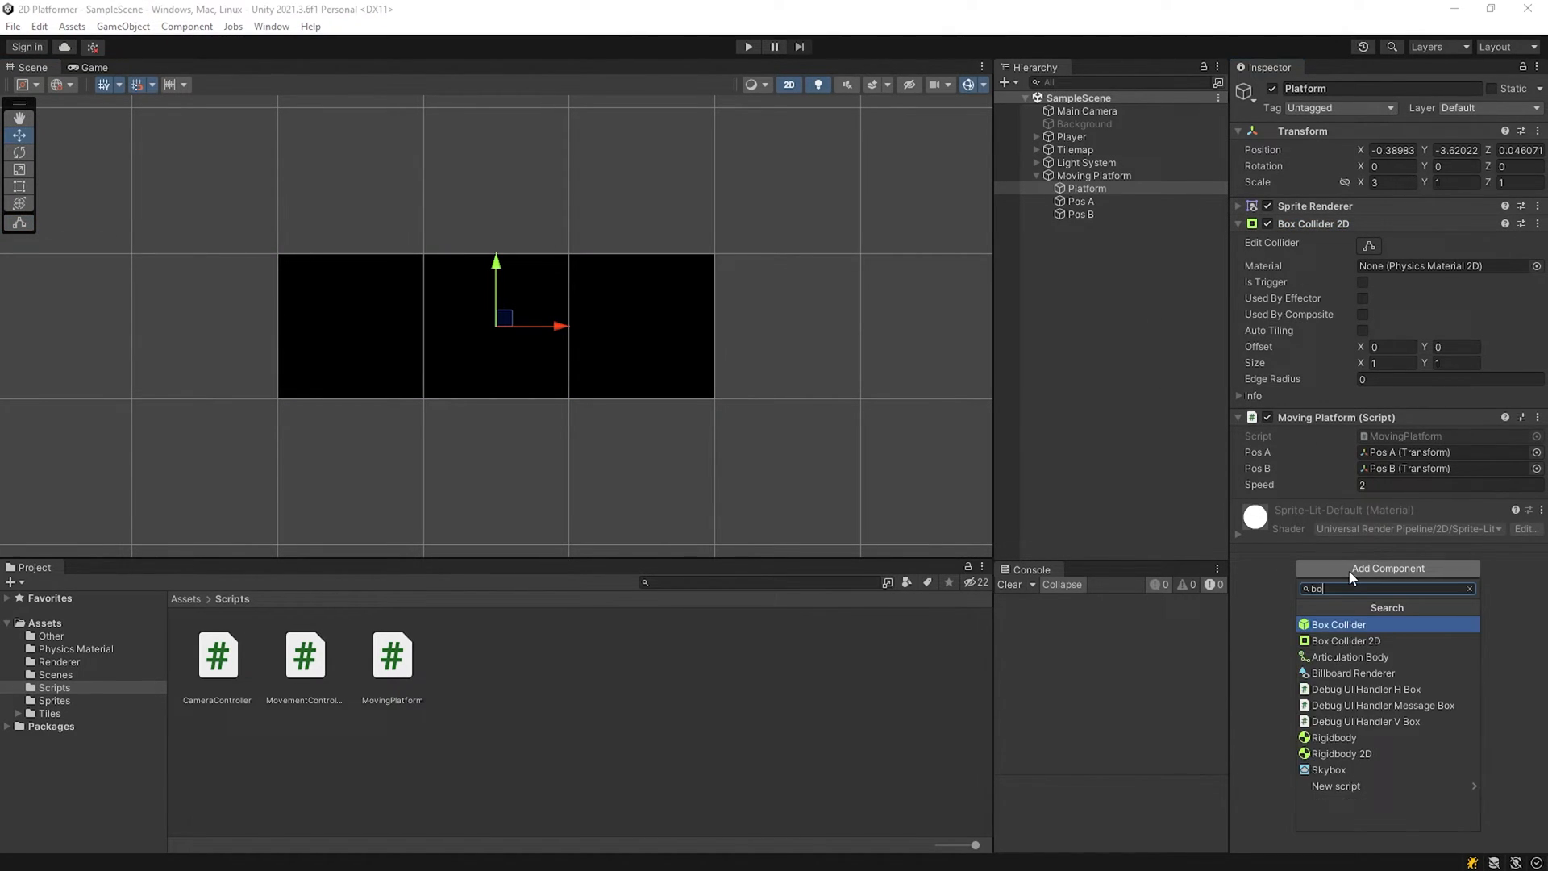
{"action": "left_click", "coordinate": [1344, 640]}
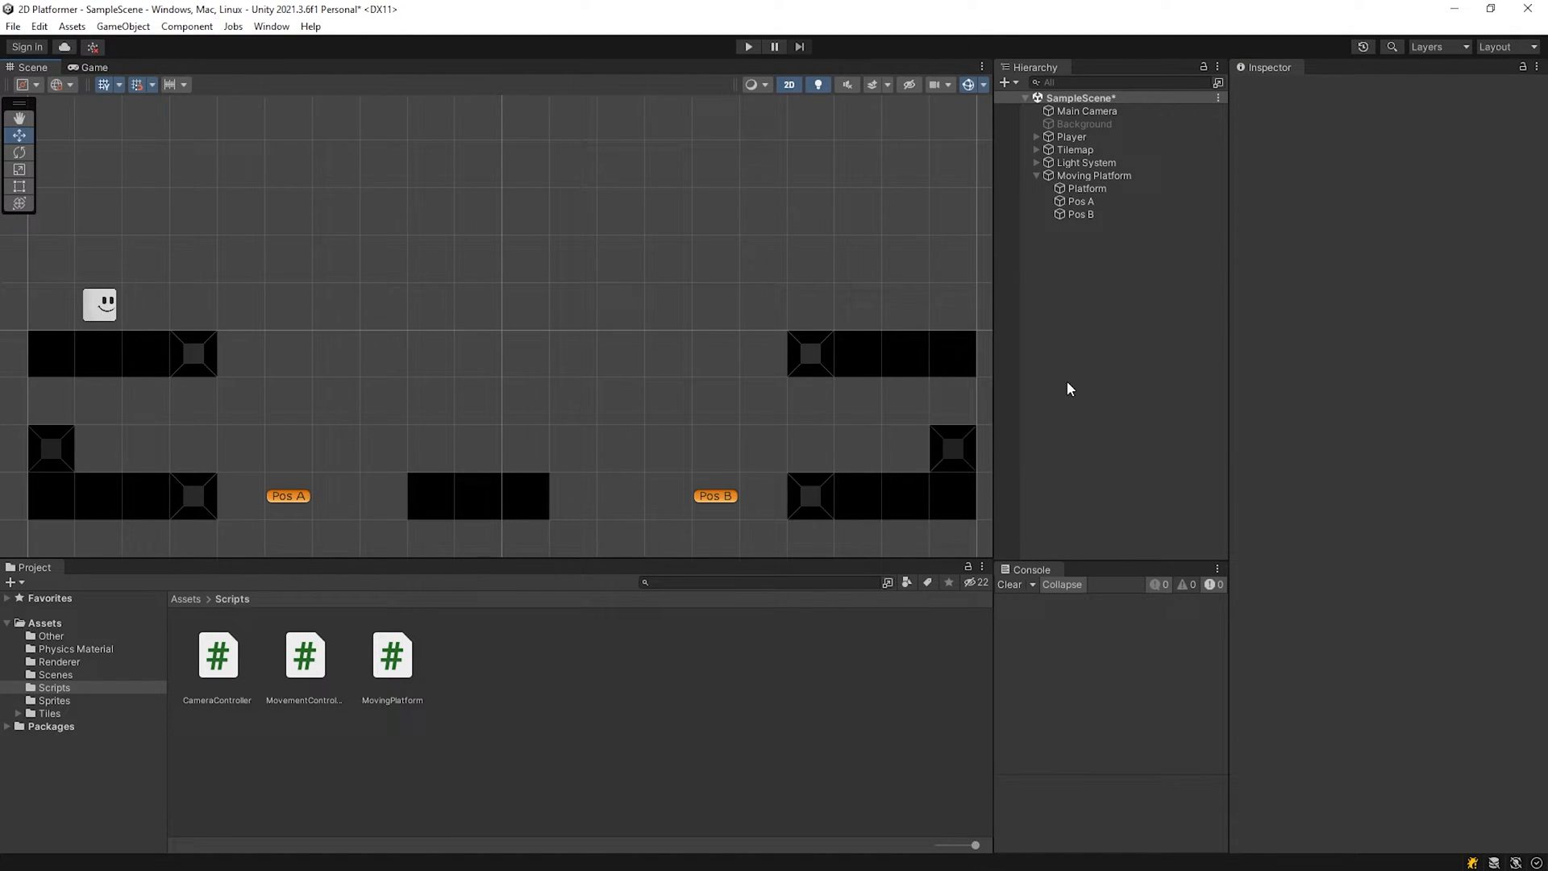
Step: Enable the Background object so the purple backdrop renders behind the level
{"action": "left_click", "coordinate": [1083, 125]}
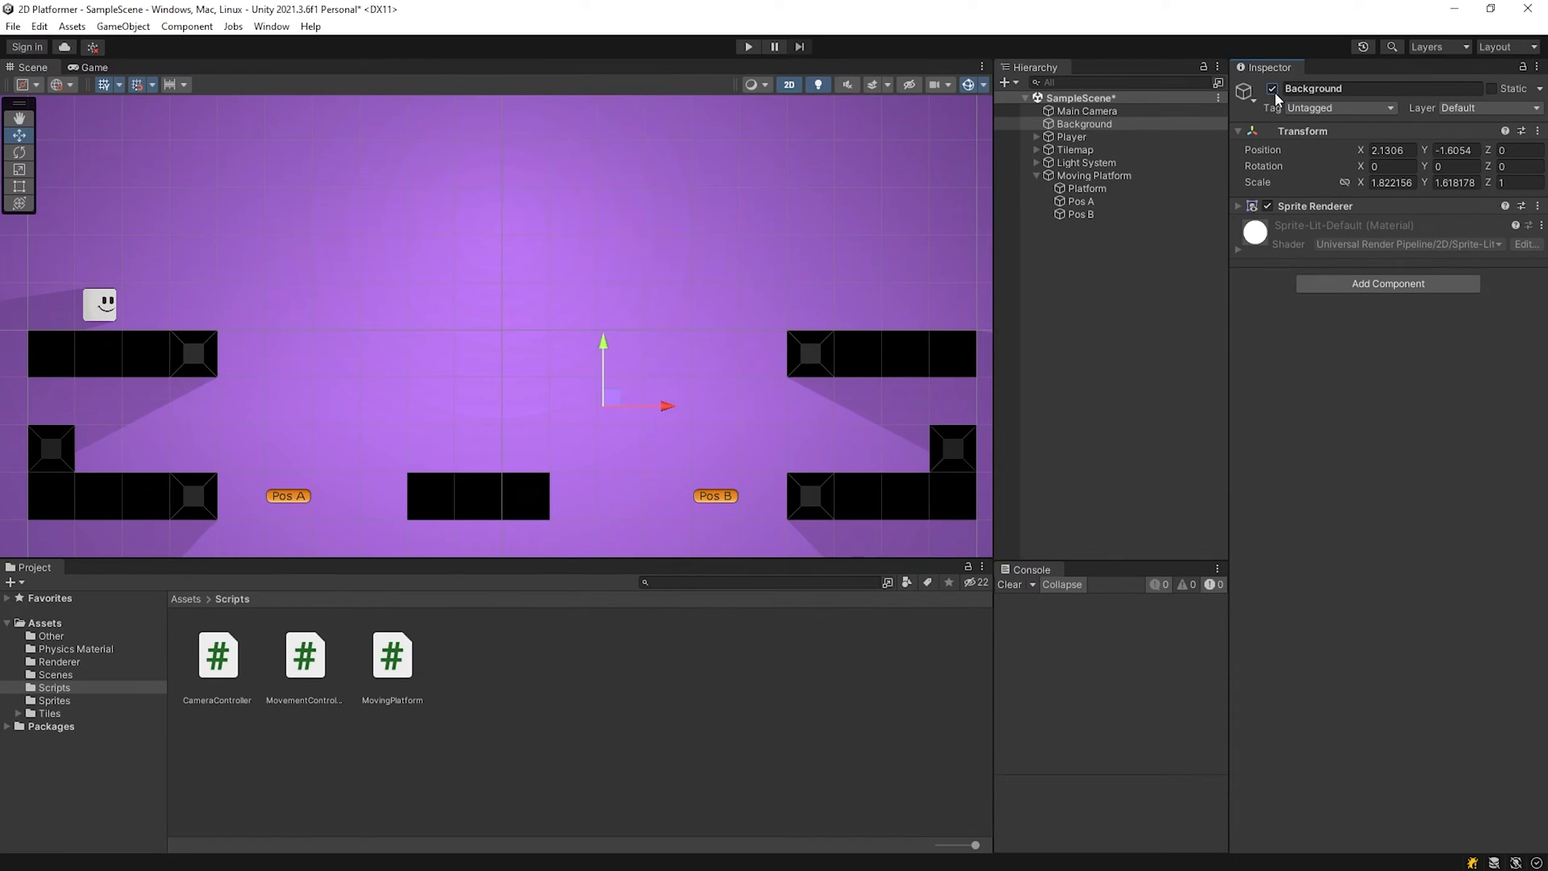
{"action": "left_click", "coordinate": [1086, 187]}
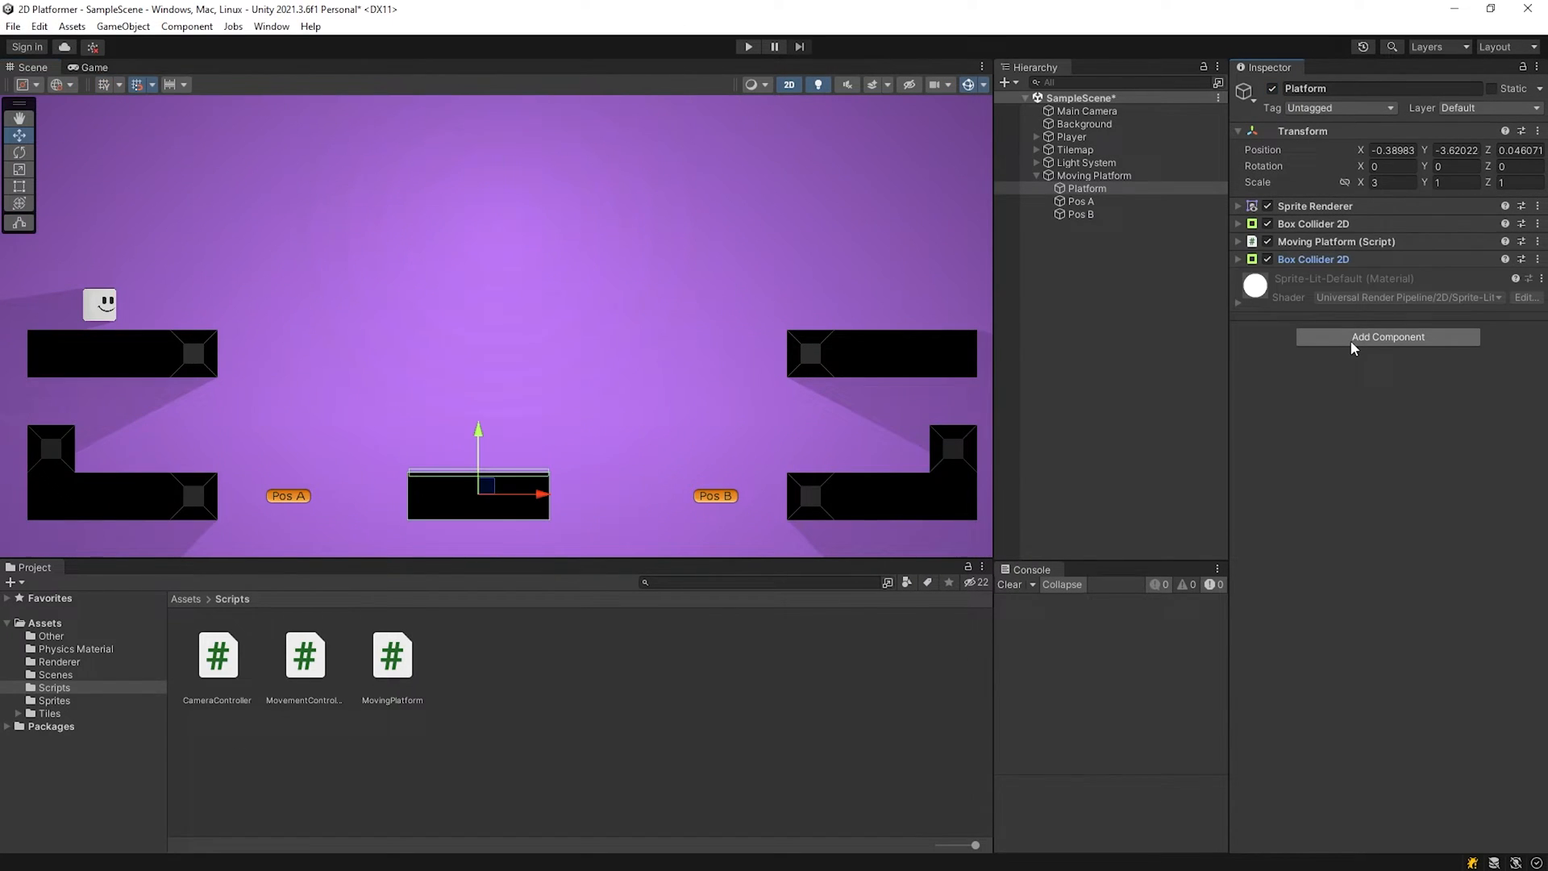
{"action": "left_click", "coordinate": [1387, 337]}
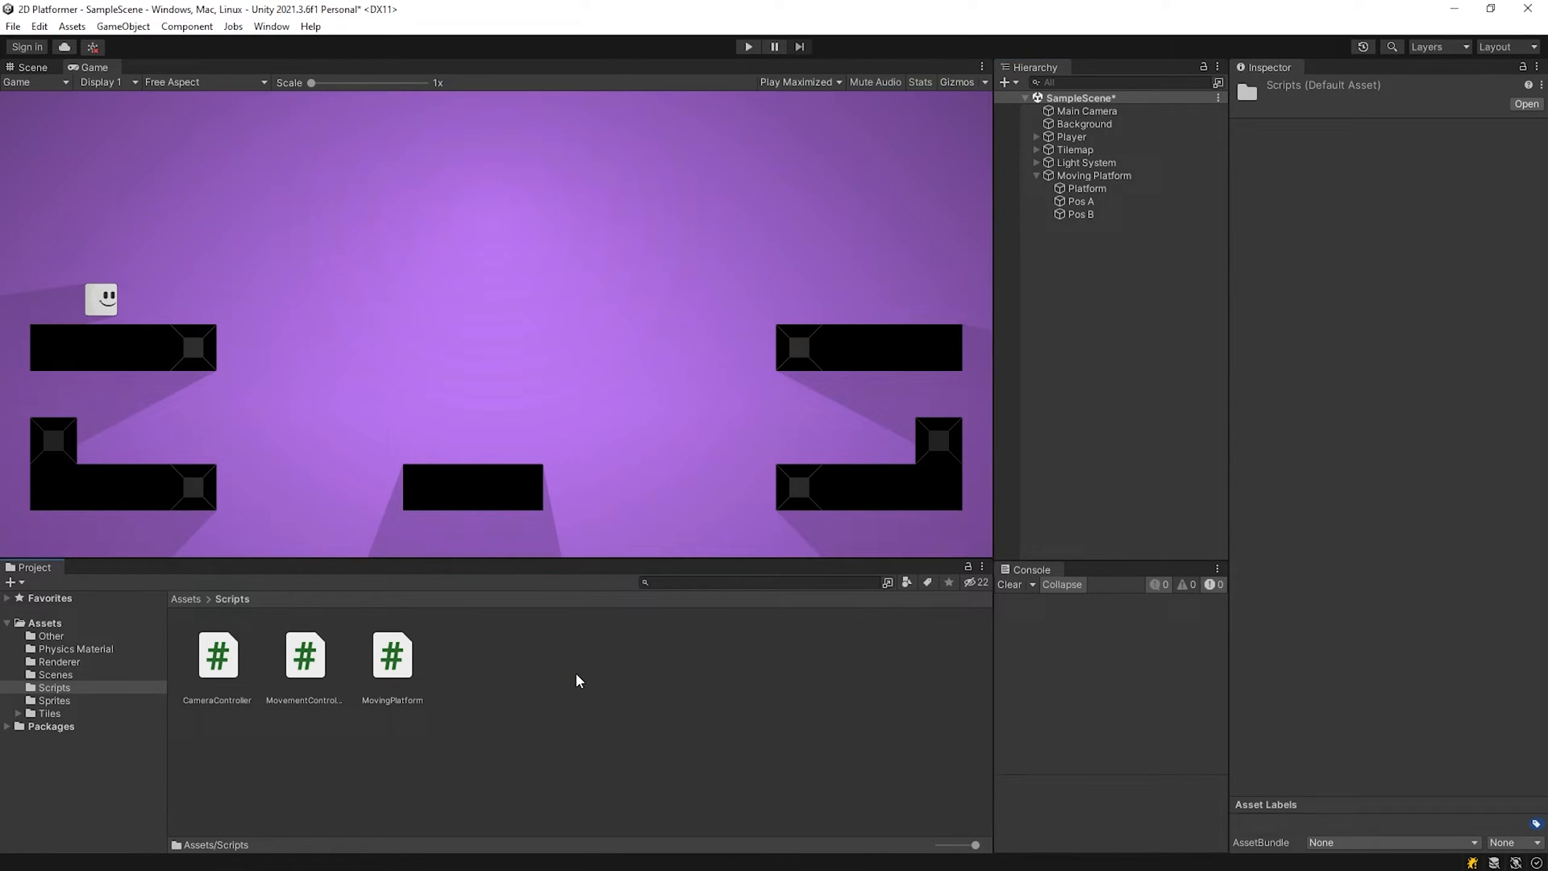
Step: In MovementController's FixedUpdate, add the platform's velocity to rb.velocity
{"action": "double_click", "coordinate": [303, 655]}
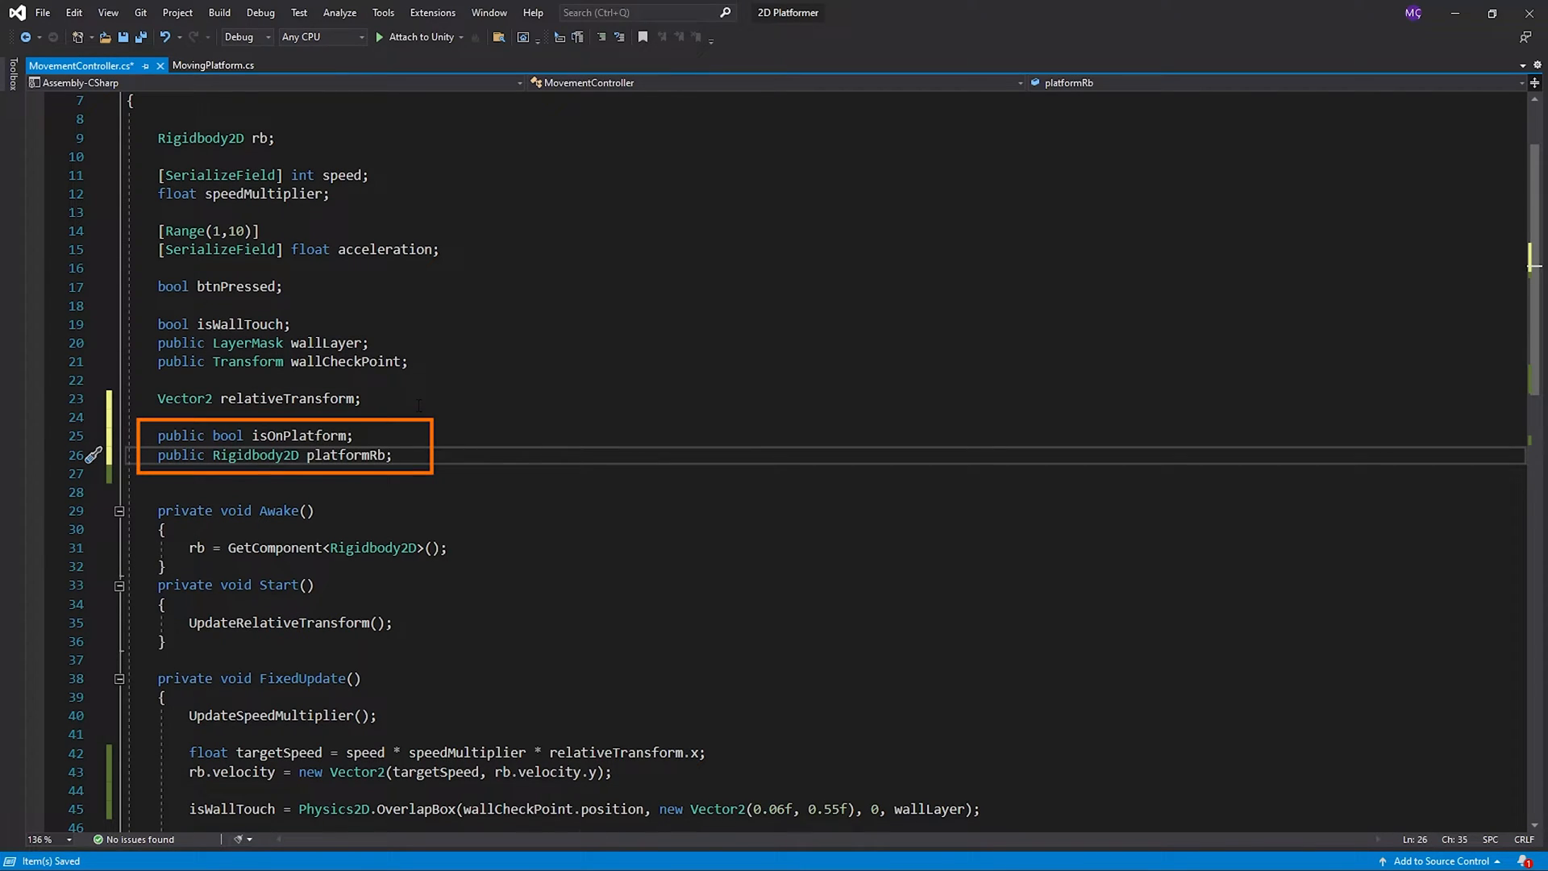
{"action": "left_click", "coordinate": [393, 455]}
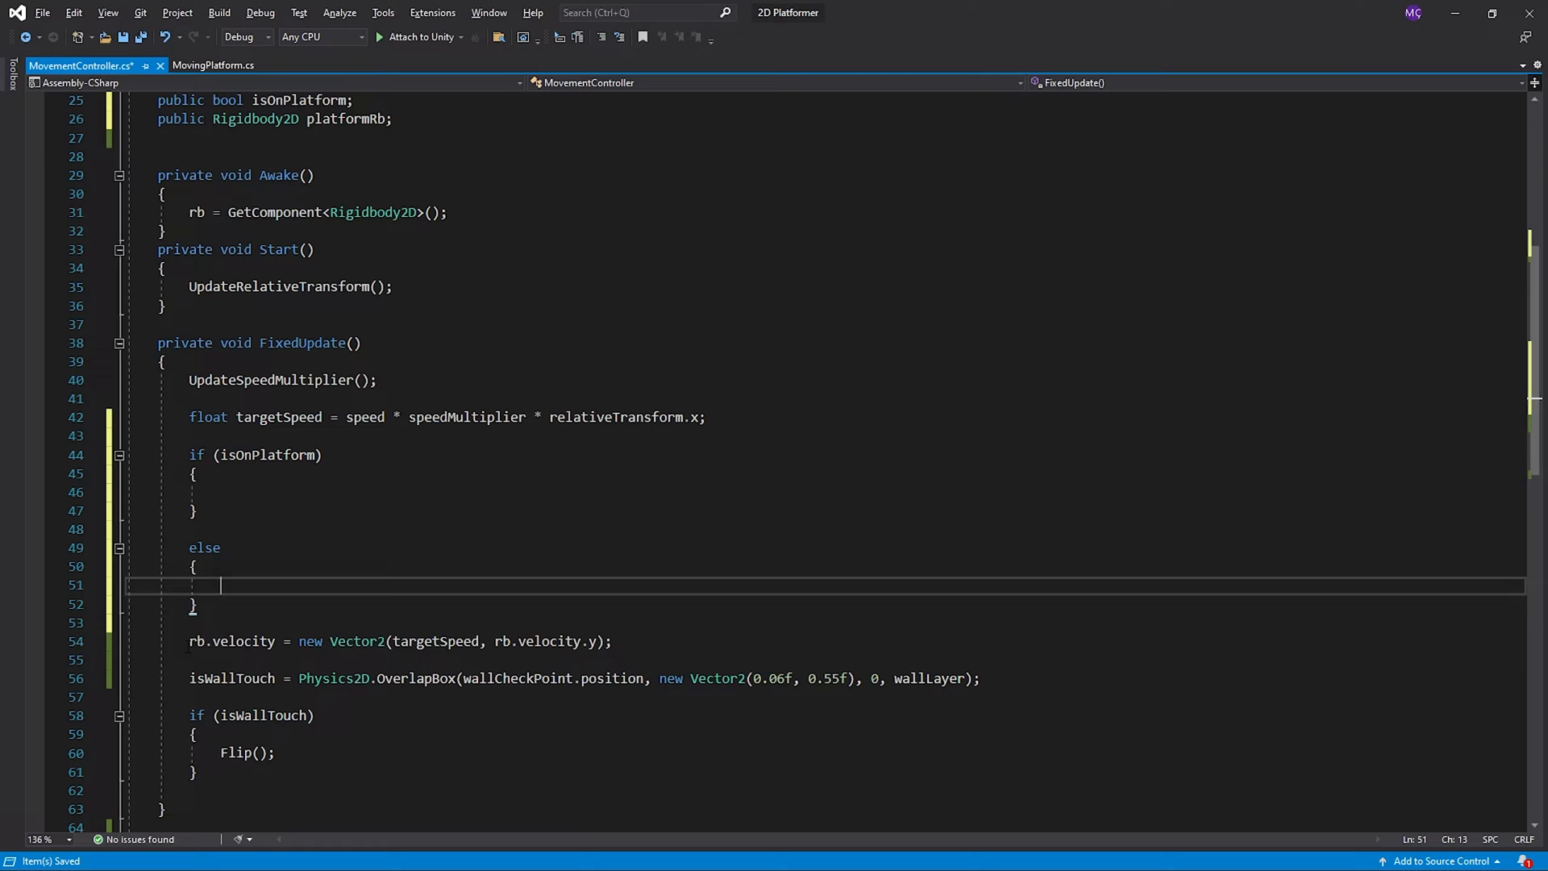
{"action": "type", "text": "rb.velocity = new Vector2(targetSpeed, rb.velocity.y);"}
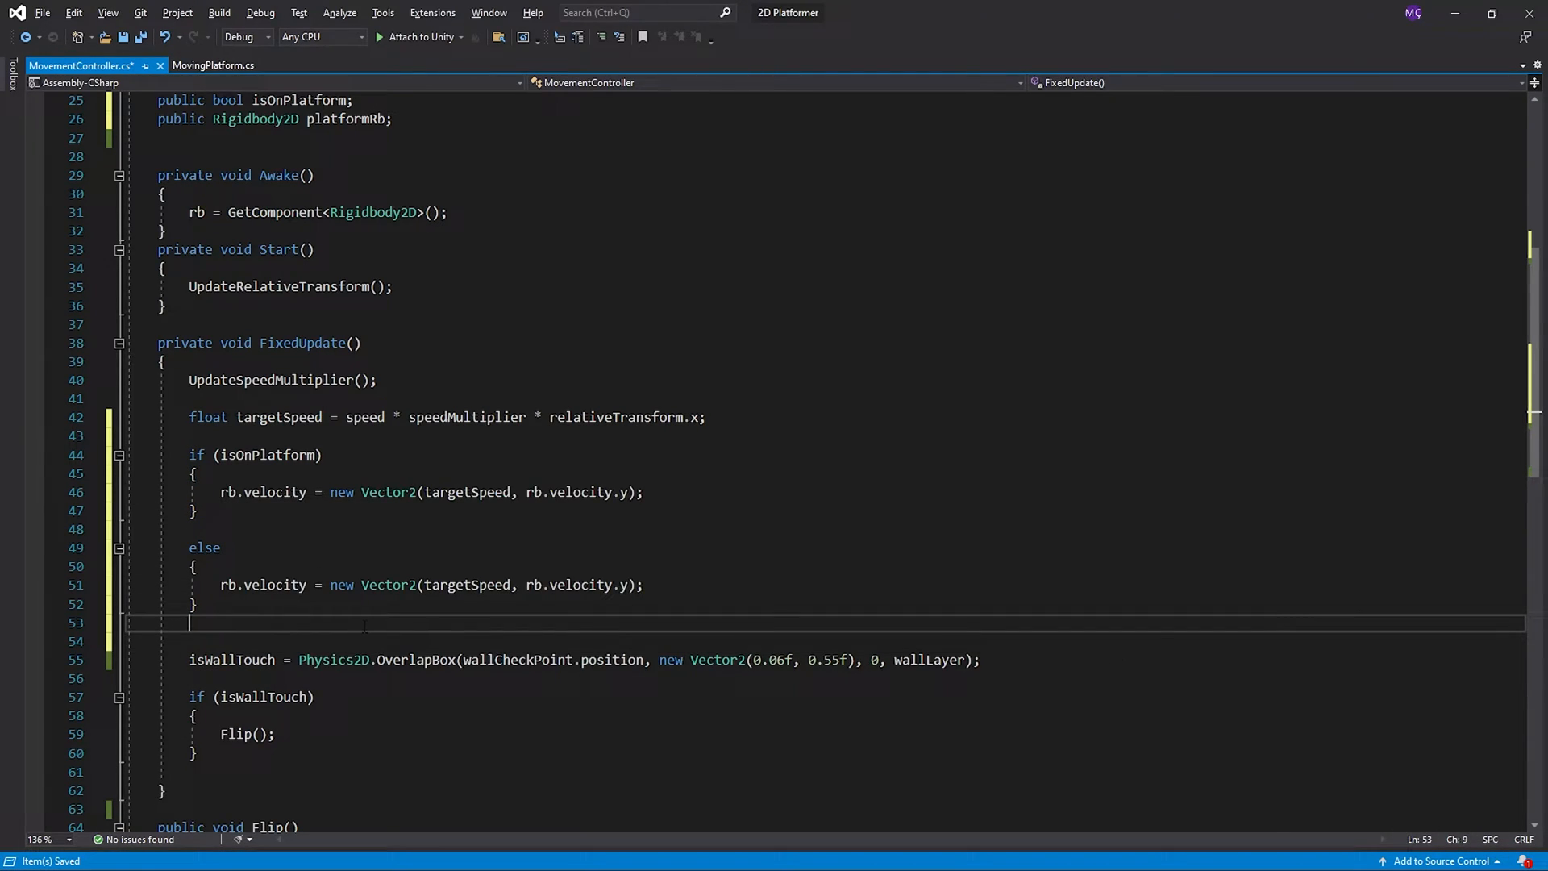
{"action": "type", "text": "+platformRb.velocity.x"}
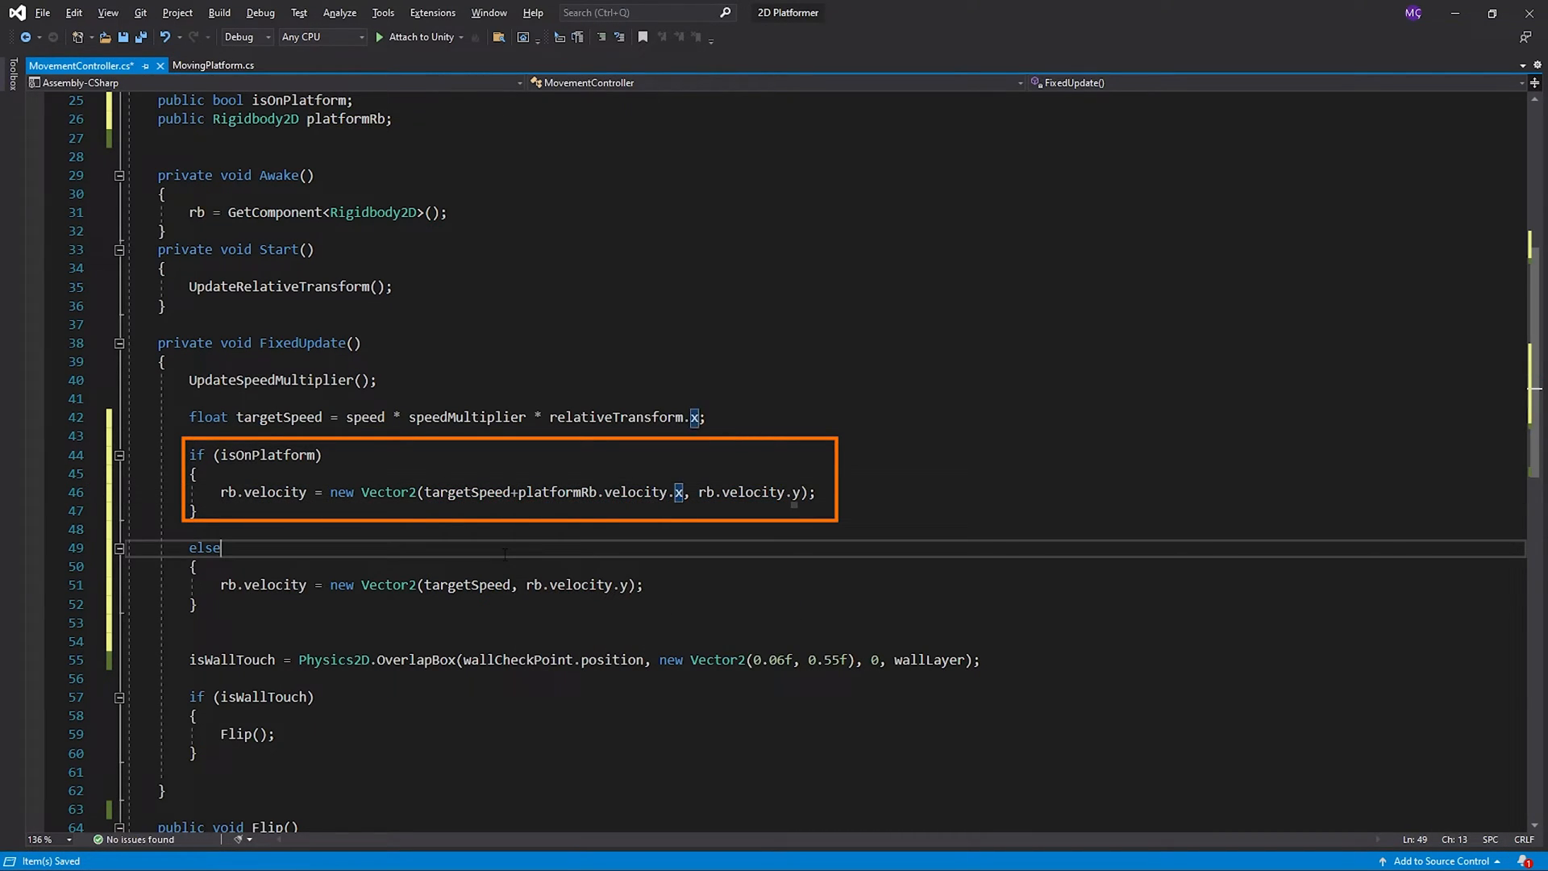
Step: Add a MovementController field to the MovingPlatform script
{"action": "left_click", "coordinate": [213, 65]}
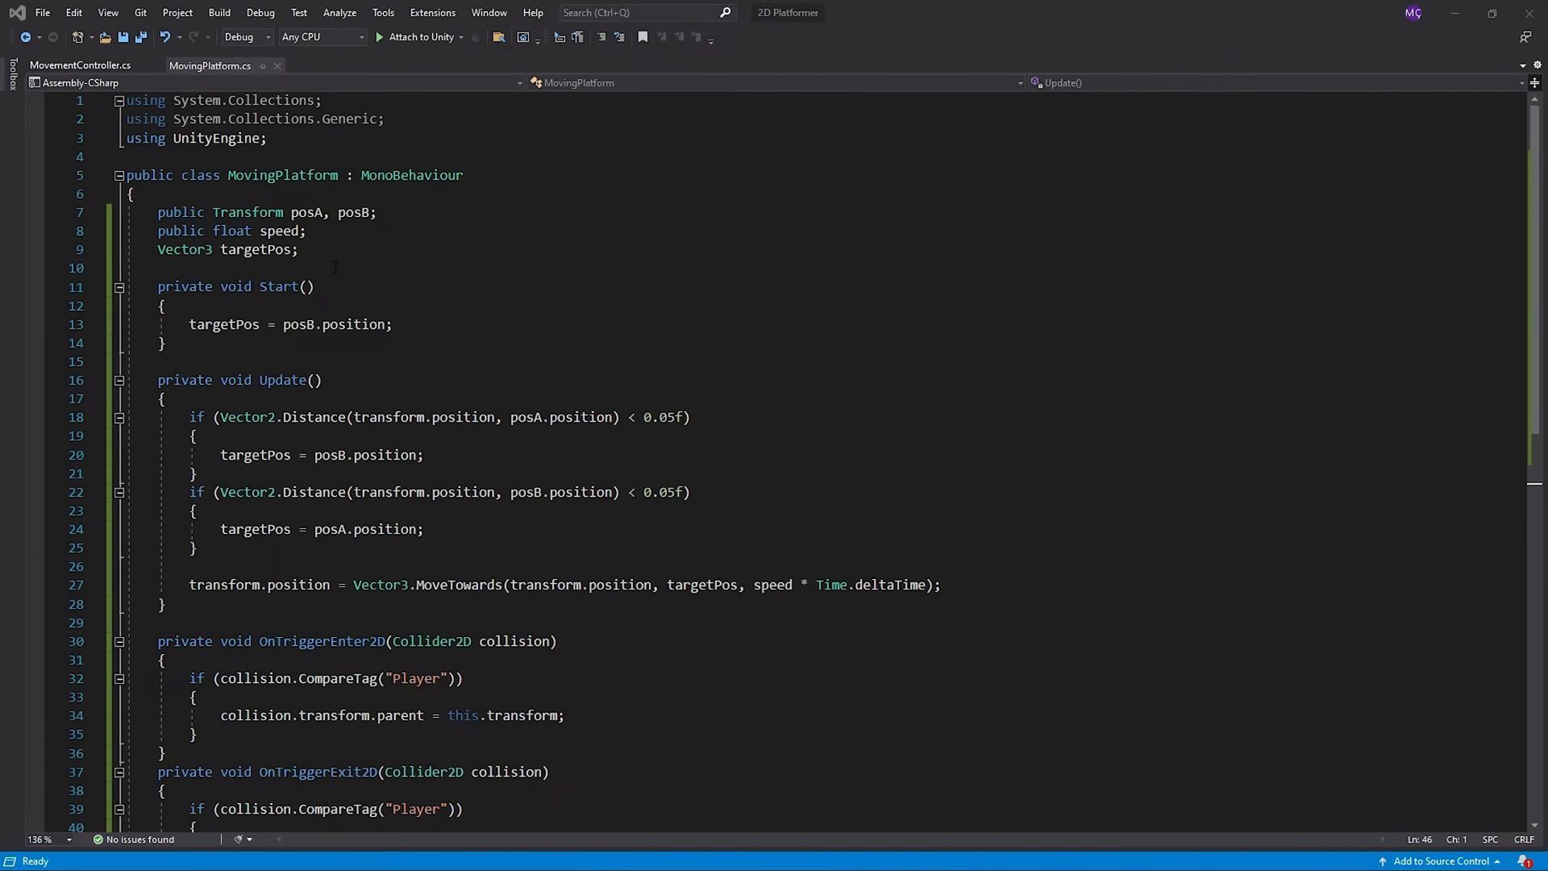
{"action": "key", "text": "enter"}
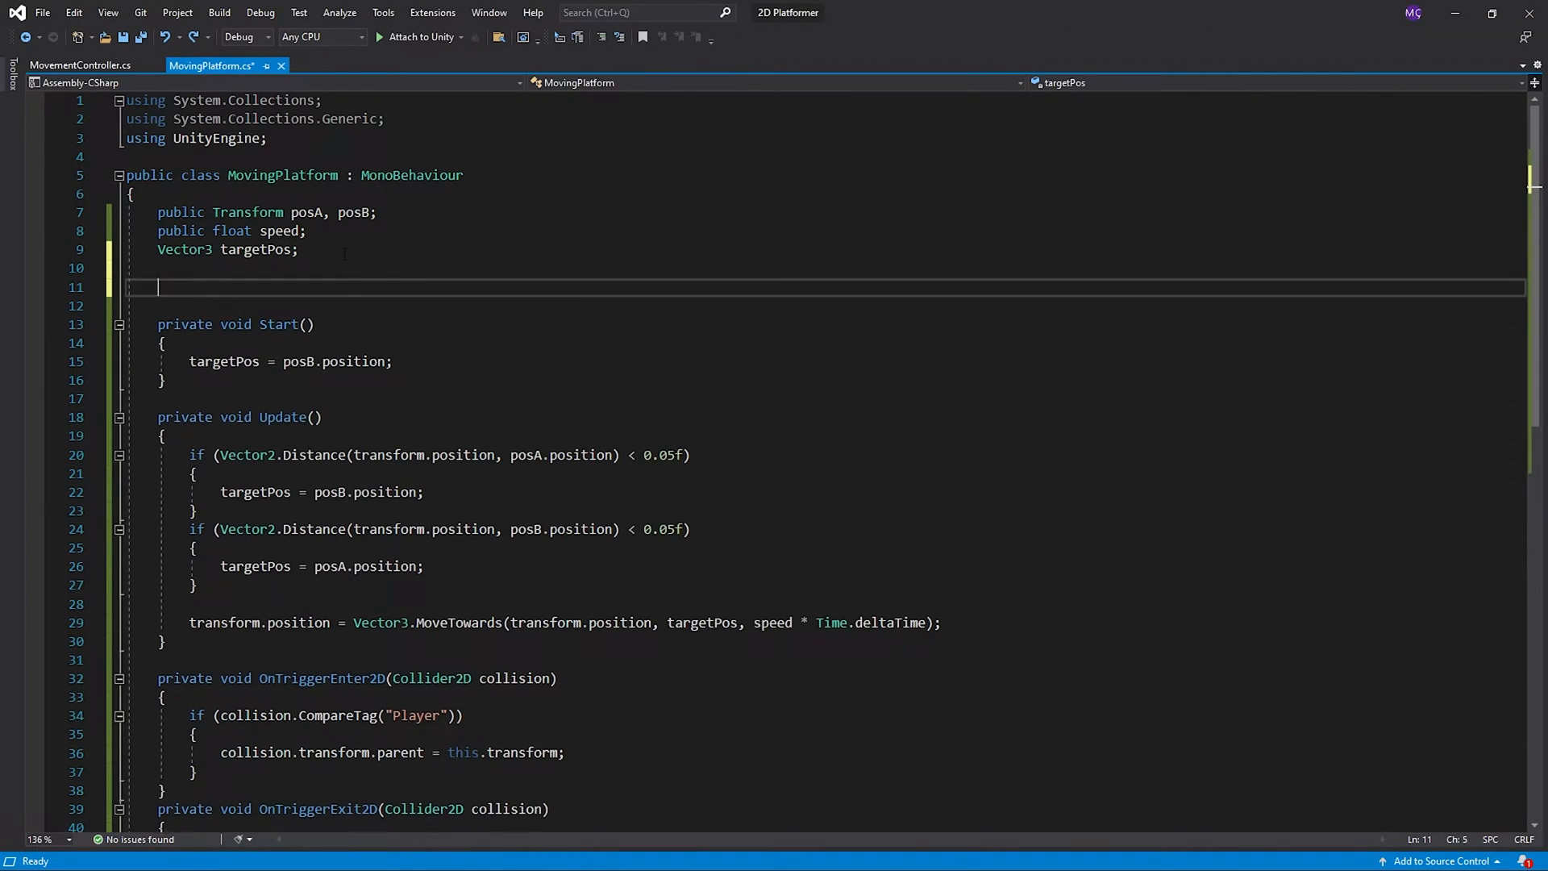
{"action": "type", "text": "MovementController movementController;"}
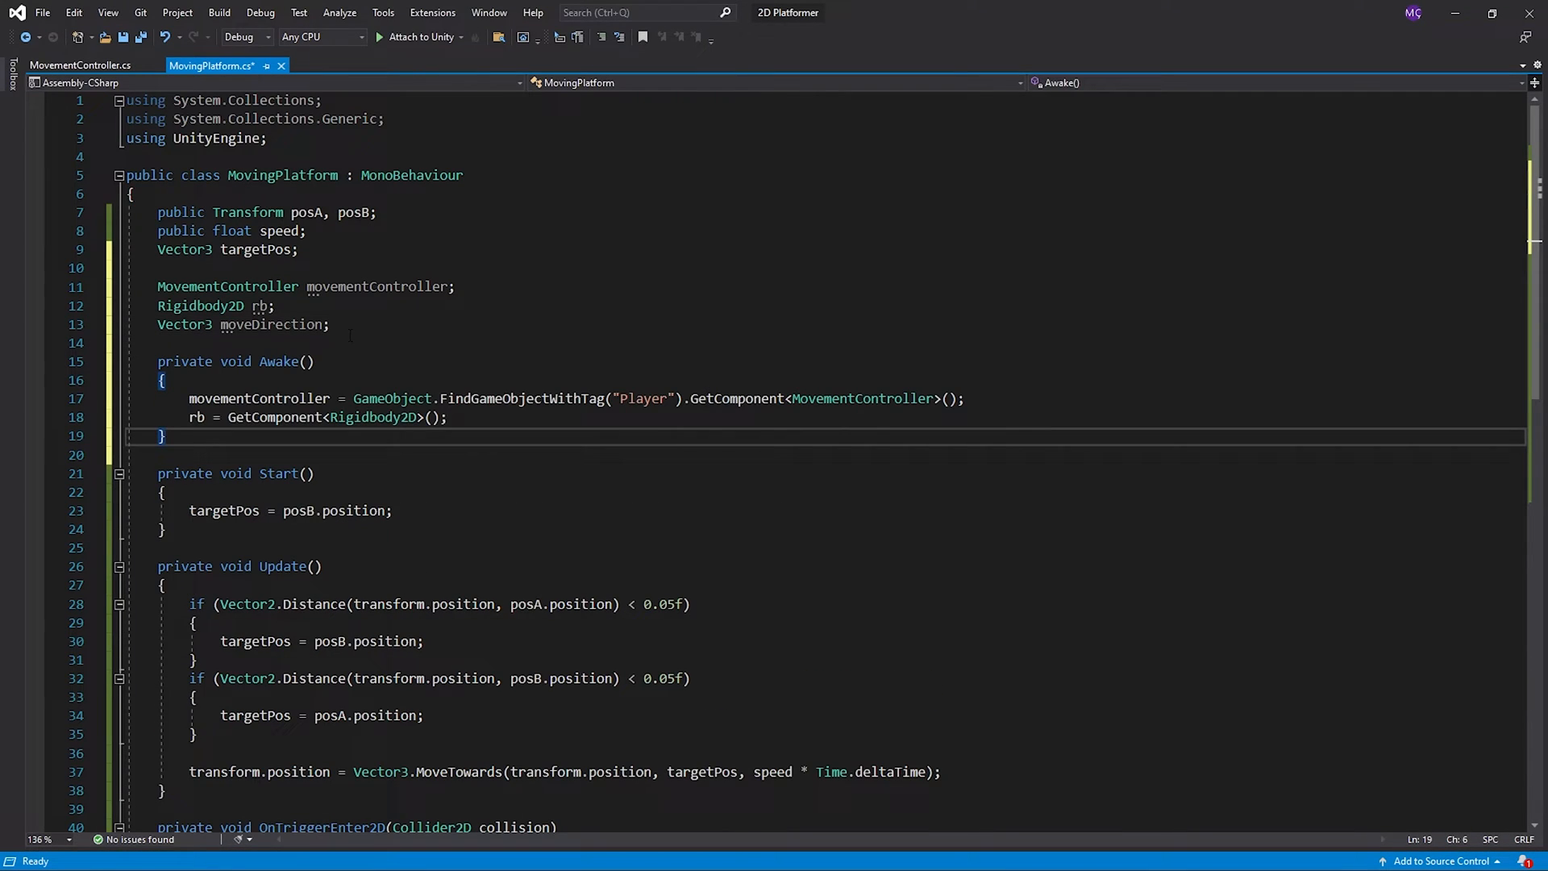
{"action": "scroll", "scroll_direction": "down", "scroll_amount": 3}
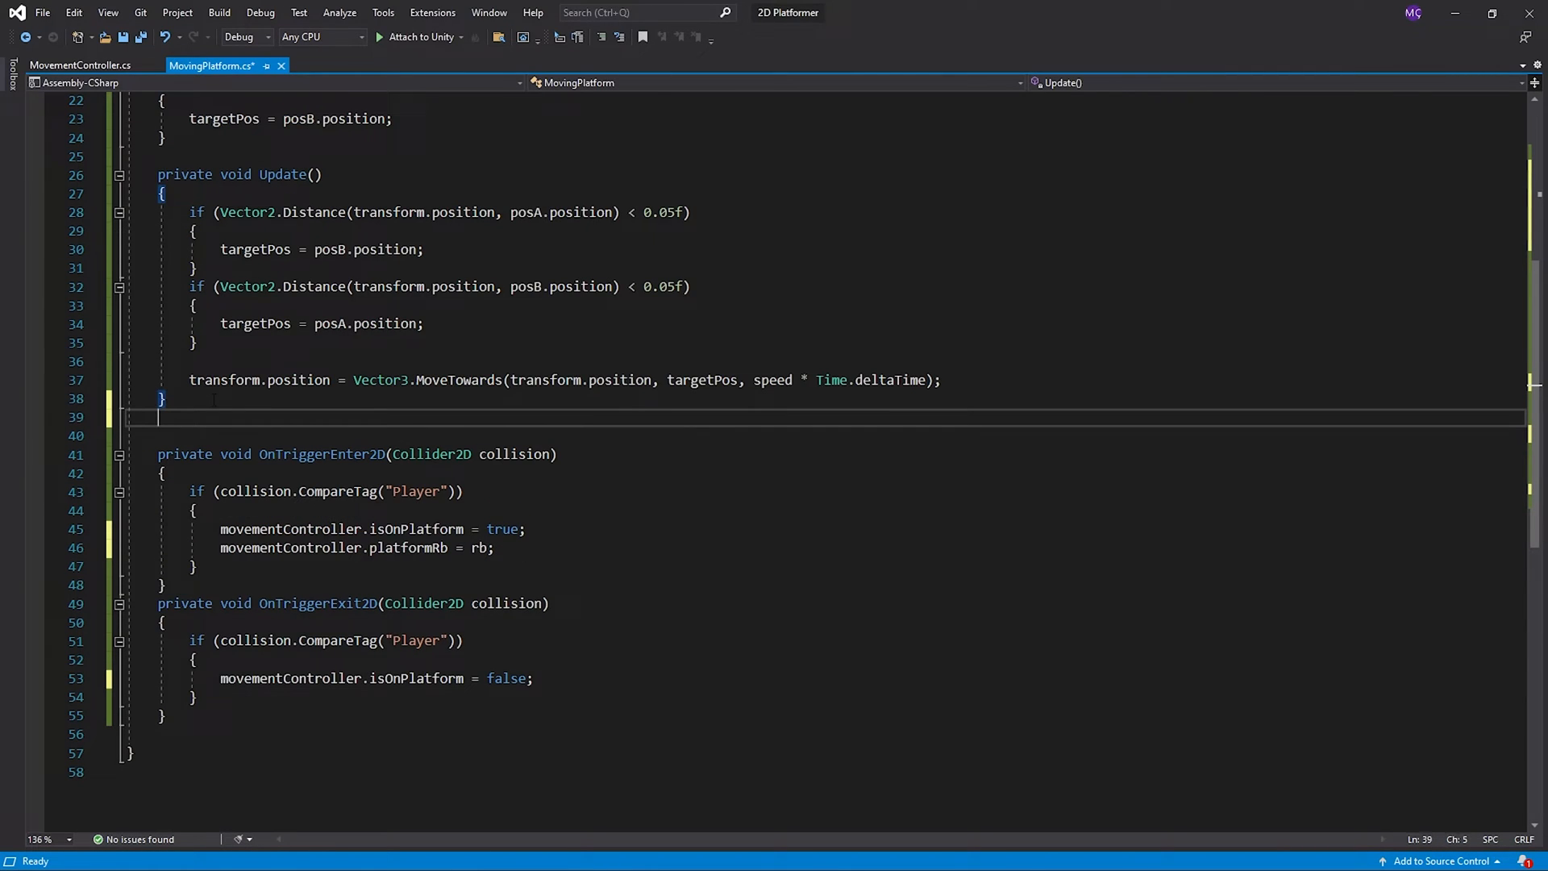
Step: Add FixedUpdate calling DirectionCalculate() for velocity movement and delete the MoveTowards line
{"action": "type", "text": "private void FixedUpdate()"}
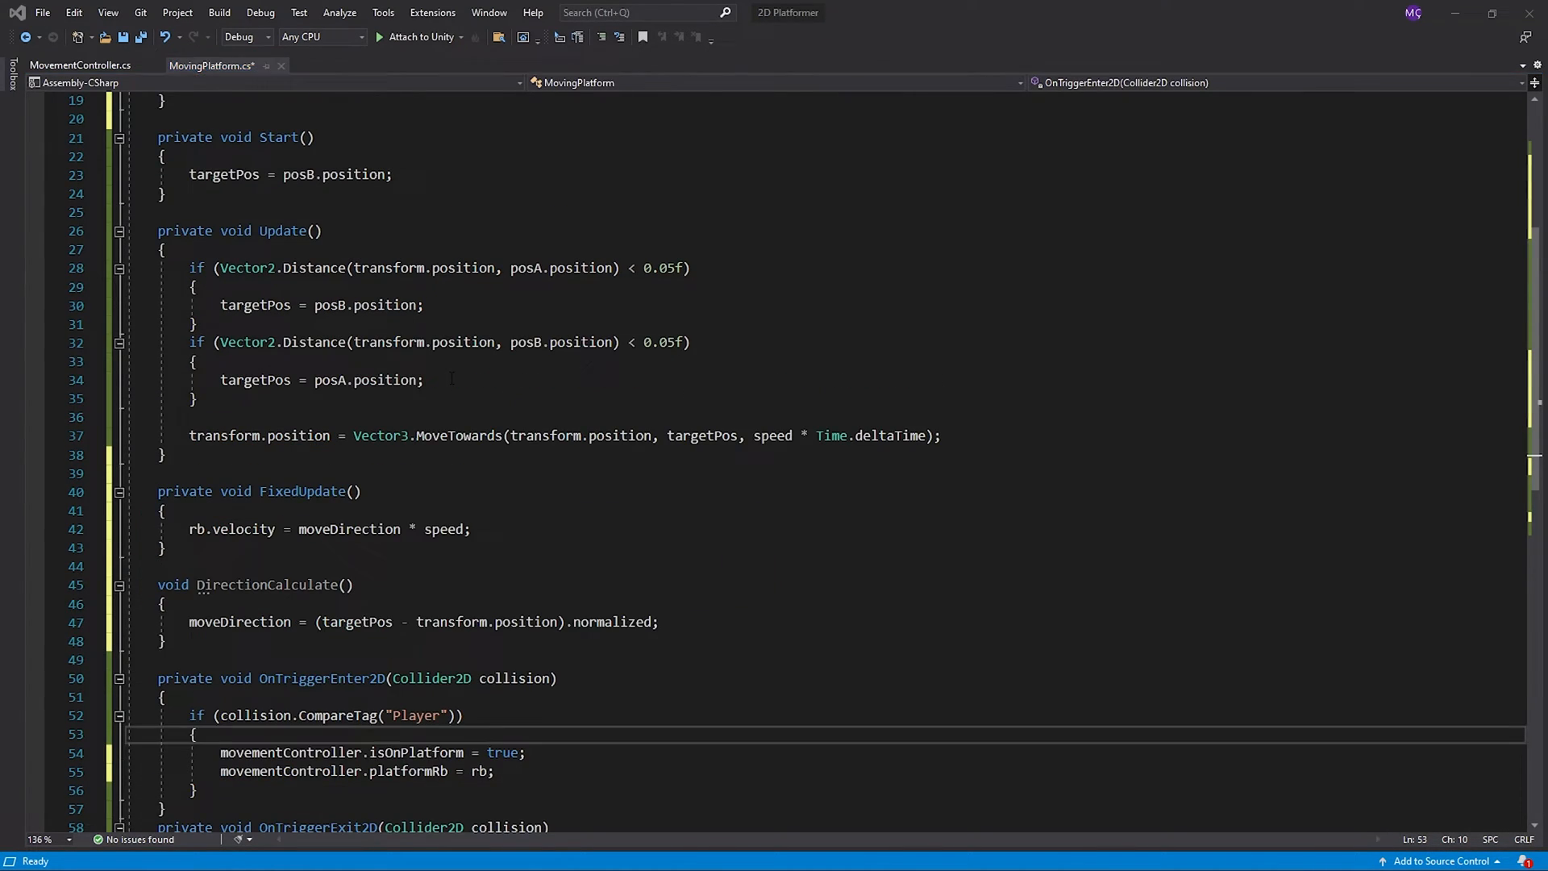
{"action": "type", "text": "DirectionCalculate();"}
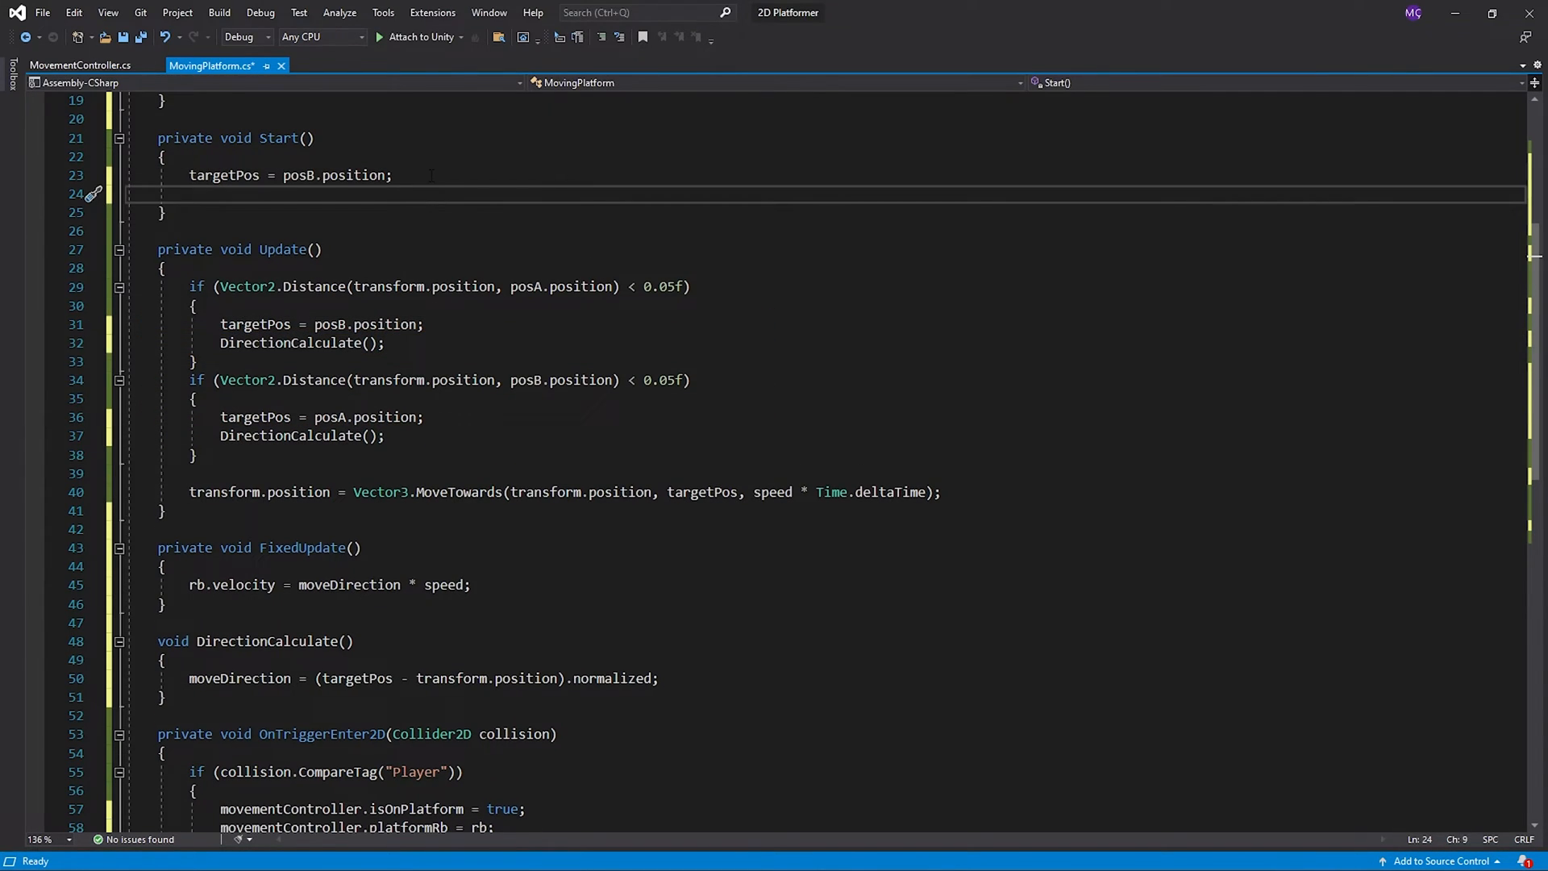
{"action": "type", "text": "DirectionCalculate();"}
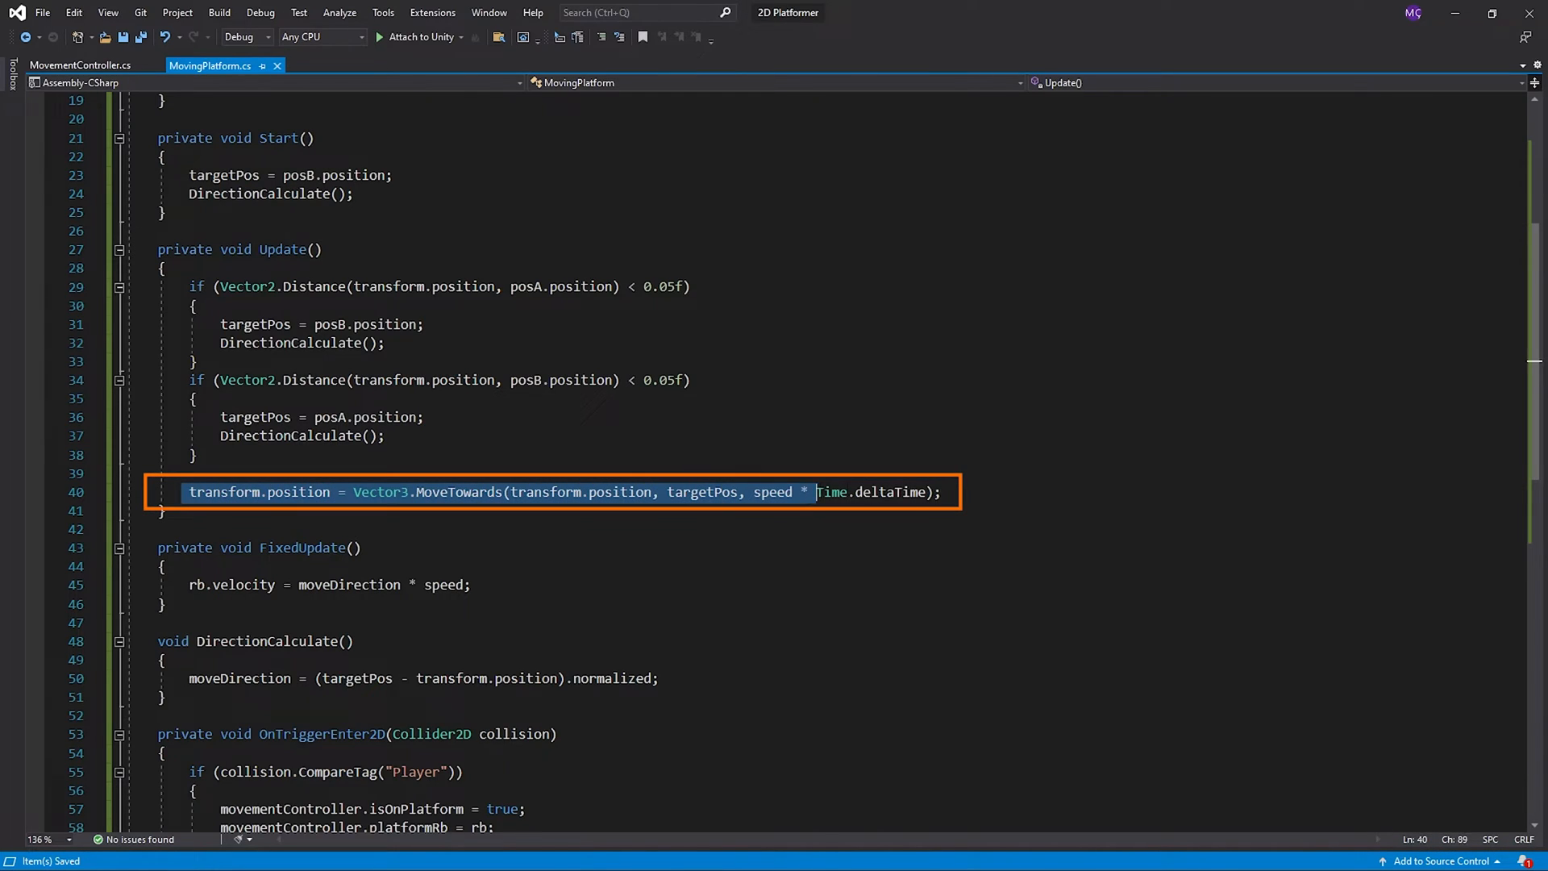
{"action": "key", "text": "Delete"}
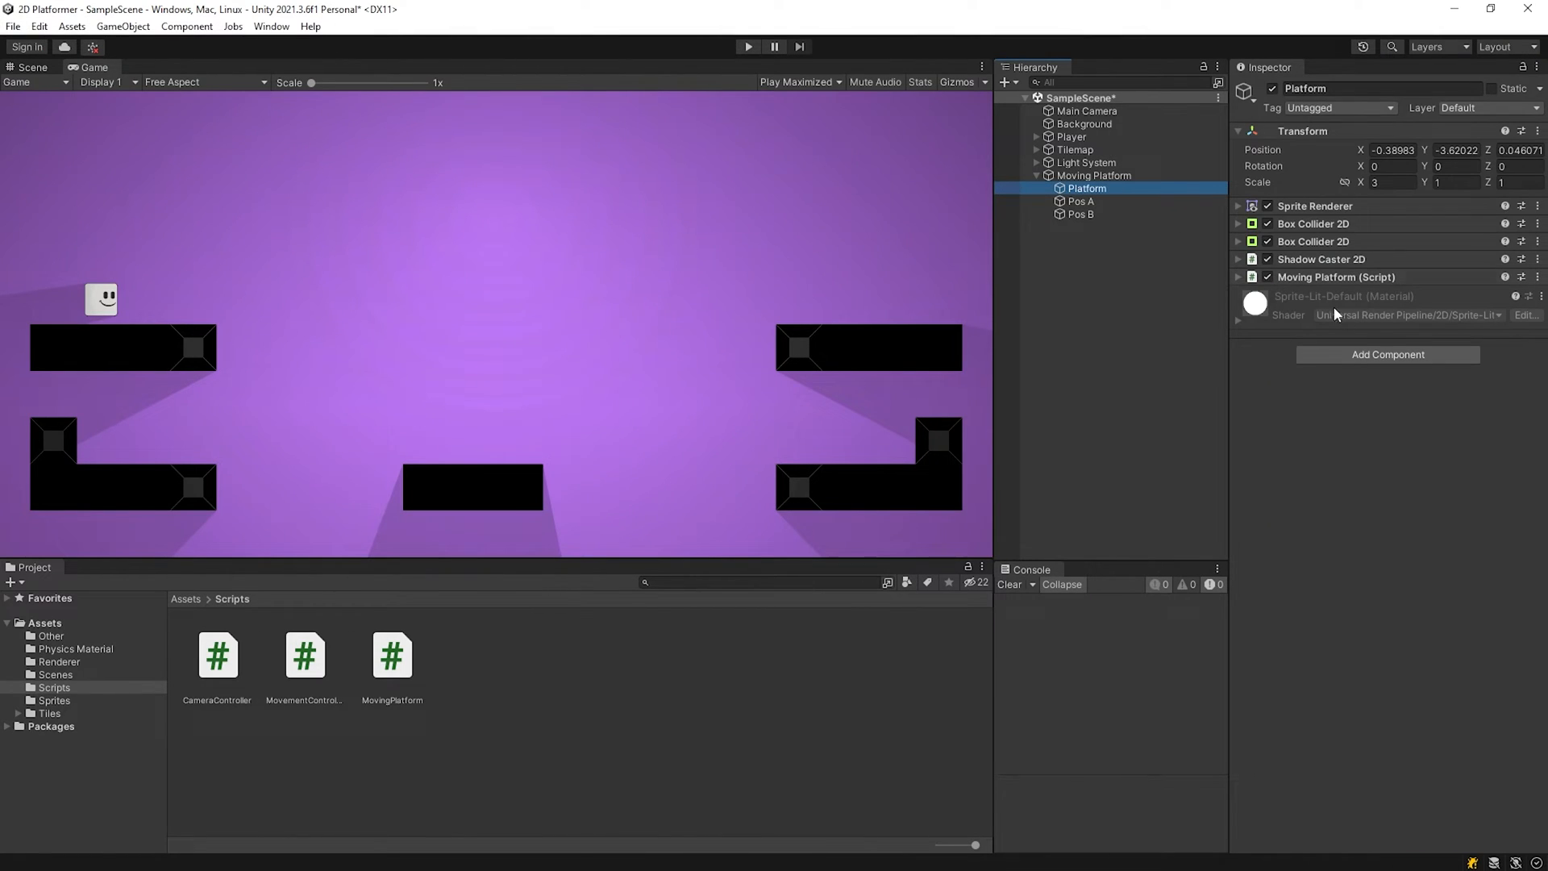
Step: Add a Rigidbody 2D to the Platform and set its Body Type to Kinematic
{"action": "type", "text": "rigi"}
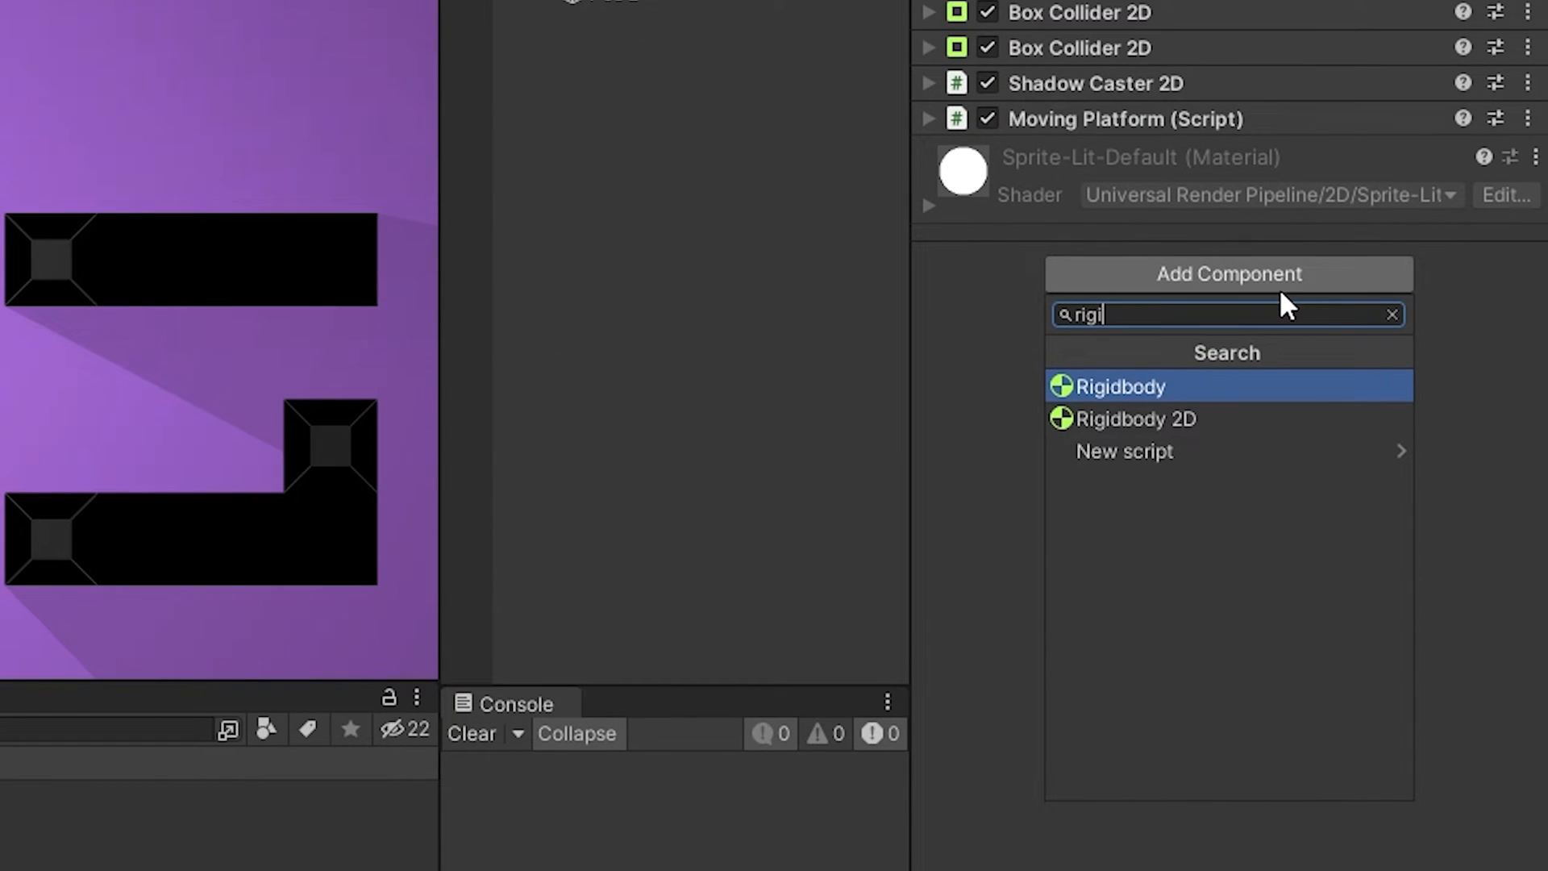
{"action": "left_click", "coordinate": [1134, 418]}
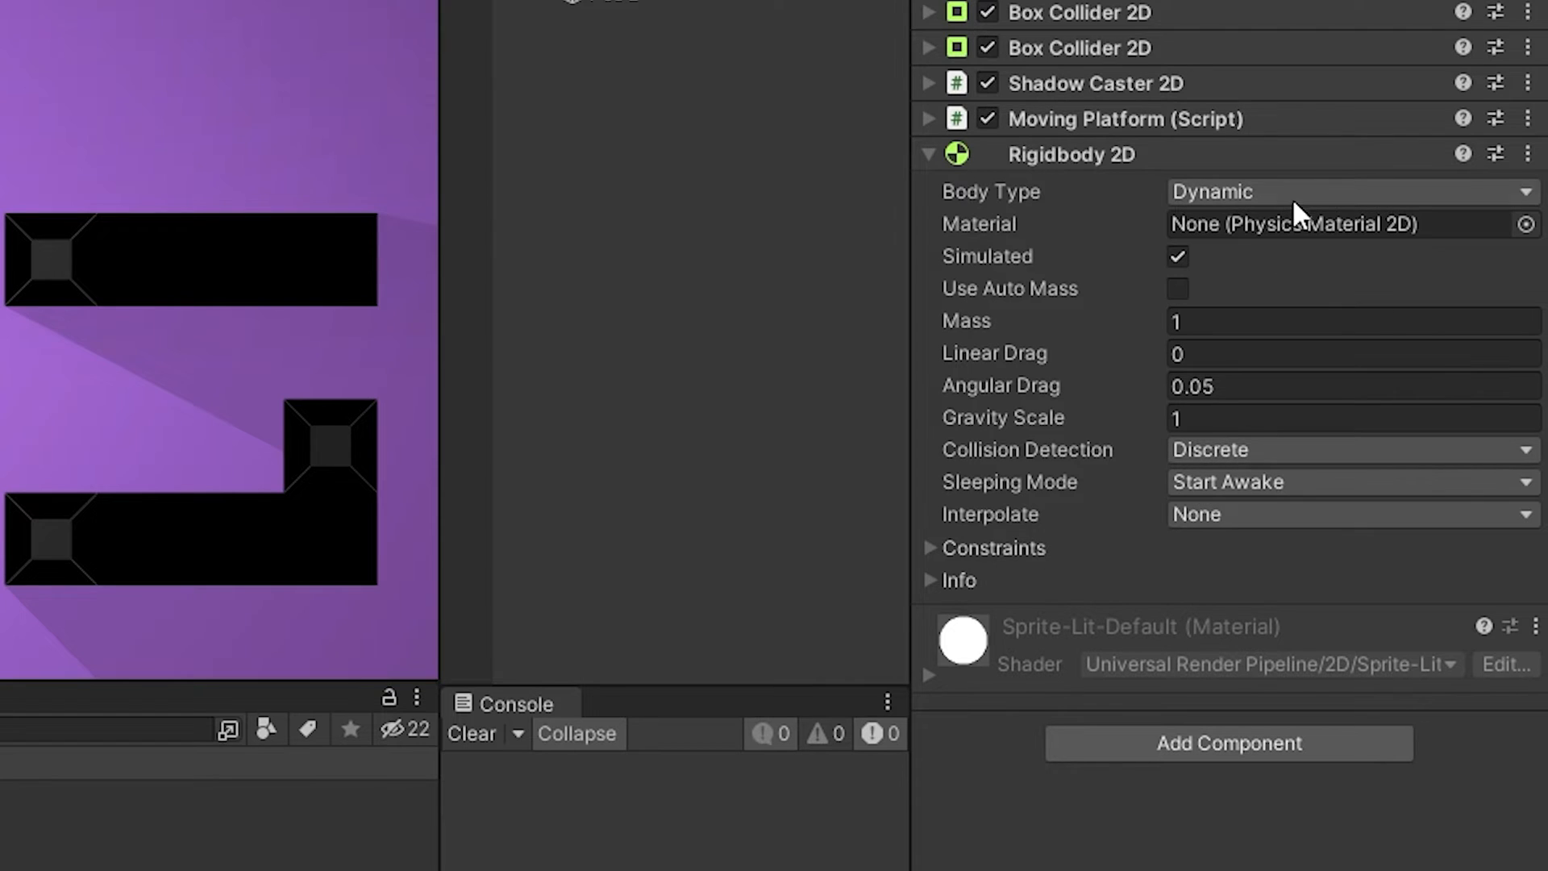
{"action": "left_click", "coordinate": [1352, 190]}
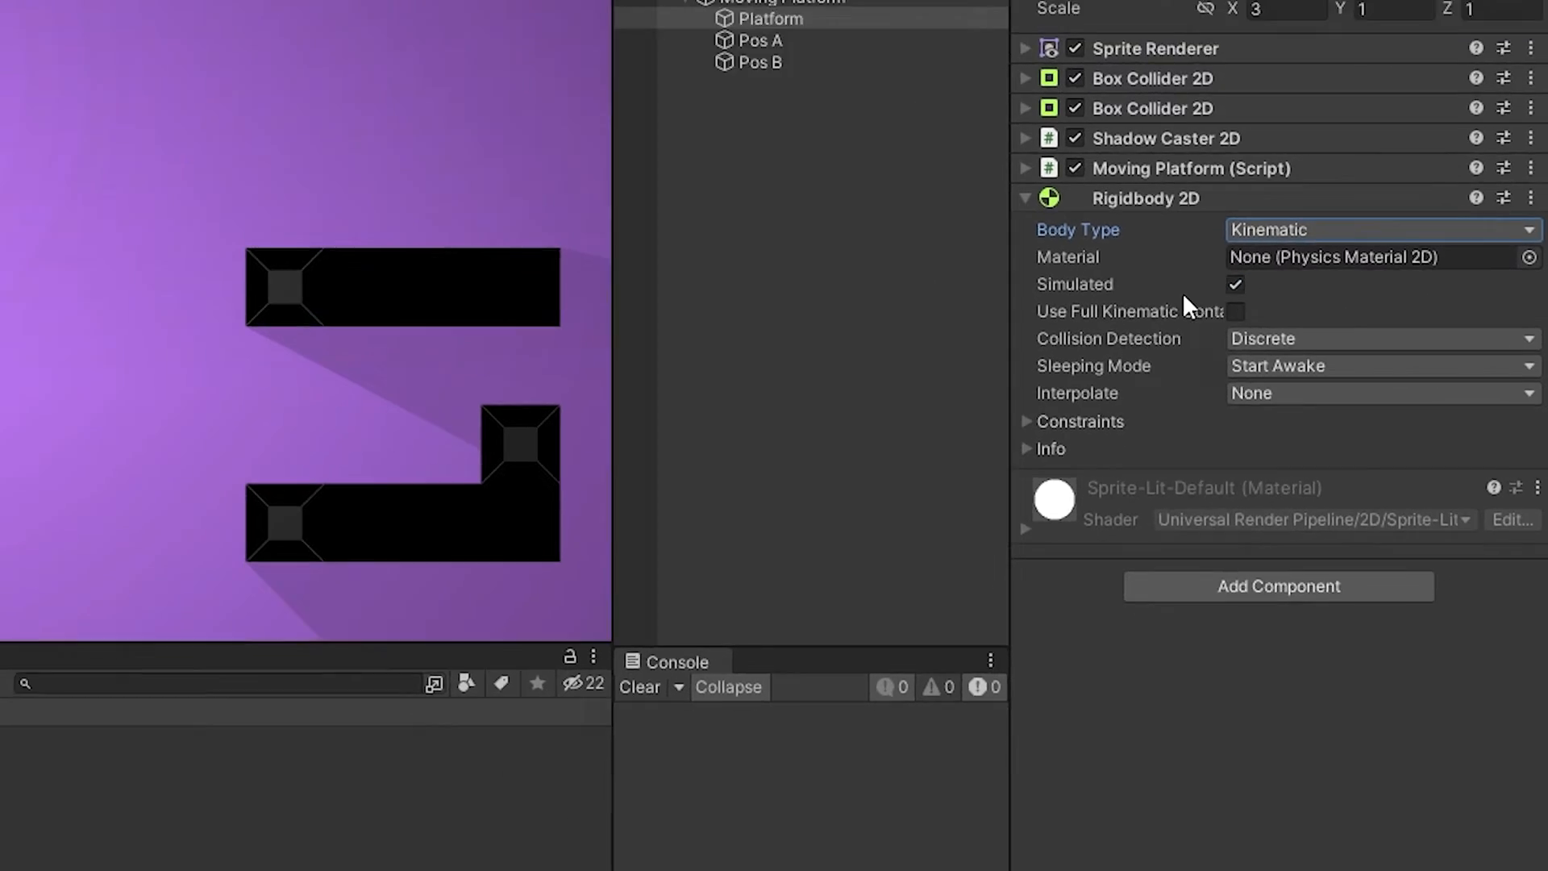
{"action": "left_click", "coordinate": [747, 47]}
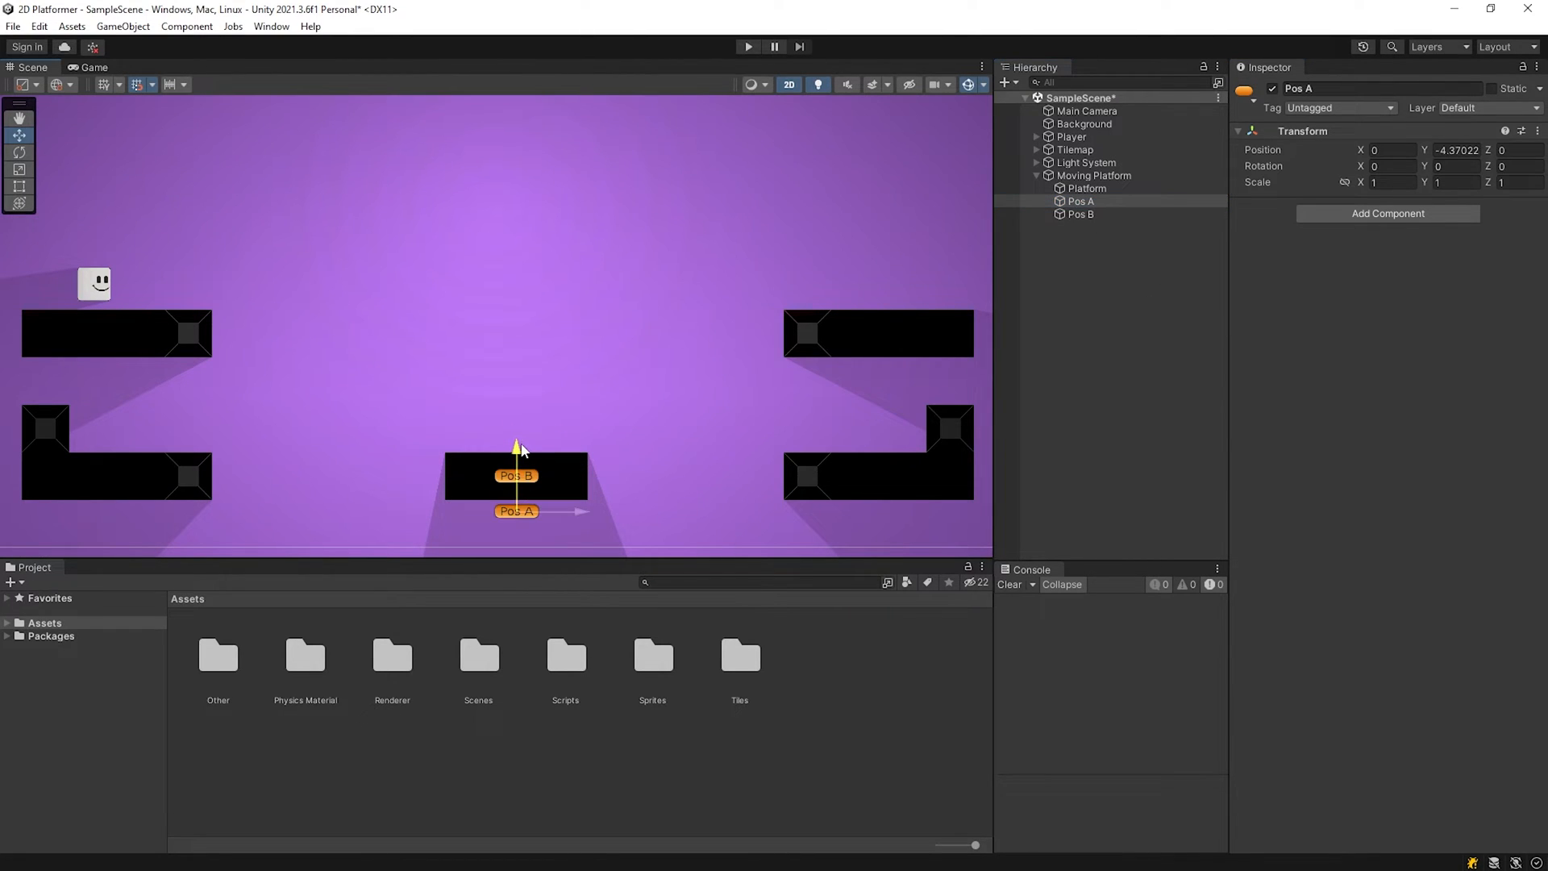
Step: In Play mode, set the Player's Rigidbody 2D Gravity Scale to 0.2 to observe the effect
{"action": "left_click", "coordinate": [1080, 215]}
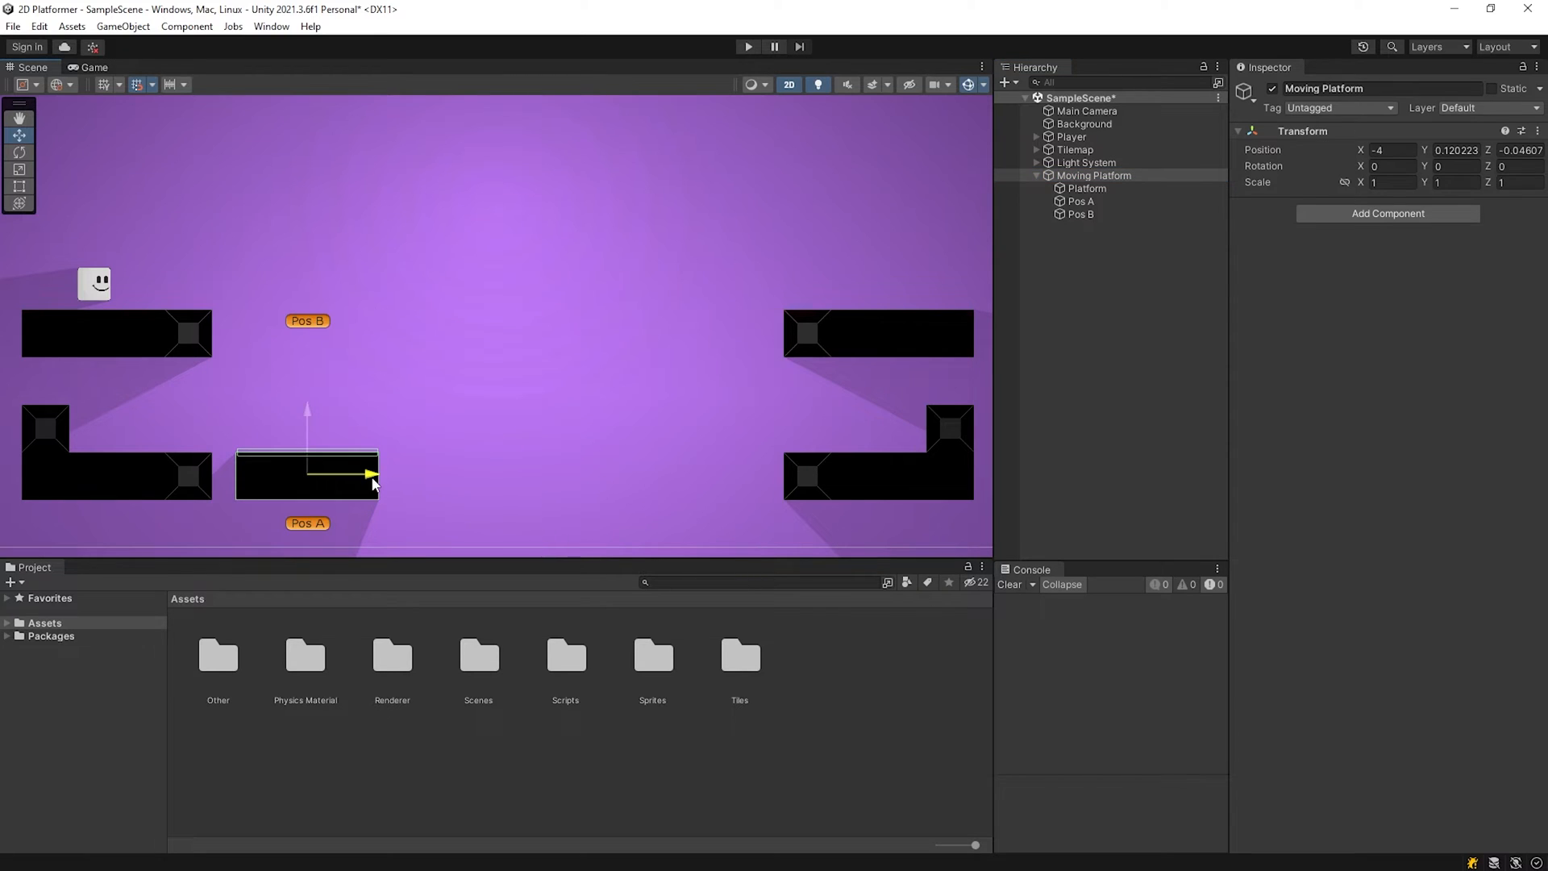
{"action": "left_click", "coordinate": [1081, 215]}
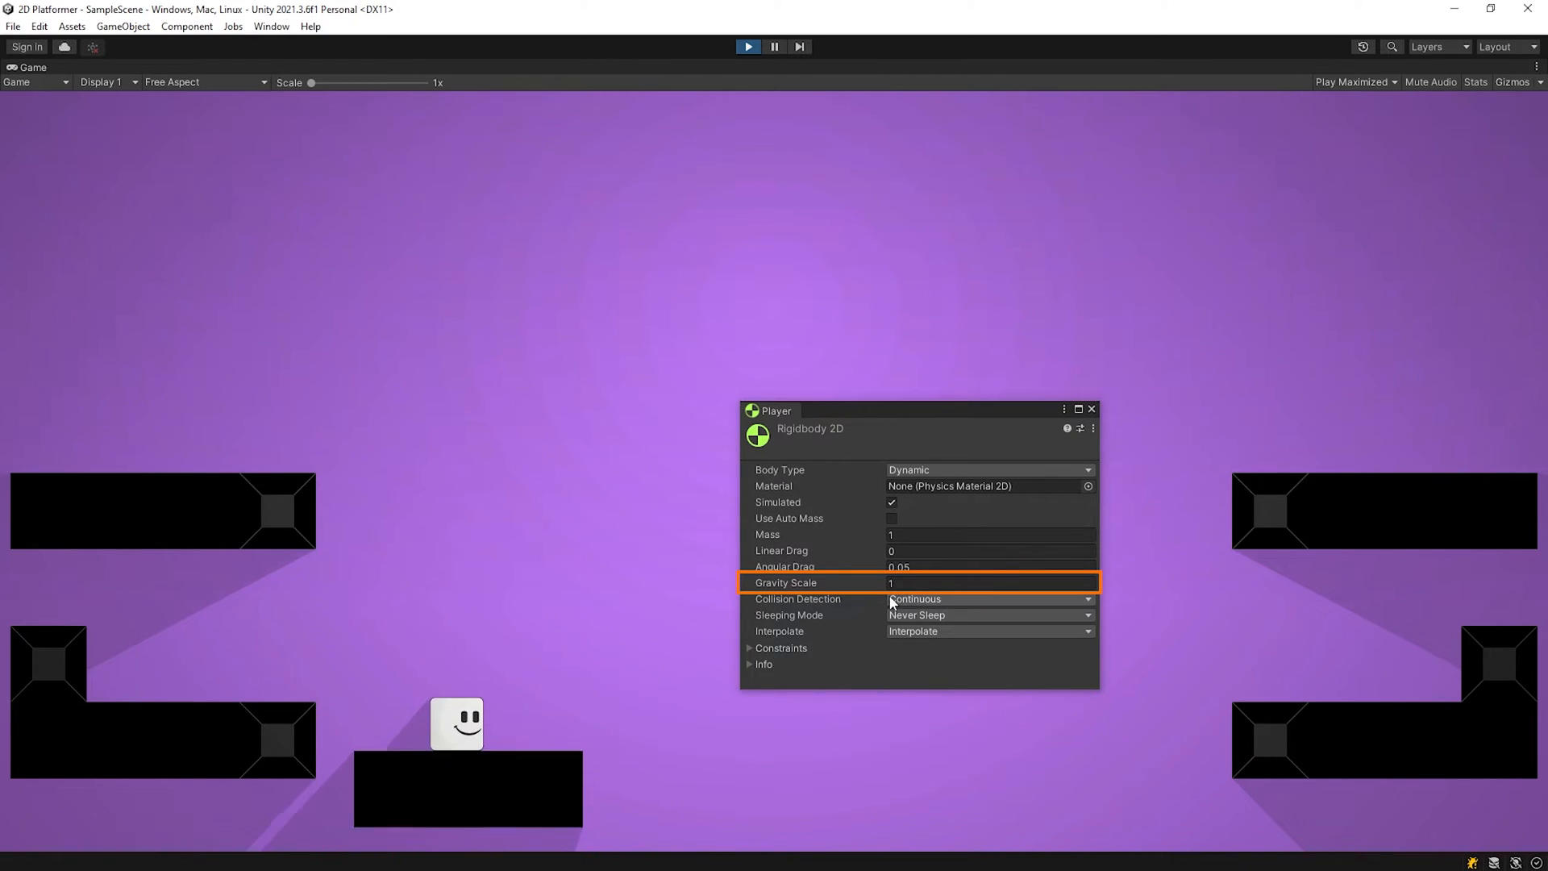
{"action": "left_click", "coordinate": [987, 583]}
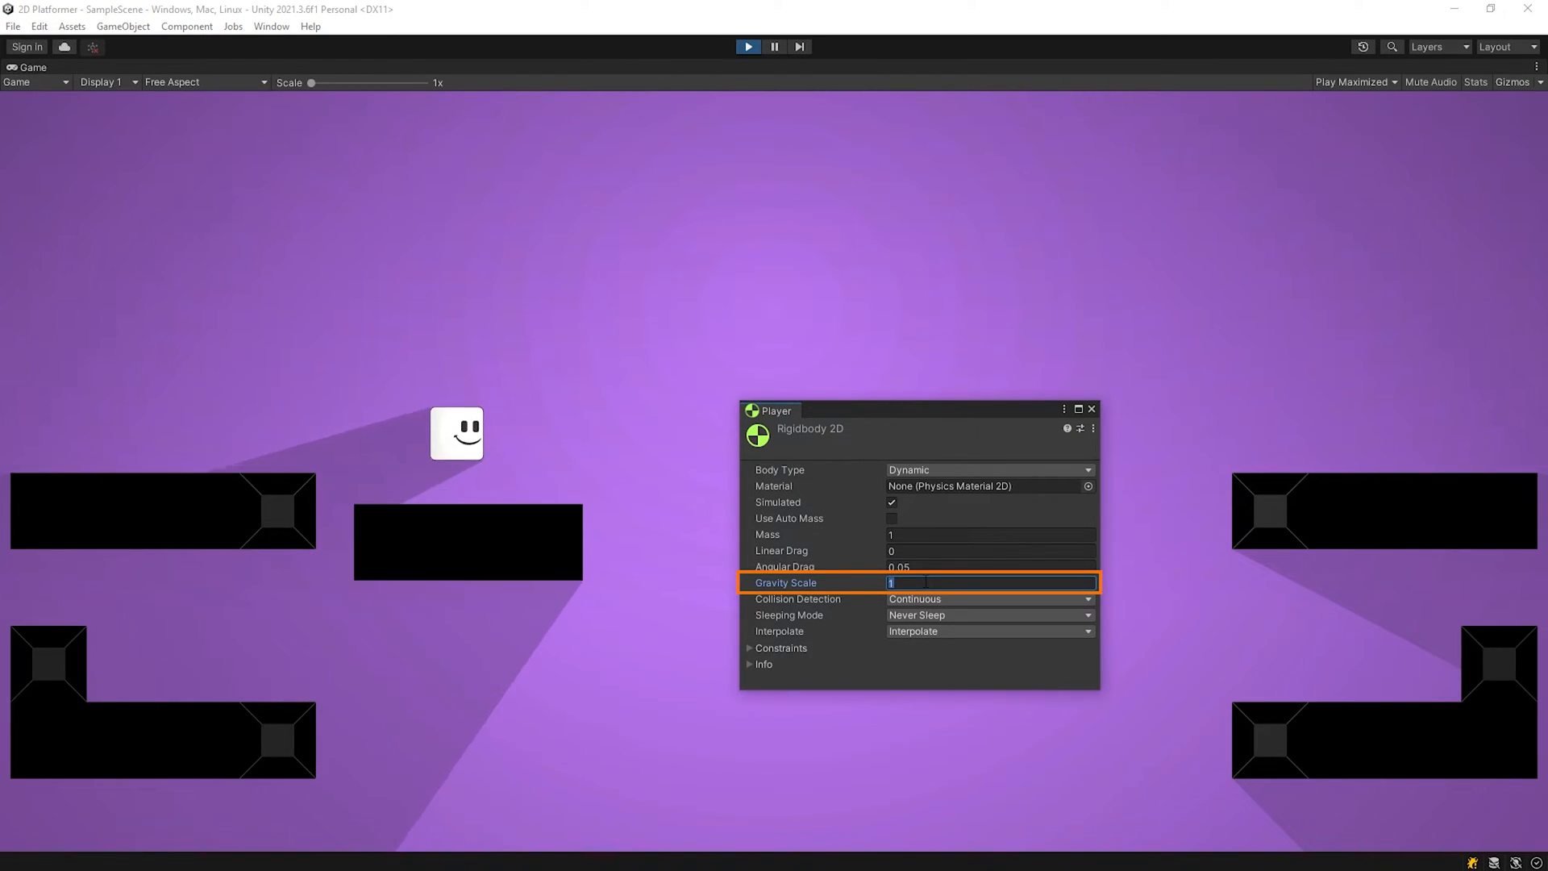
{"action": "type", "text": "0.2"}
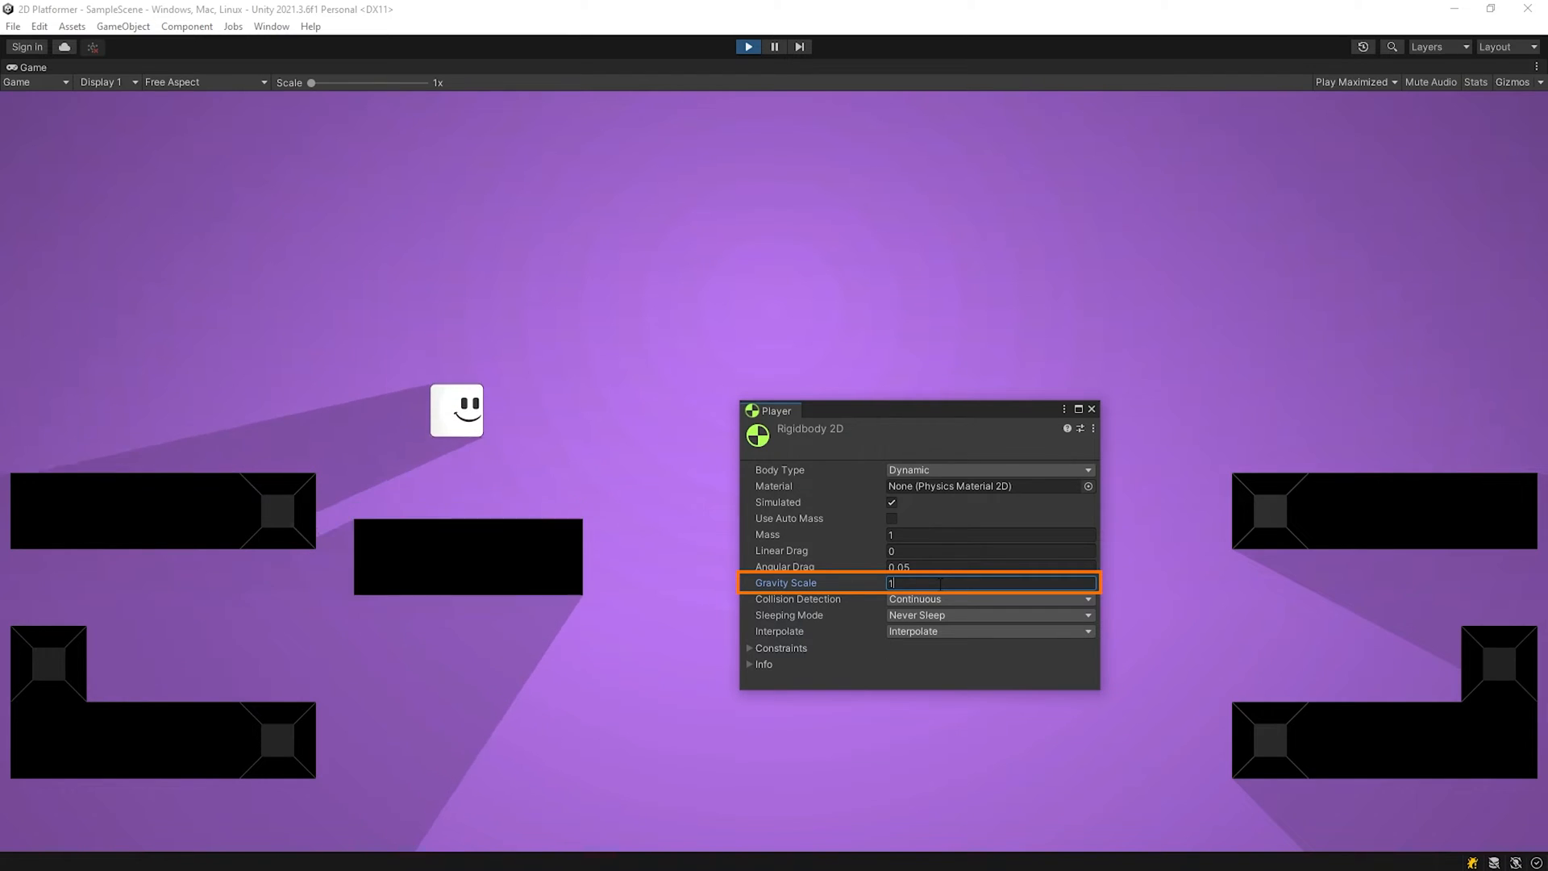
Step: Try Gravity Scale 10, then settle on 50 for the Player while the game runs
{"action": "type", "text": "10"}
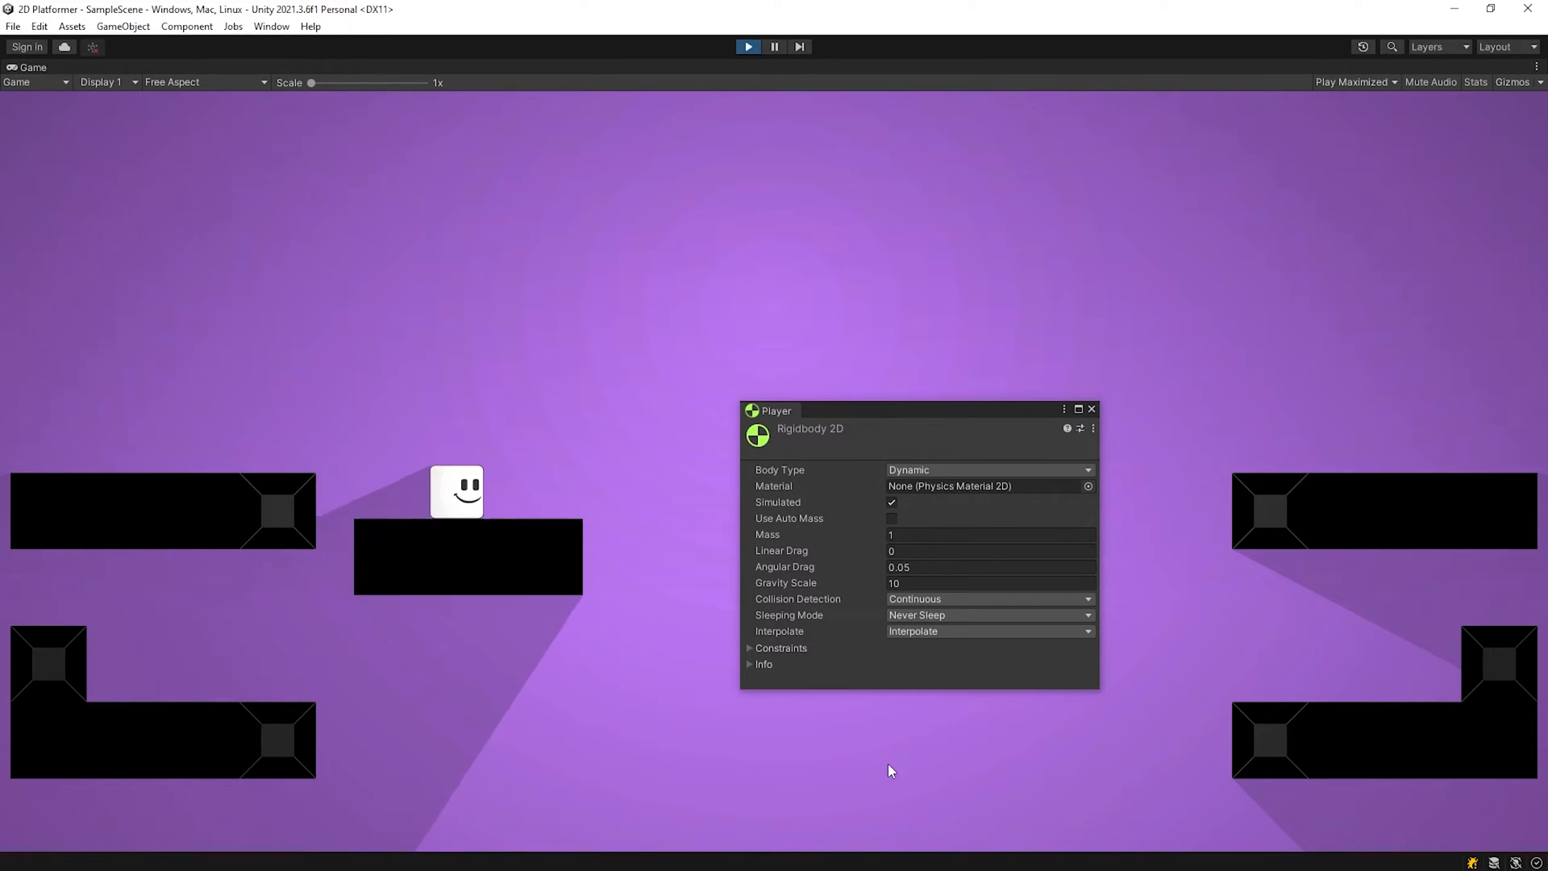
{"action": "left_click", "coordinate": [987, 582]}
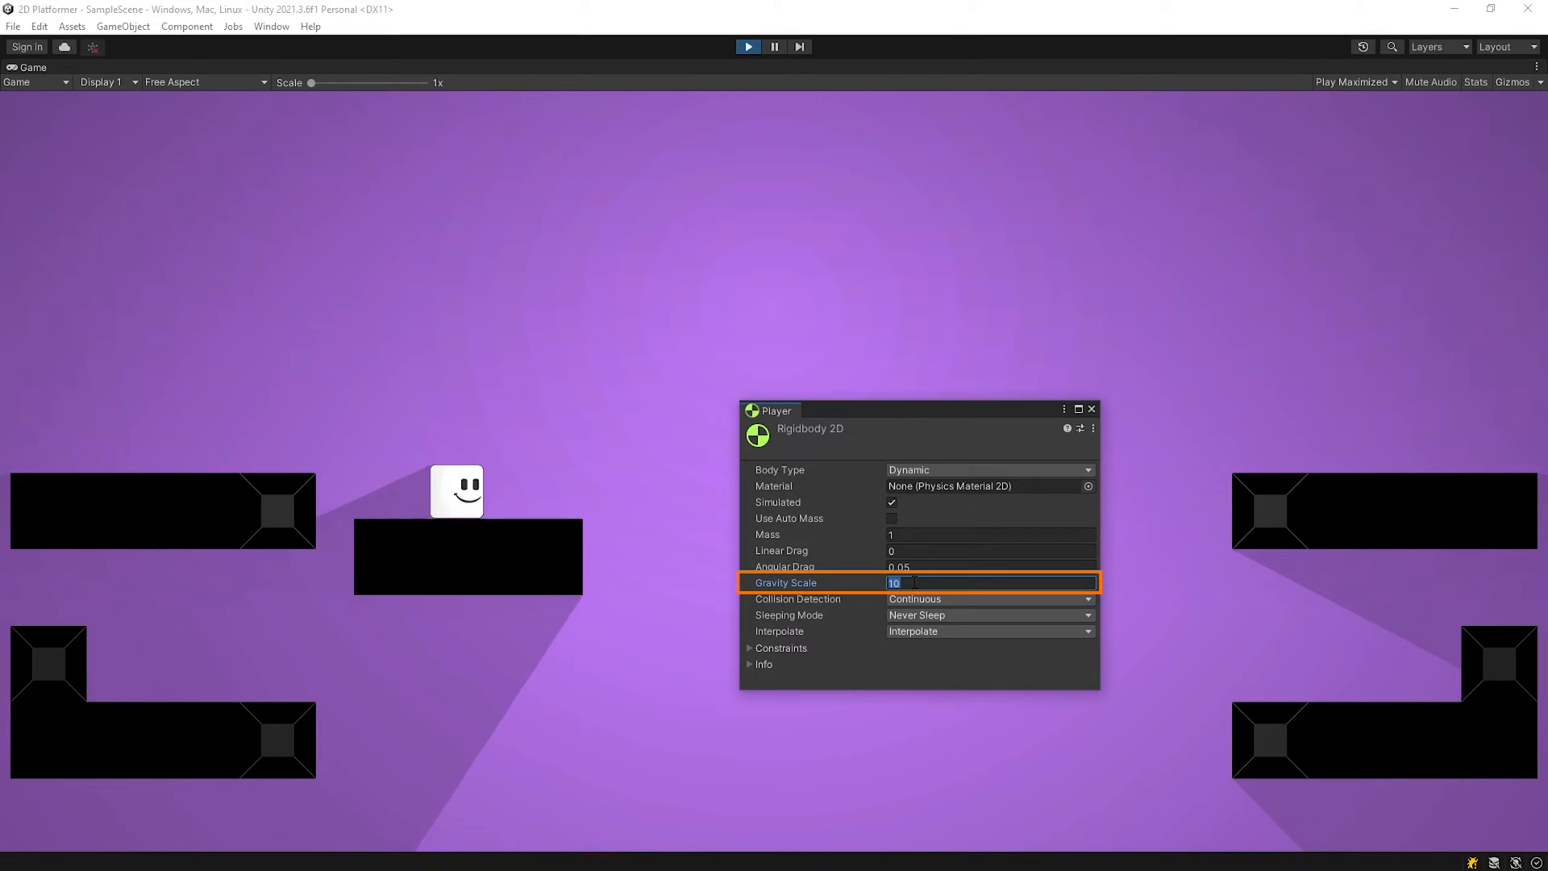
{"action": "type", "text": "50"}
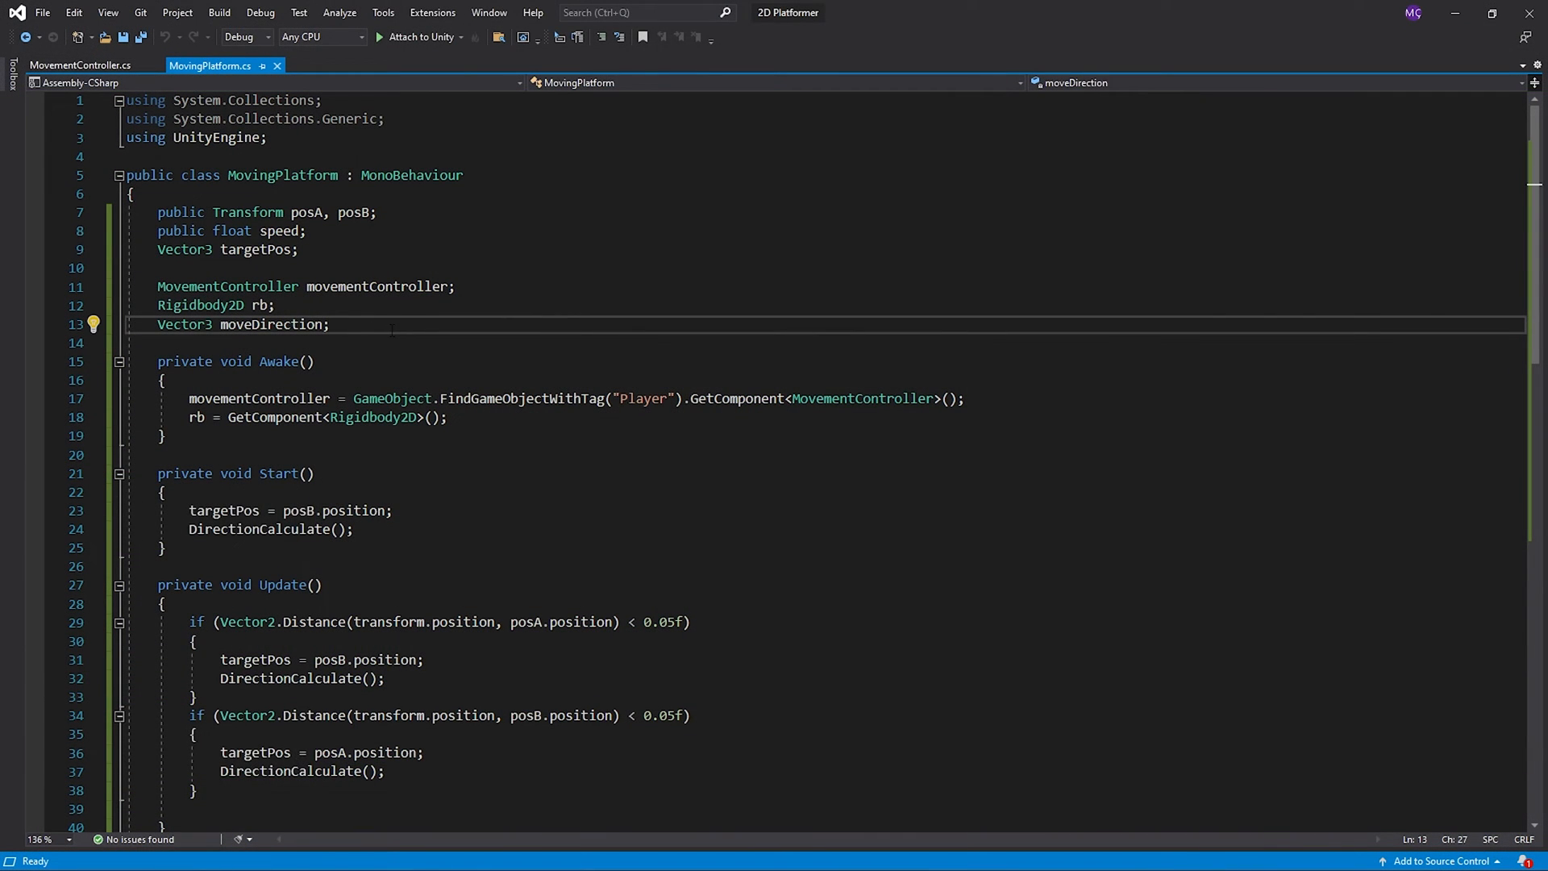
Step: Add a Rigidbody2D playerRb field, multiply gravityScale by 50 on trigger enter and divide by 50 on exit
{"action": "type", "text": "Rigidbody2D playerRb;"}
{"action": "type", "text": "playerRb = GameObject.FindGameObjectWithTag(\"Player\").GetComponent<Rigidbody;"}
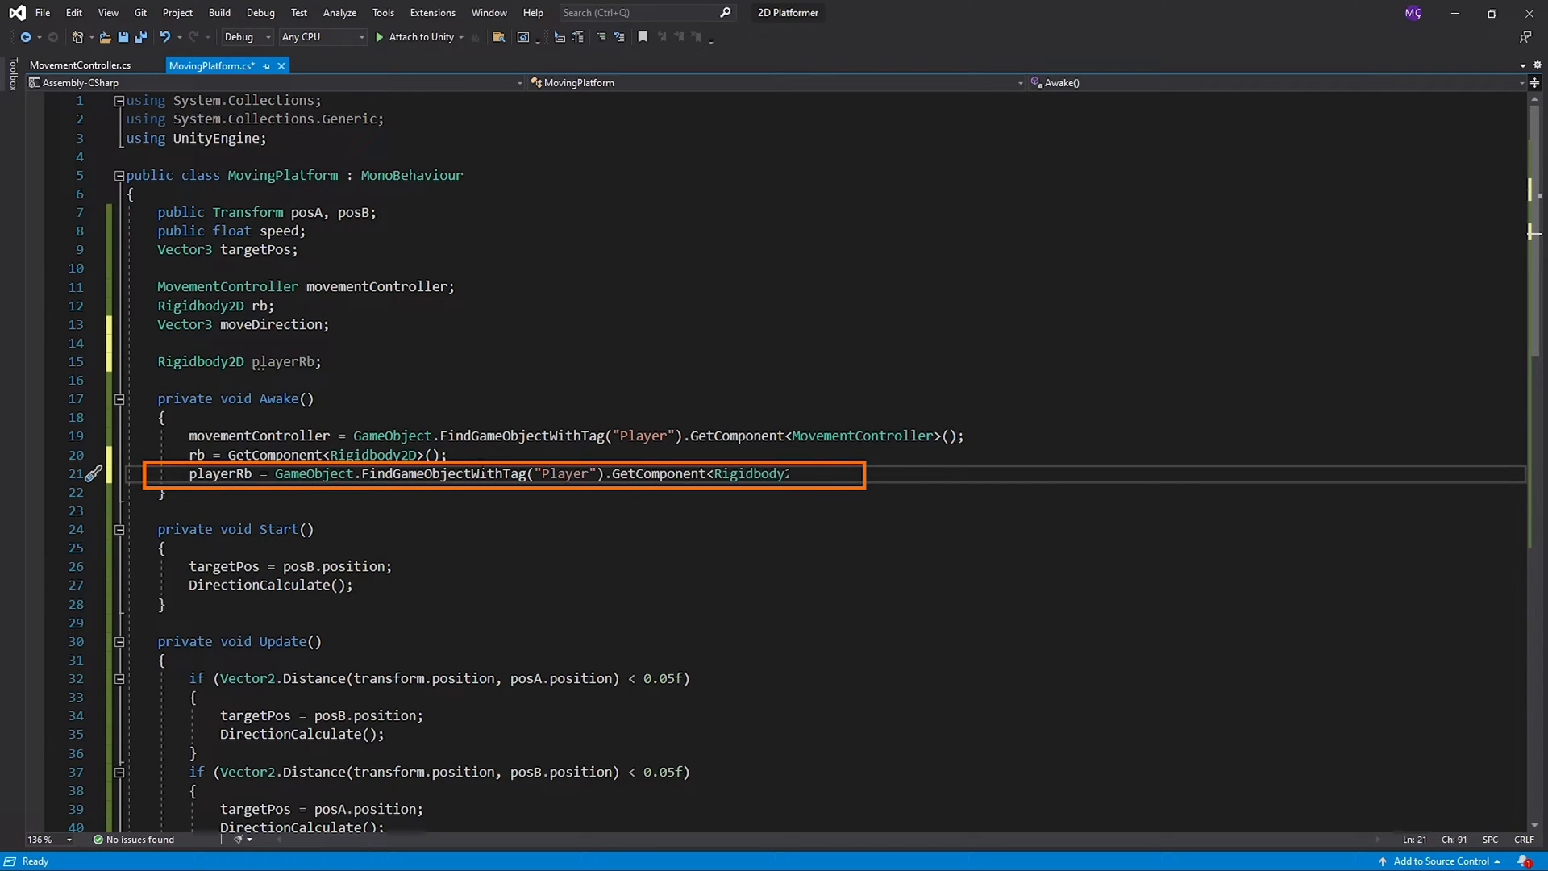
{"action": "scroll", "scroll_direction": "down", "scroll_amount": 3}
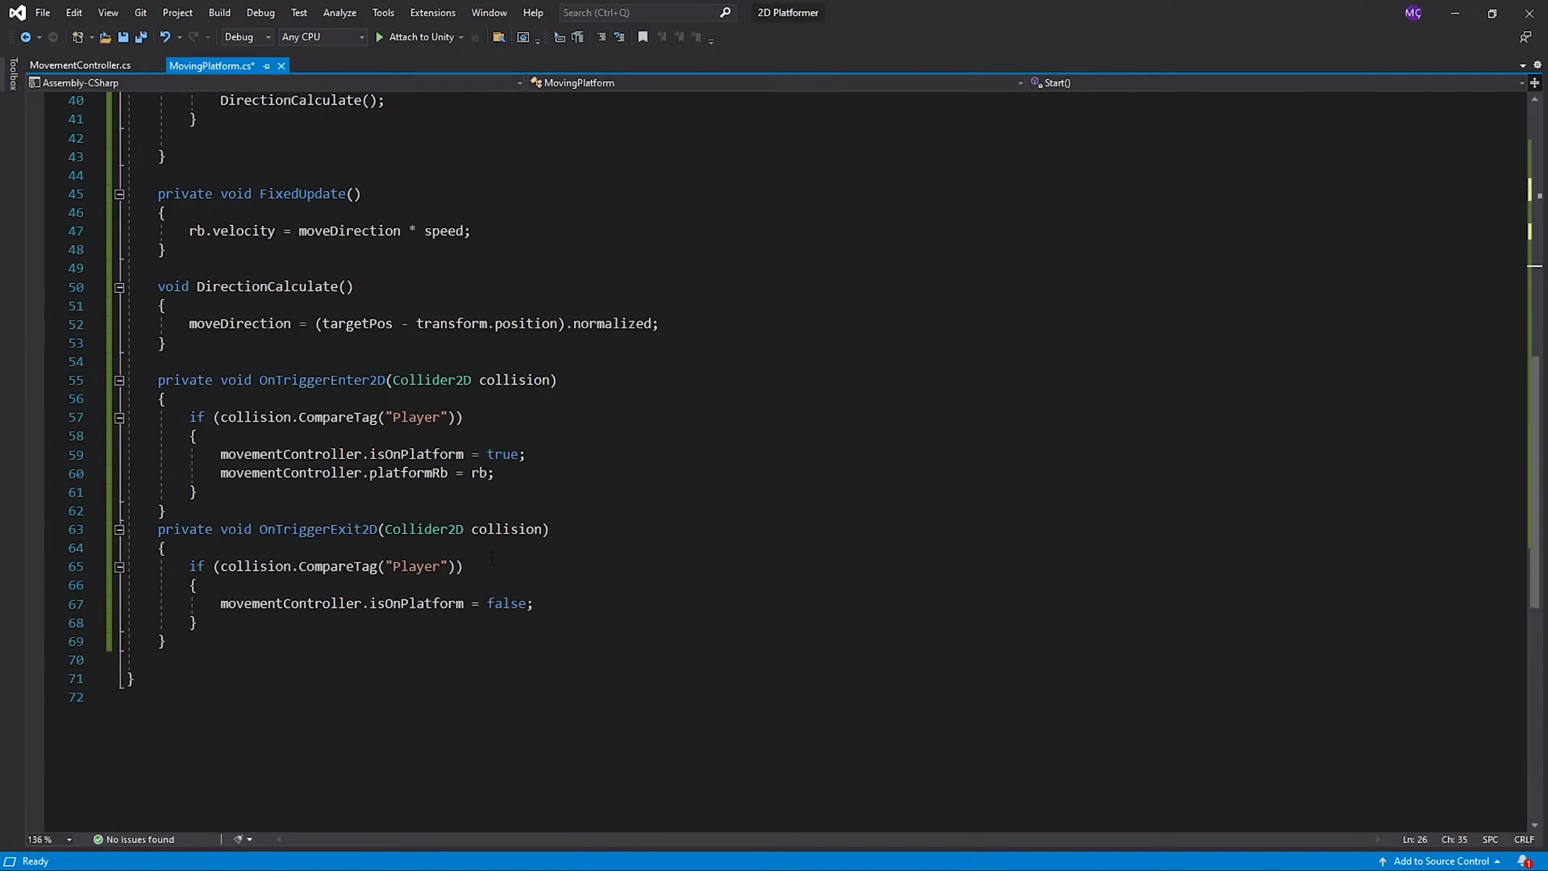
{"action": "scroll", "scroll_direction": "down", "scroll_amount": 3}
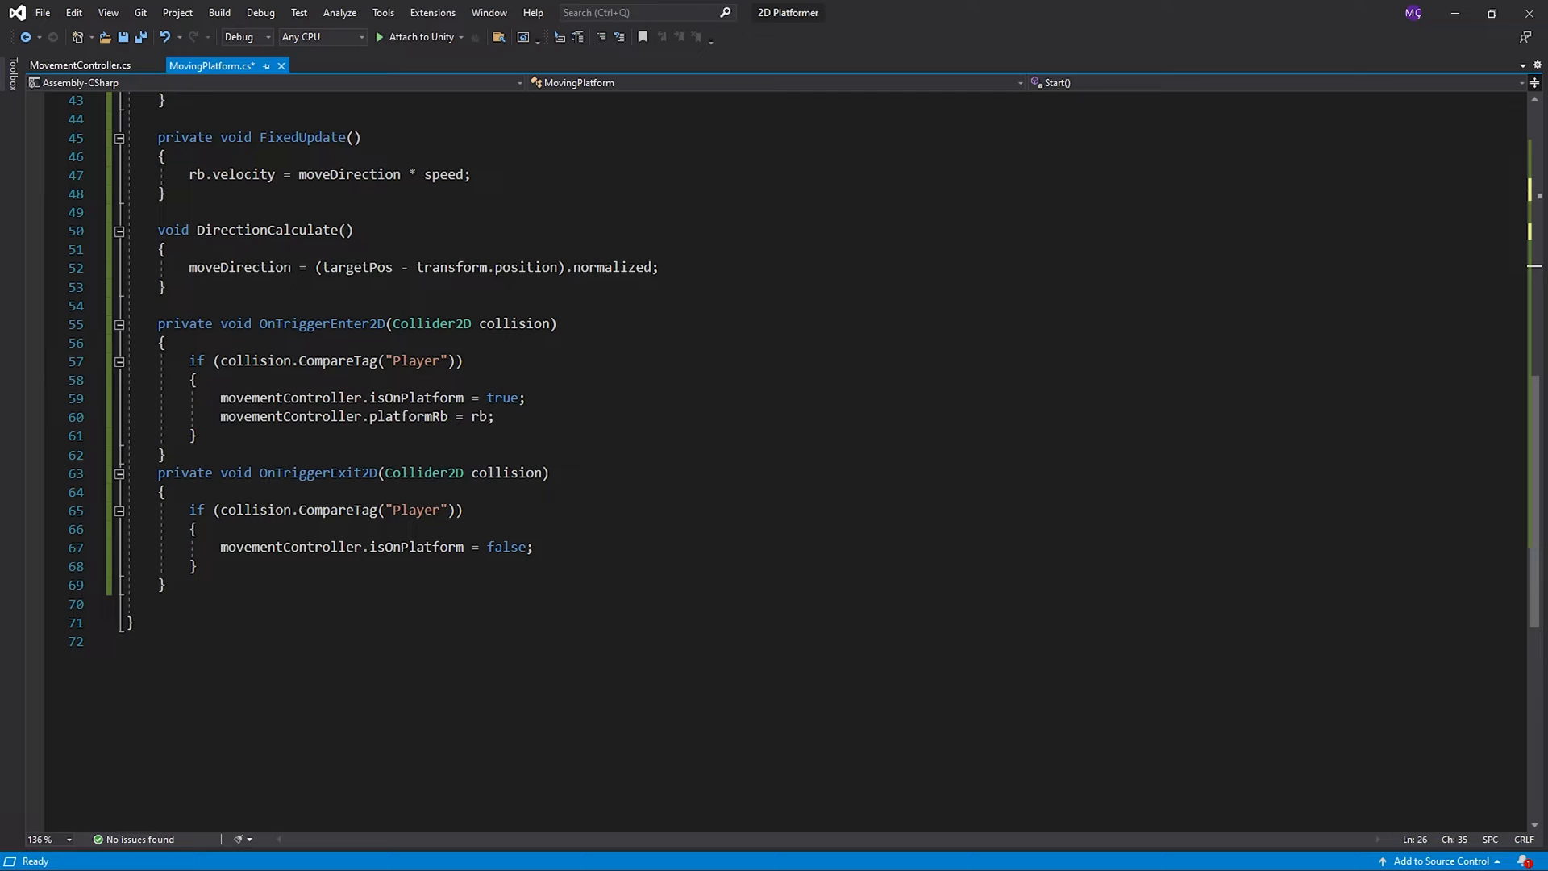
{"action": "type", "text": "playerRb.gravityScale = playerRb.gravityScale * 50;"}
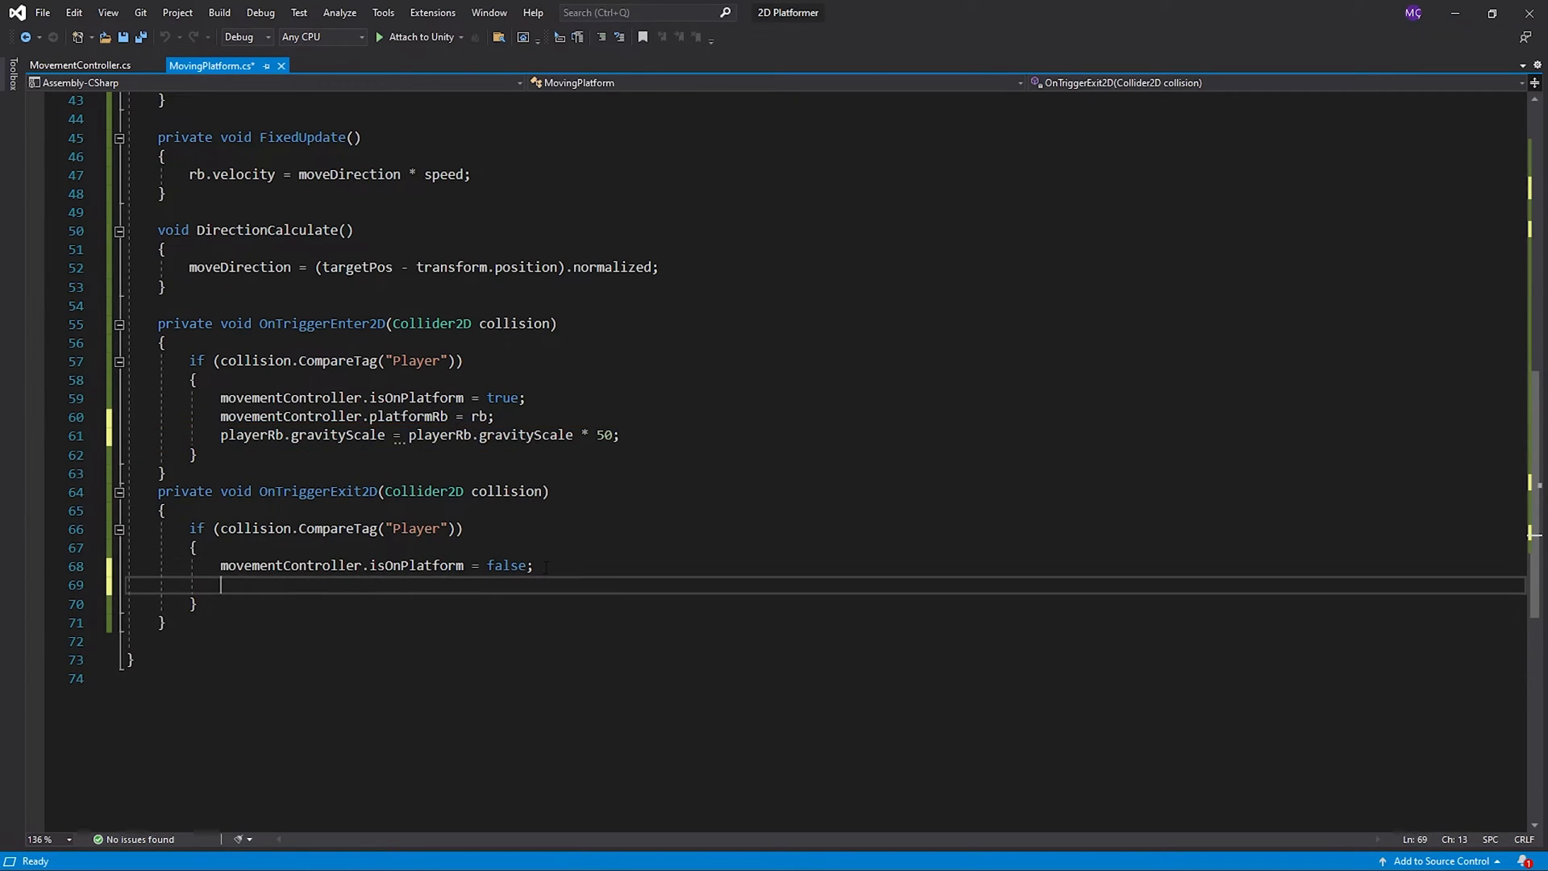
{"action": "type", "text": "playerRb.gravityScale = playerRb.gravityScale / 50;"}
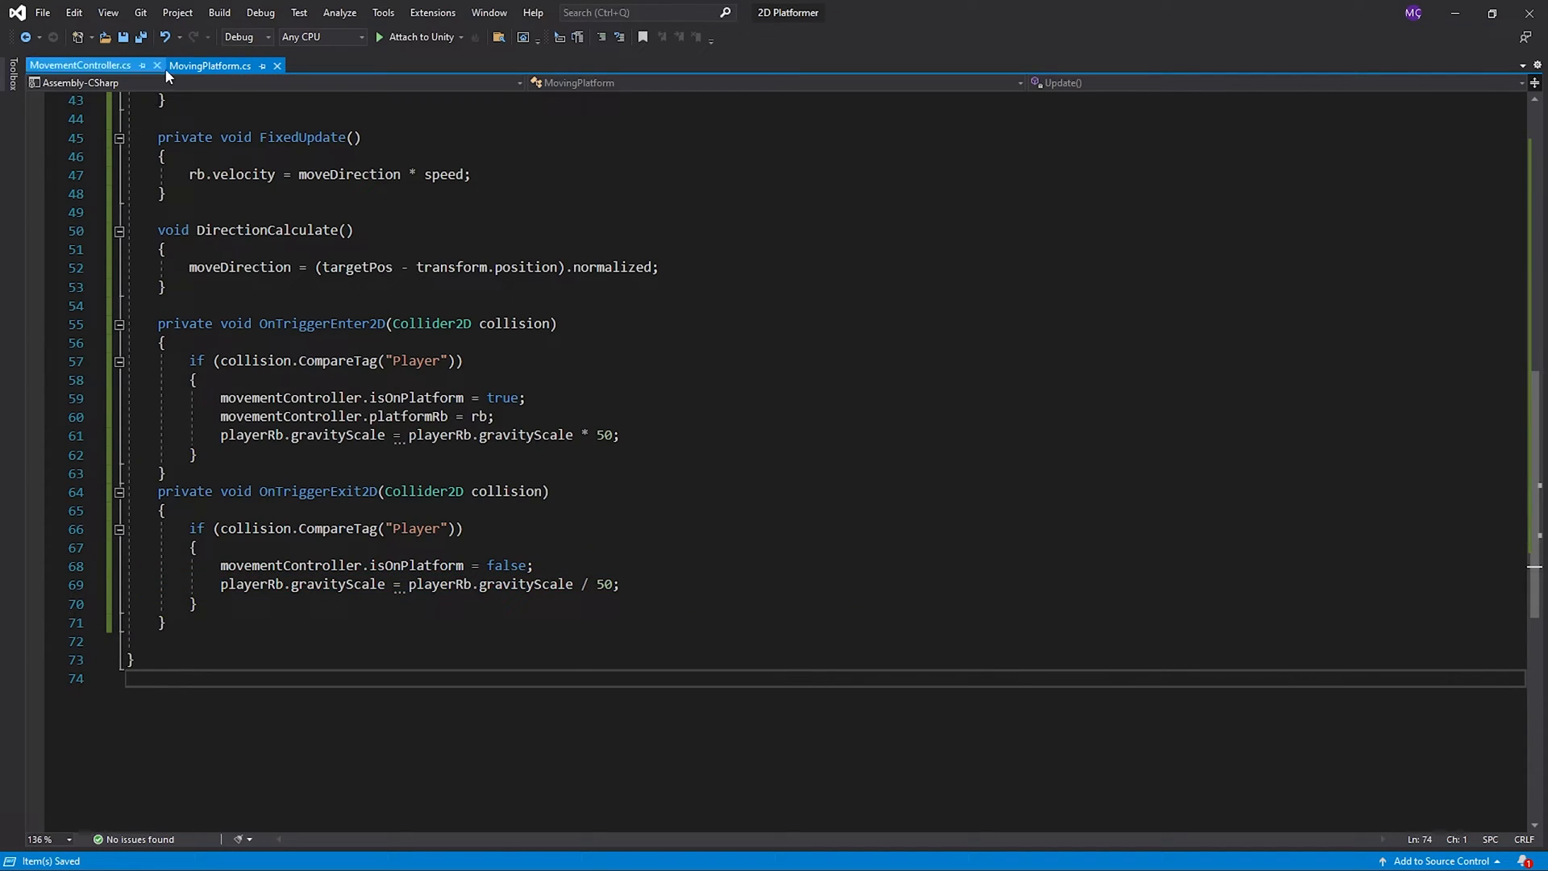
{"action": "left_click", "coordinate": [157, 64]}
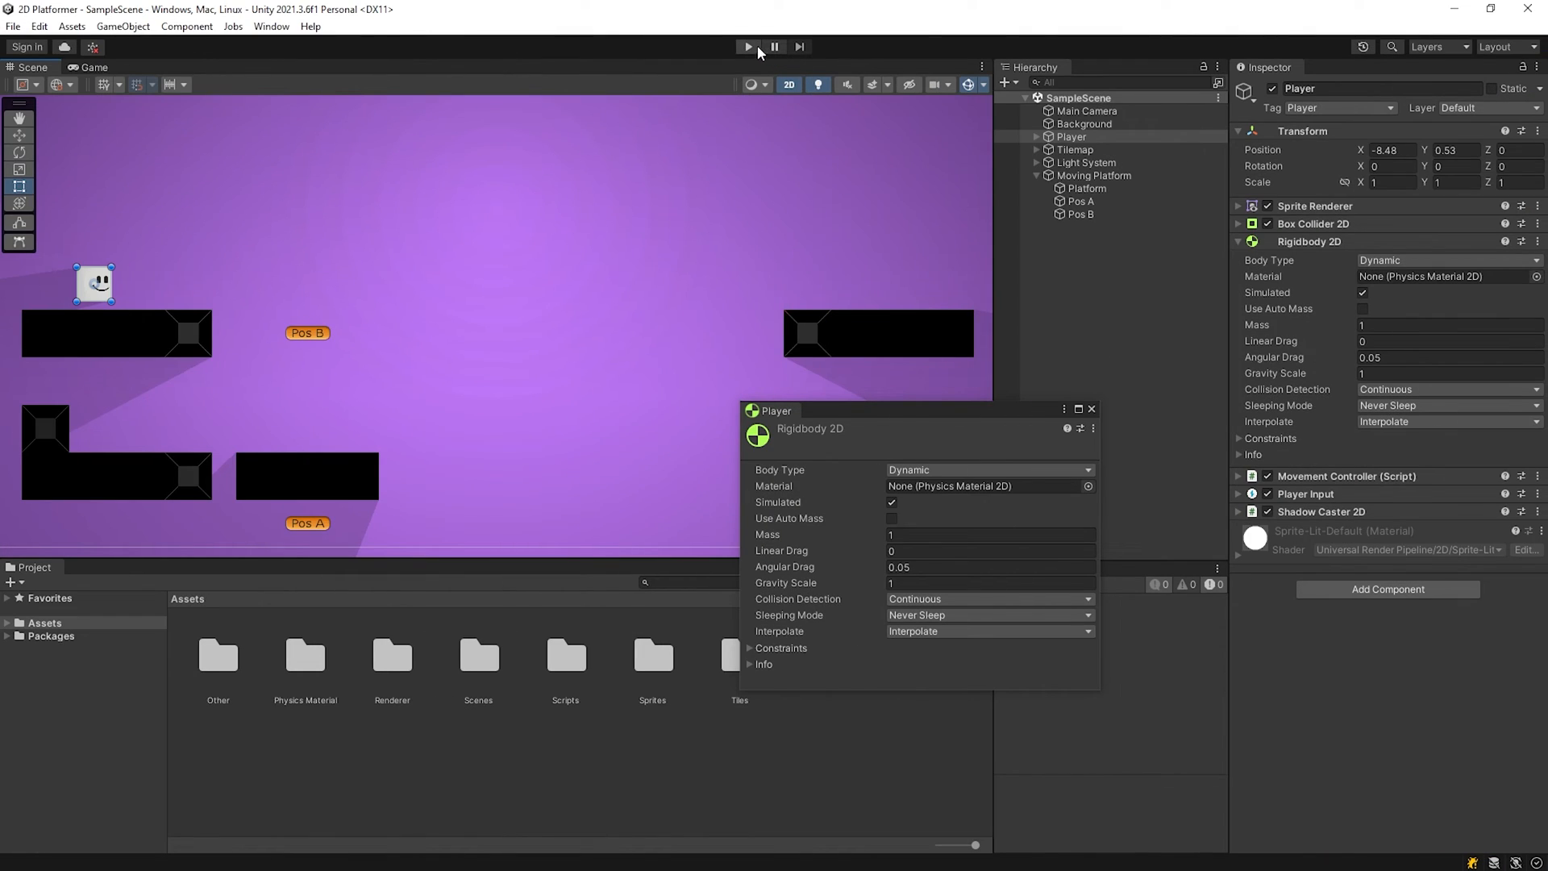
Step: Play the game and watch the Player's Gravity Scale reach 50 while standing on the platform
{"action": "left_click", "coordinate": [747, 46]}
{"action": "type", "text": "50"}
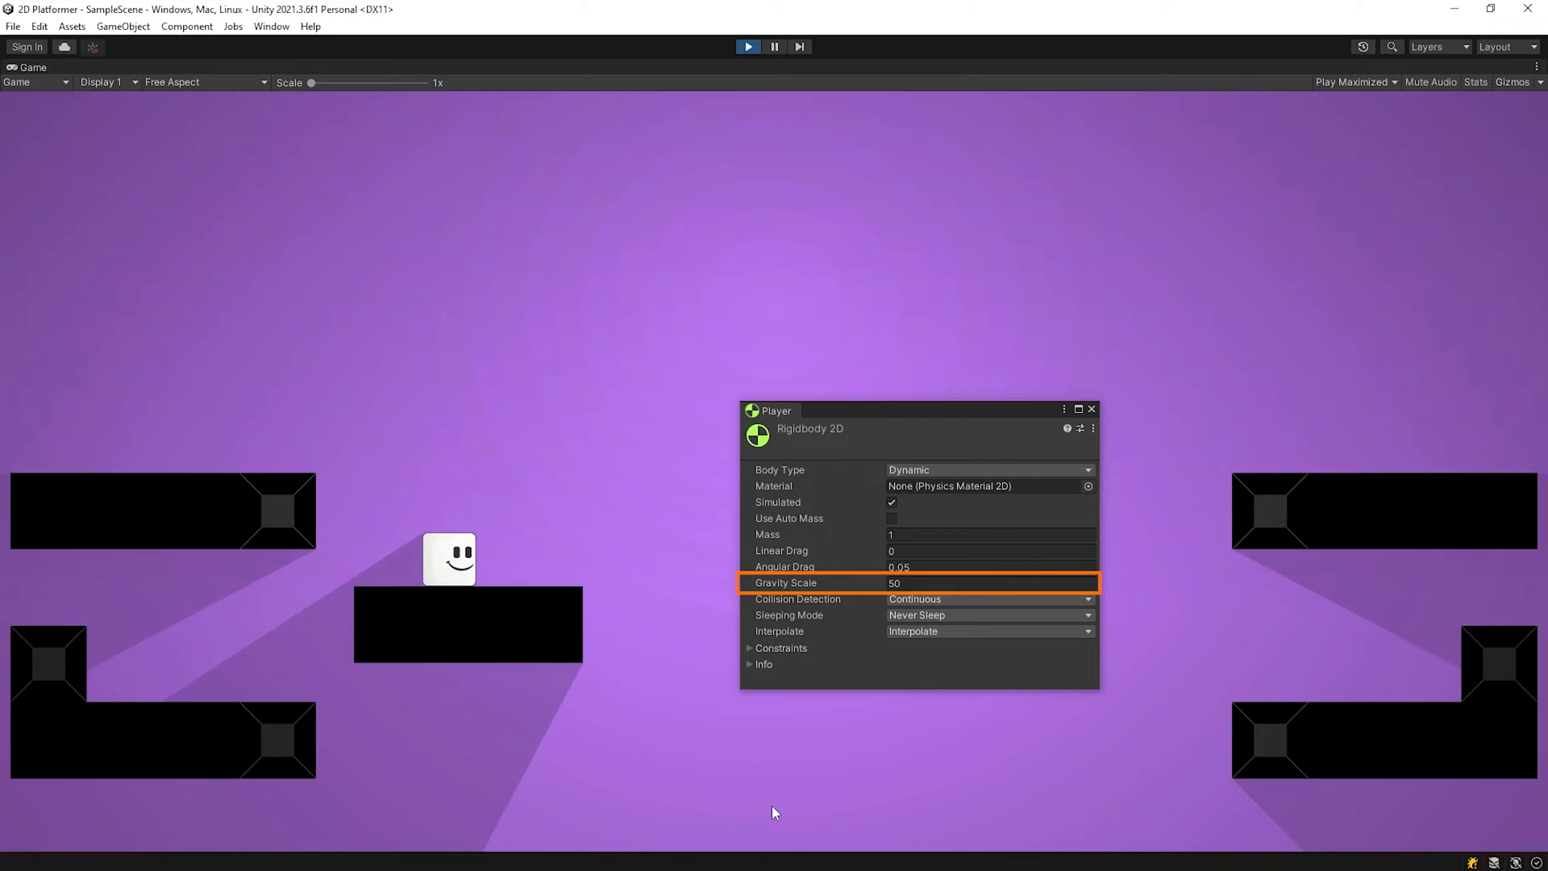
{"action": "left_click", "coordinate": [987, 583]}
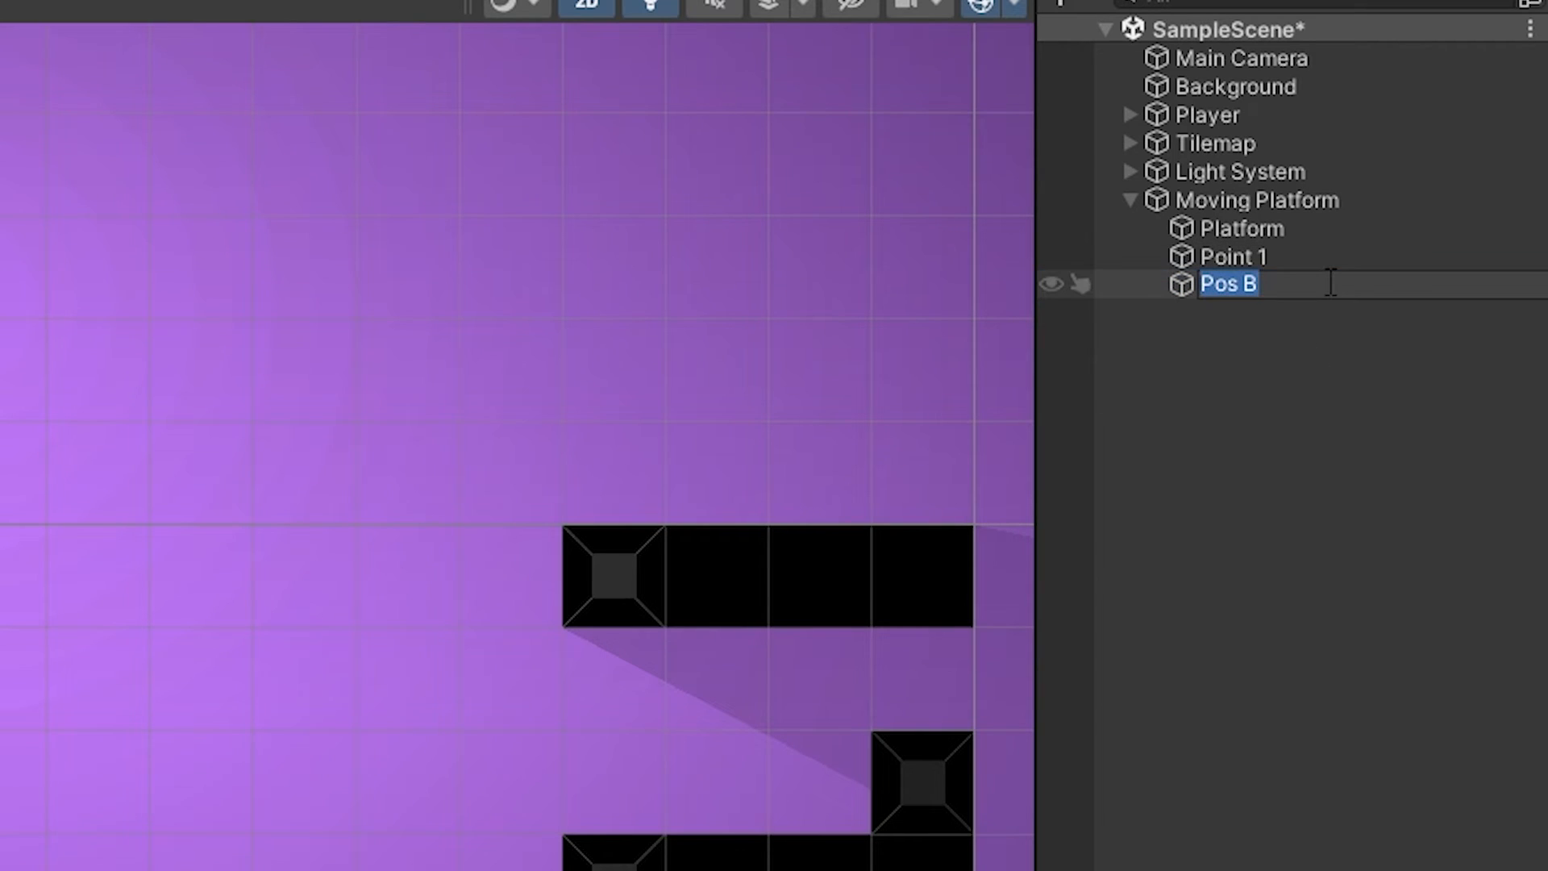
Step: Duplicate the waypoint to get Point 3, then create an empty child under Moving Platform
{"action": "key", "text": "ctrl+d"}
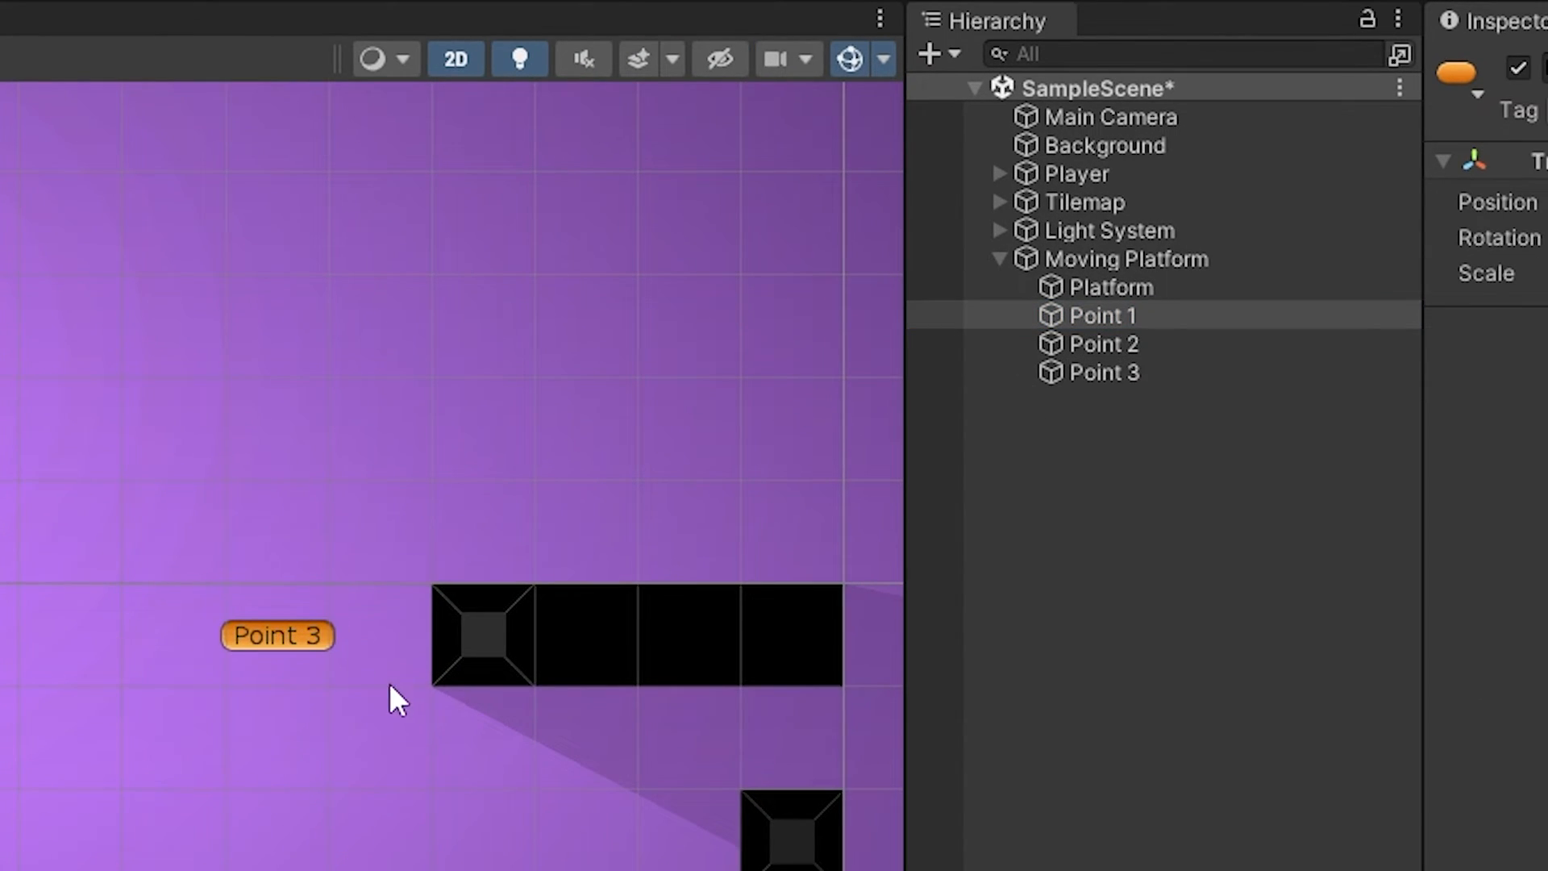
{"action": "right_click", "coordinate": [1125, 258]}
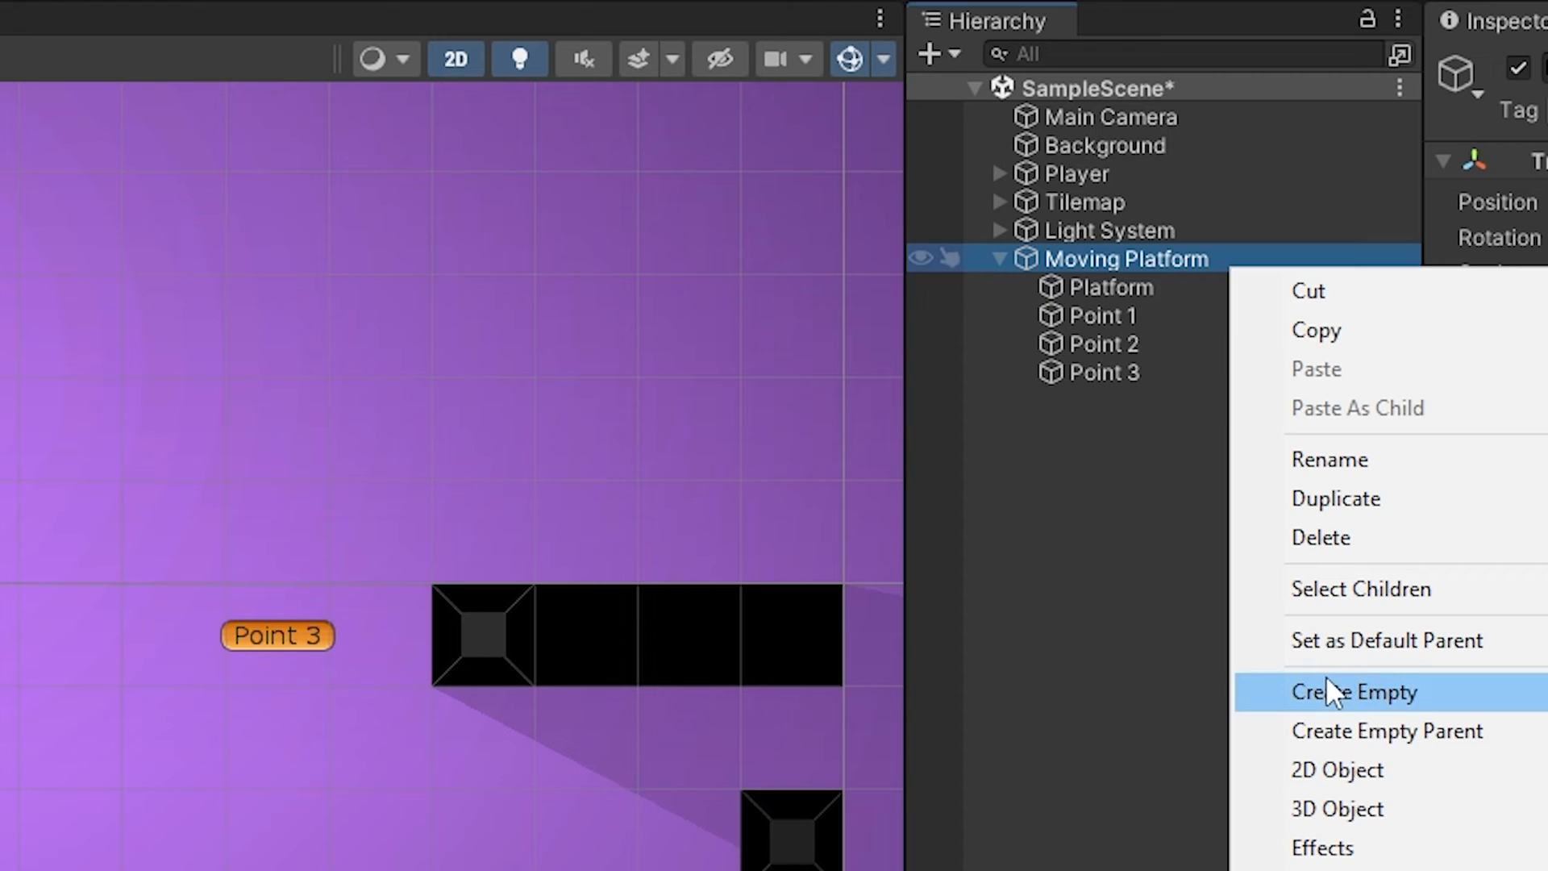
{"action": "left_click", "coordinate": [1353, 692]}
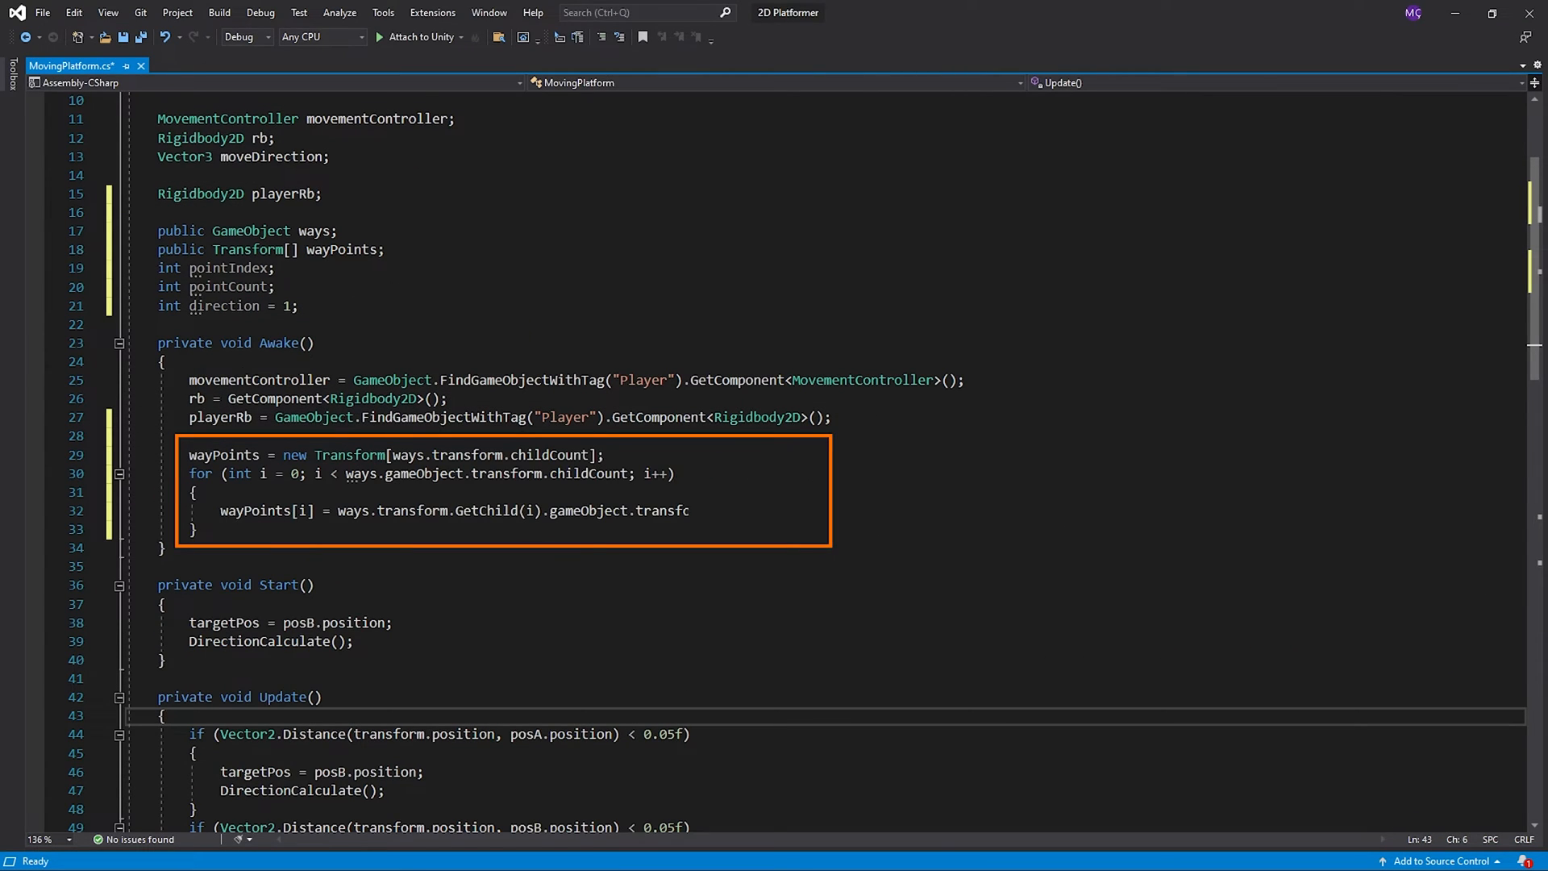
Step: Declare the ways, wayPoints, pointIndex, pointCount and direction fields and fill wayPoints from ways' children in Awake
{"action": "type", "text": "orm;"}
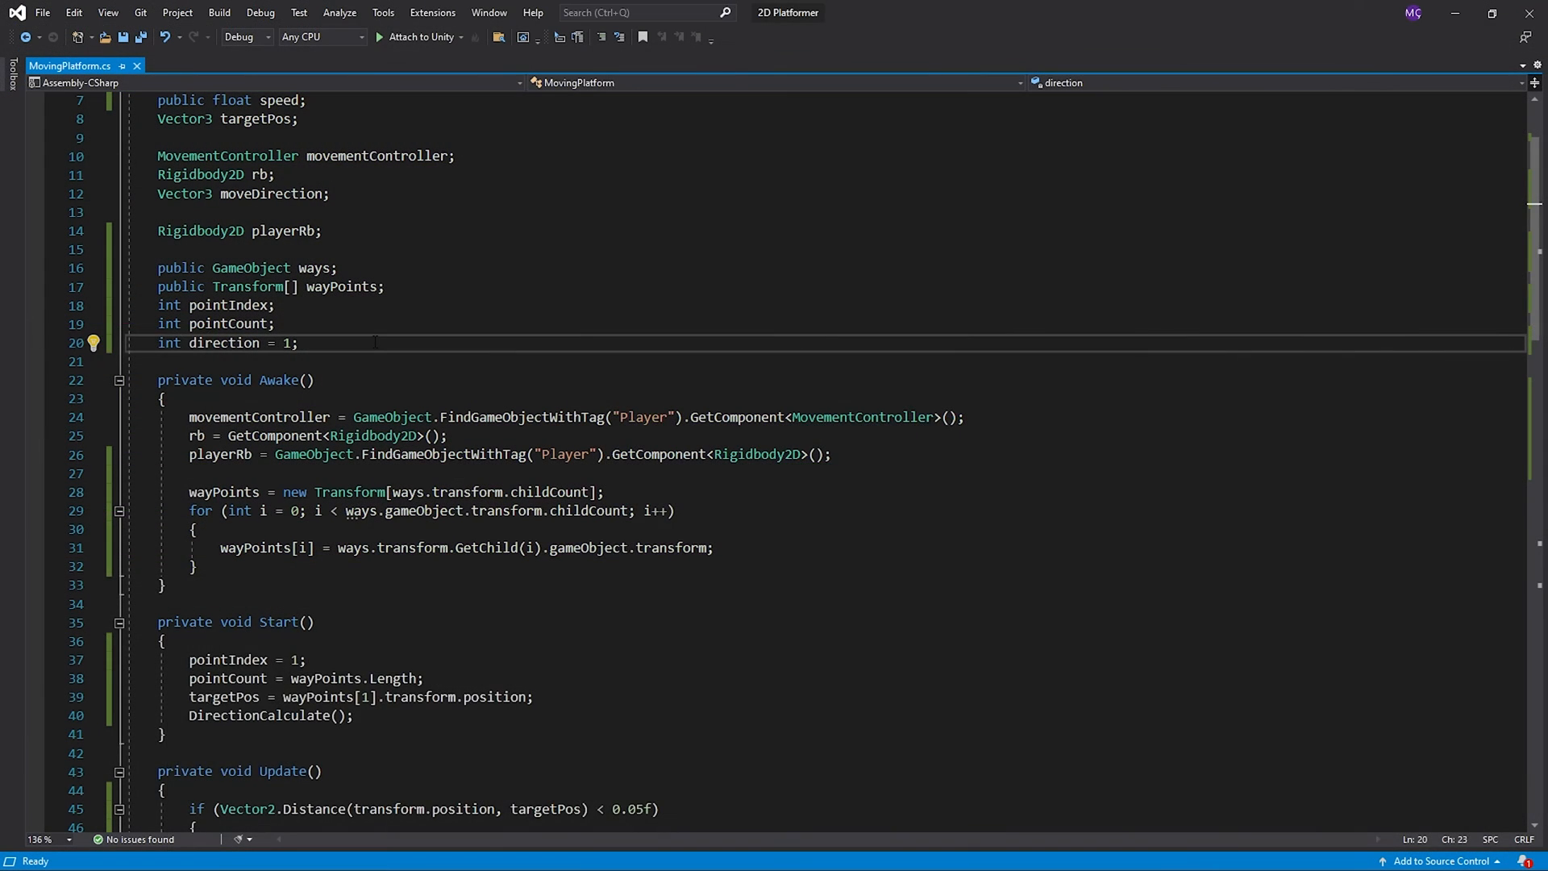
Step: Add public float waitDuration, zero moveDirection in NextPoint, wait via a WaitNextPoint coroutine, and save
{"action": "type", "text": "public float waitDuration;"}
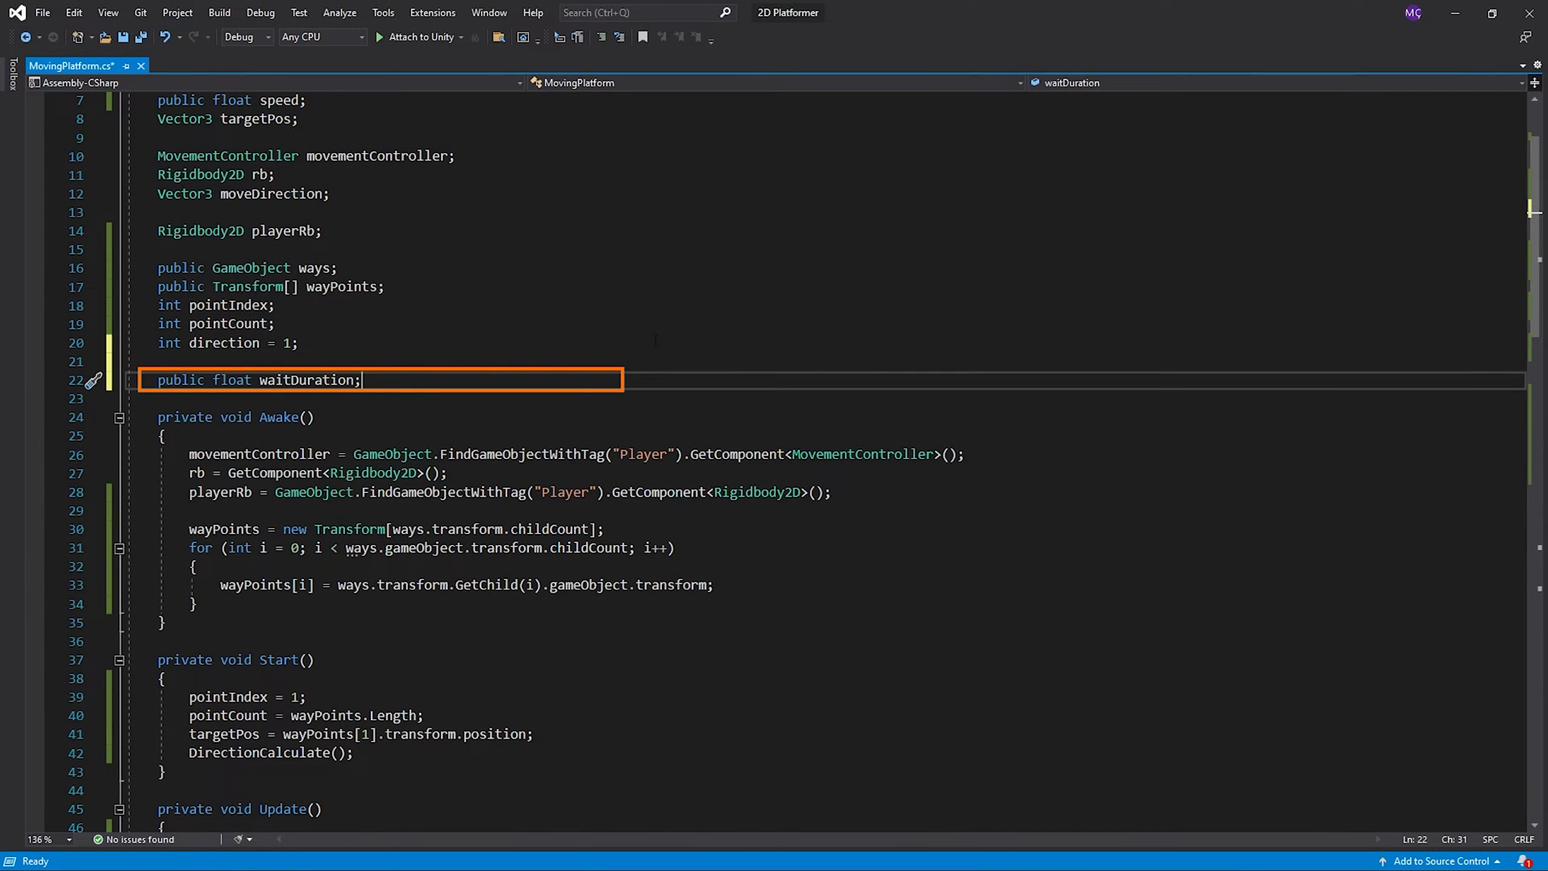
{"action": "scroll", "scroll_direction": "down", "scroll_amount": 3}
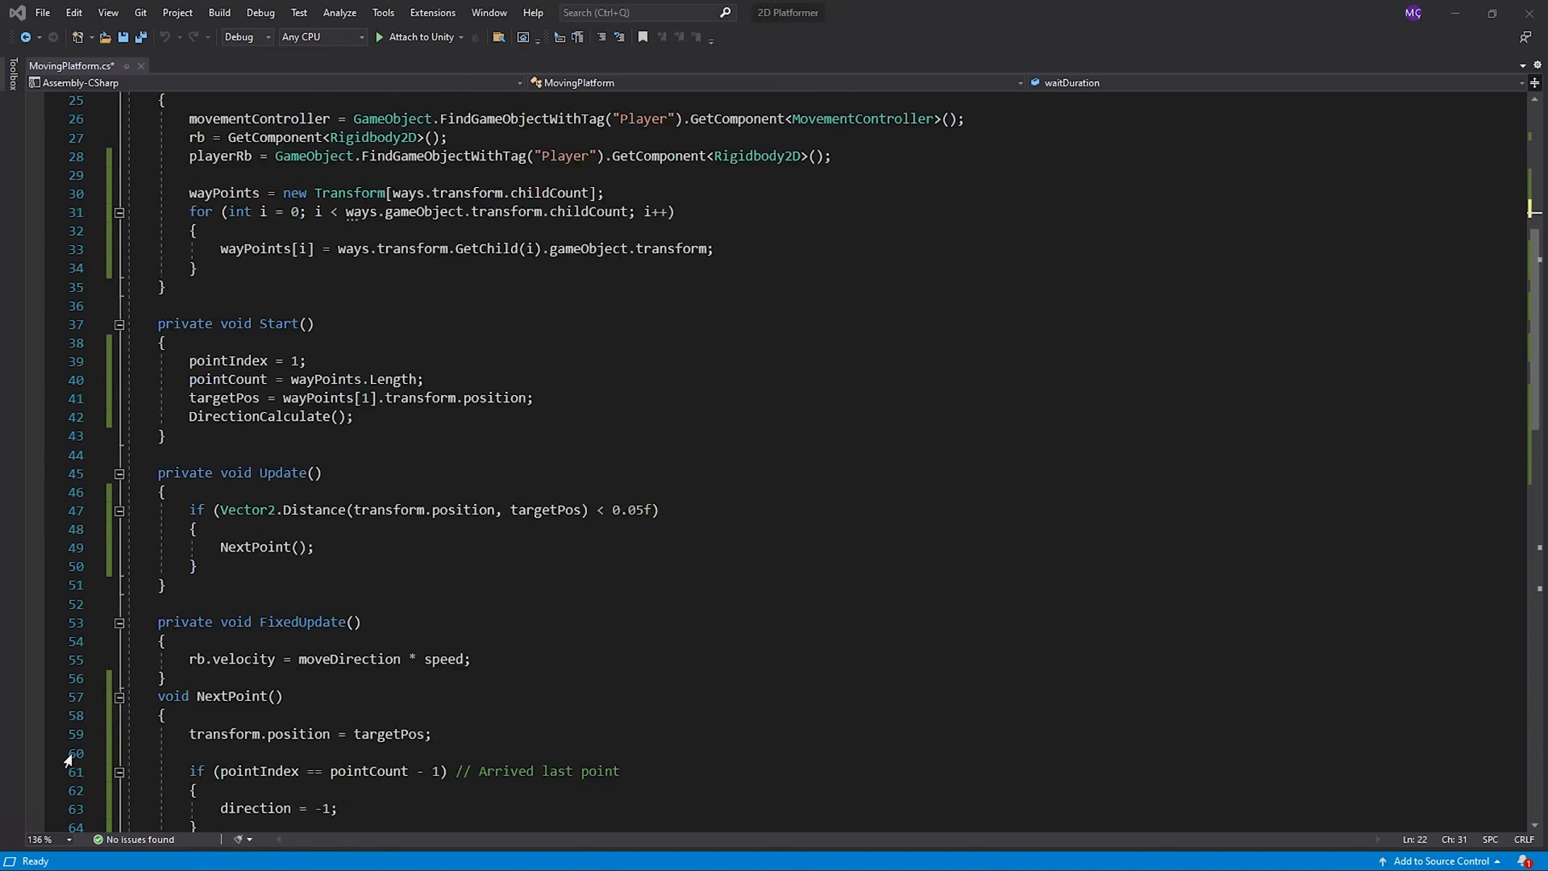
{"action": "scroll", "scroll_direction": "down", "scroll_amount": 3}
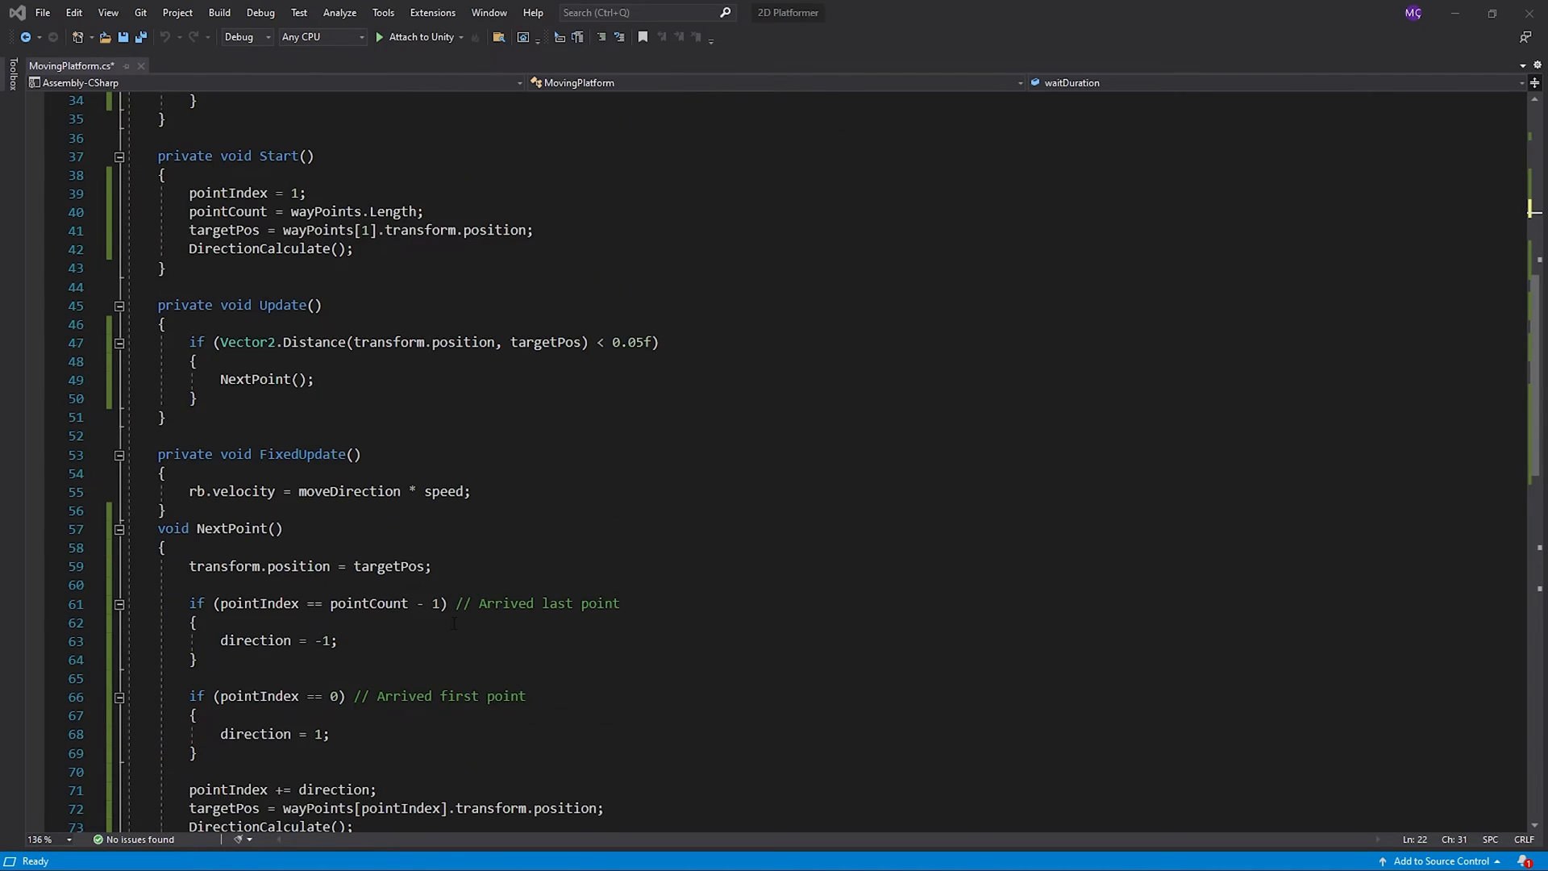
{"action": "type", "text": "moveDirection = Vector3.zero;"}
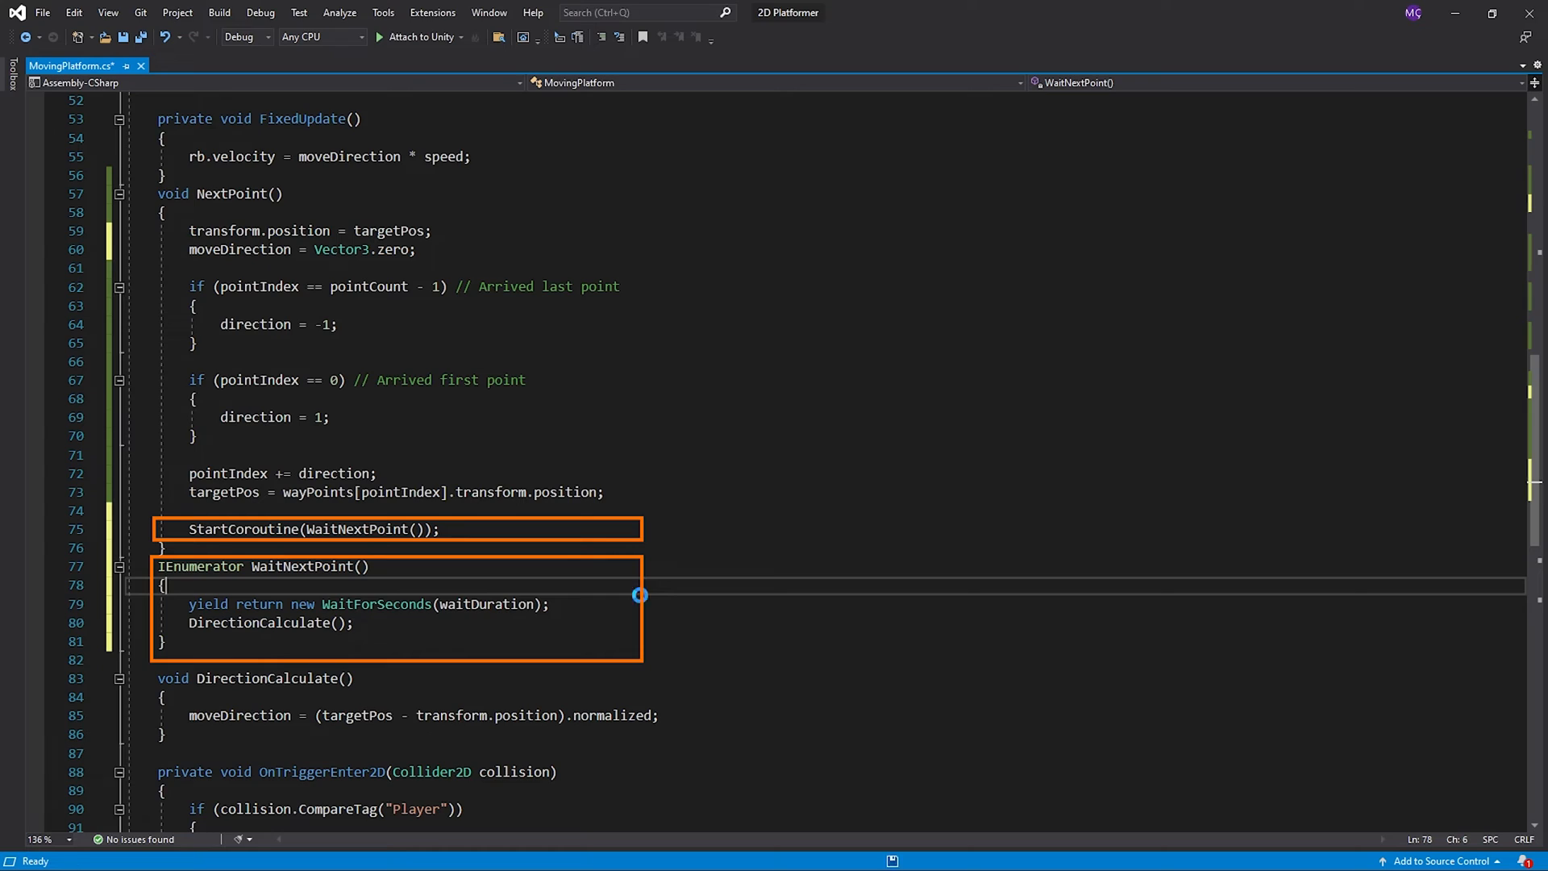
{"action": "key", "text": "ctrl+s"}
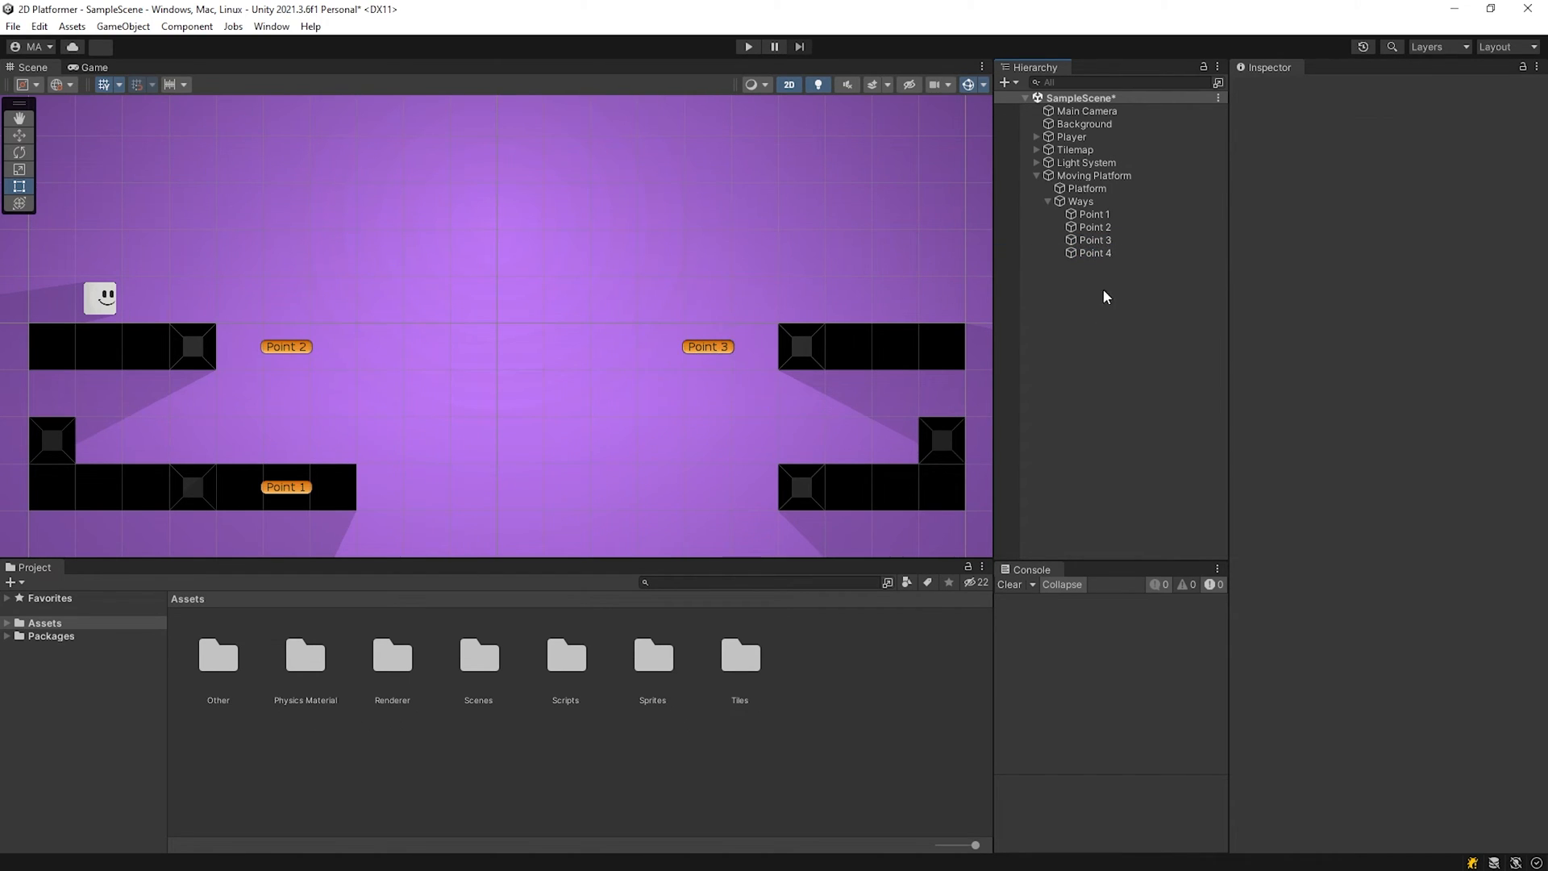
Step: Delete Point 4 and Point 3 so Ways keeps only Point 1 and Point 2
{"action": "left_click", "coordinate": [1095, 254]}
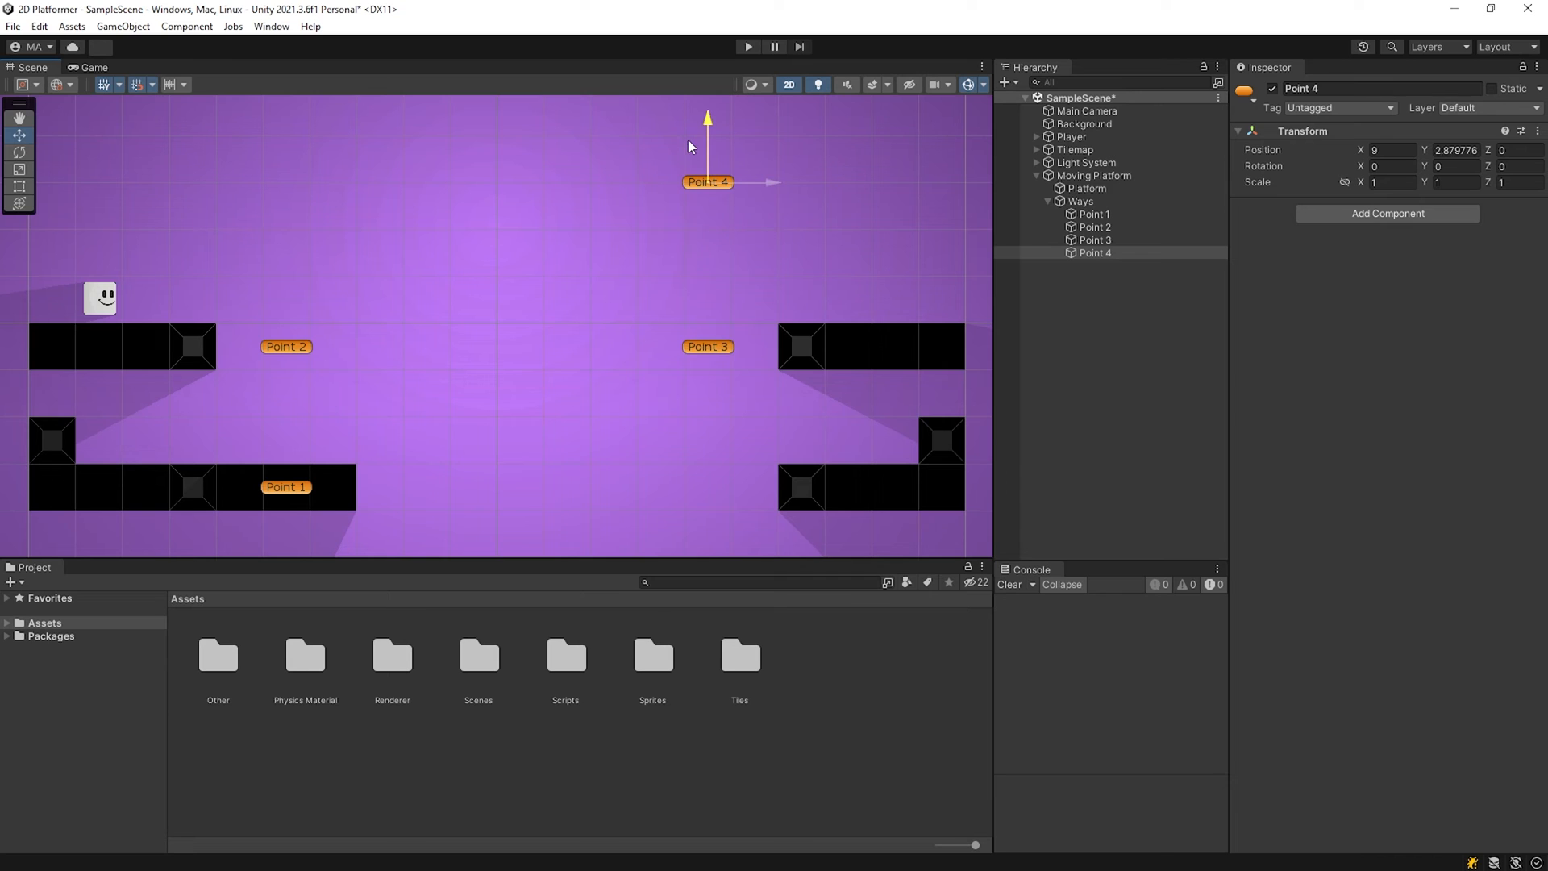
{"action": "left_click", "coordinate": [747, 47]}
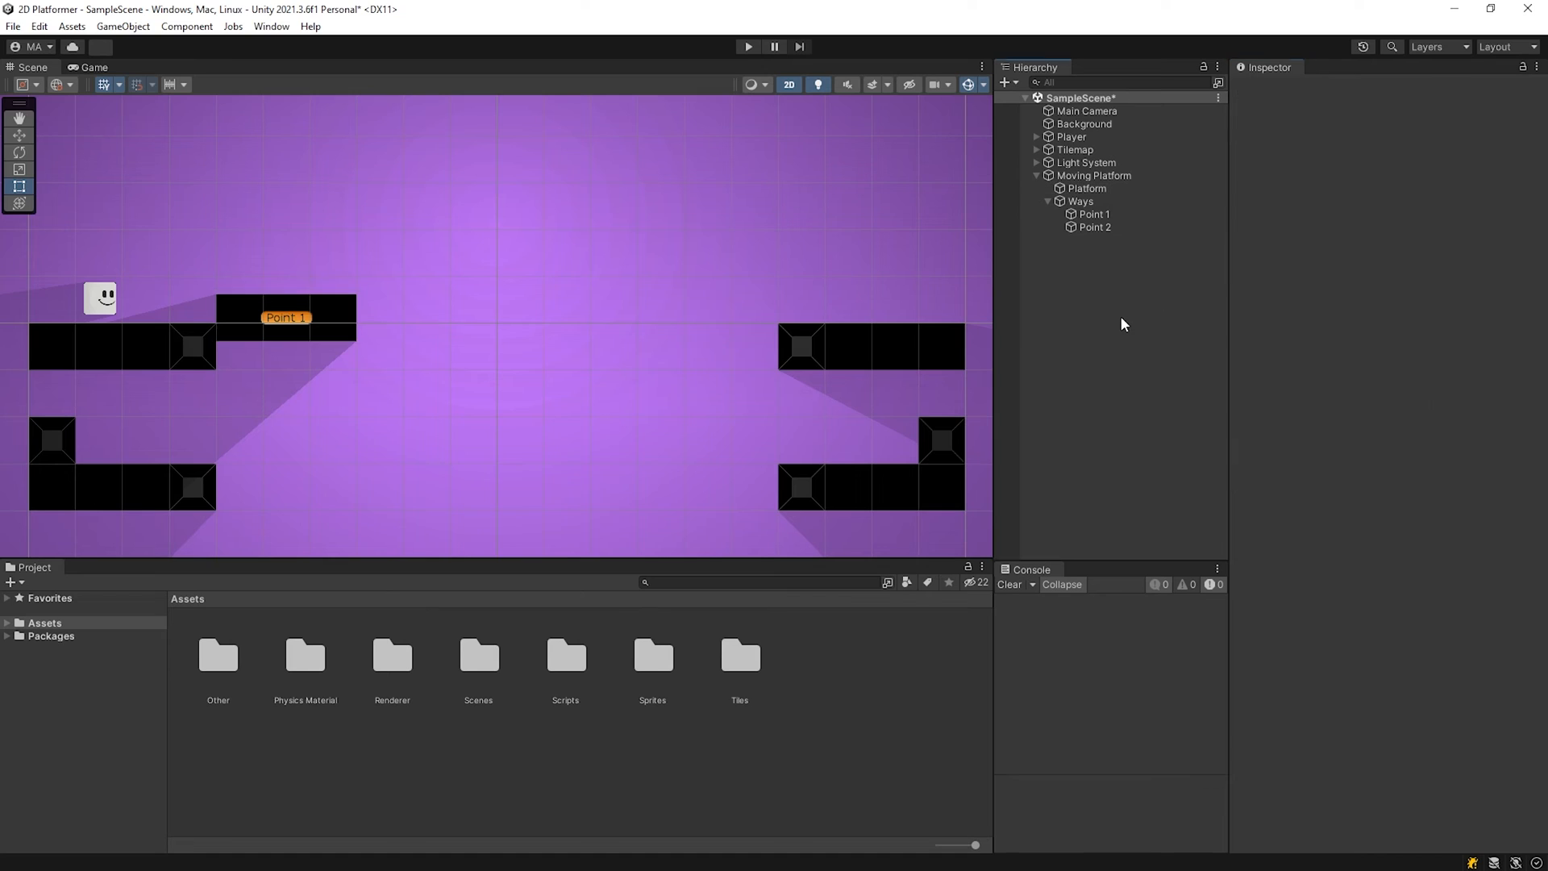
{"action": "left_click", "coordinate": [1093, 174]}
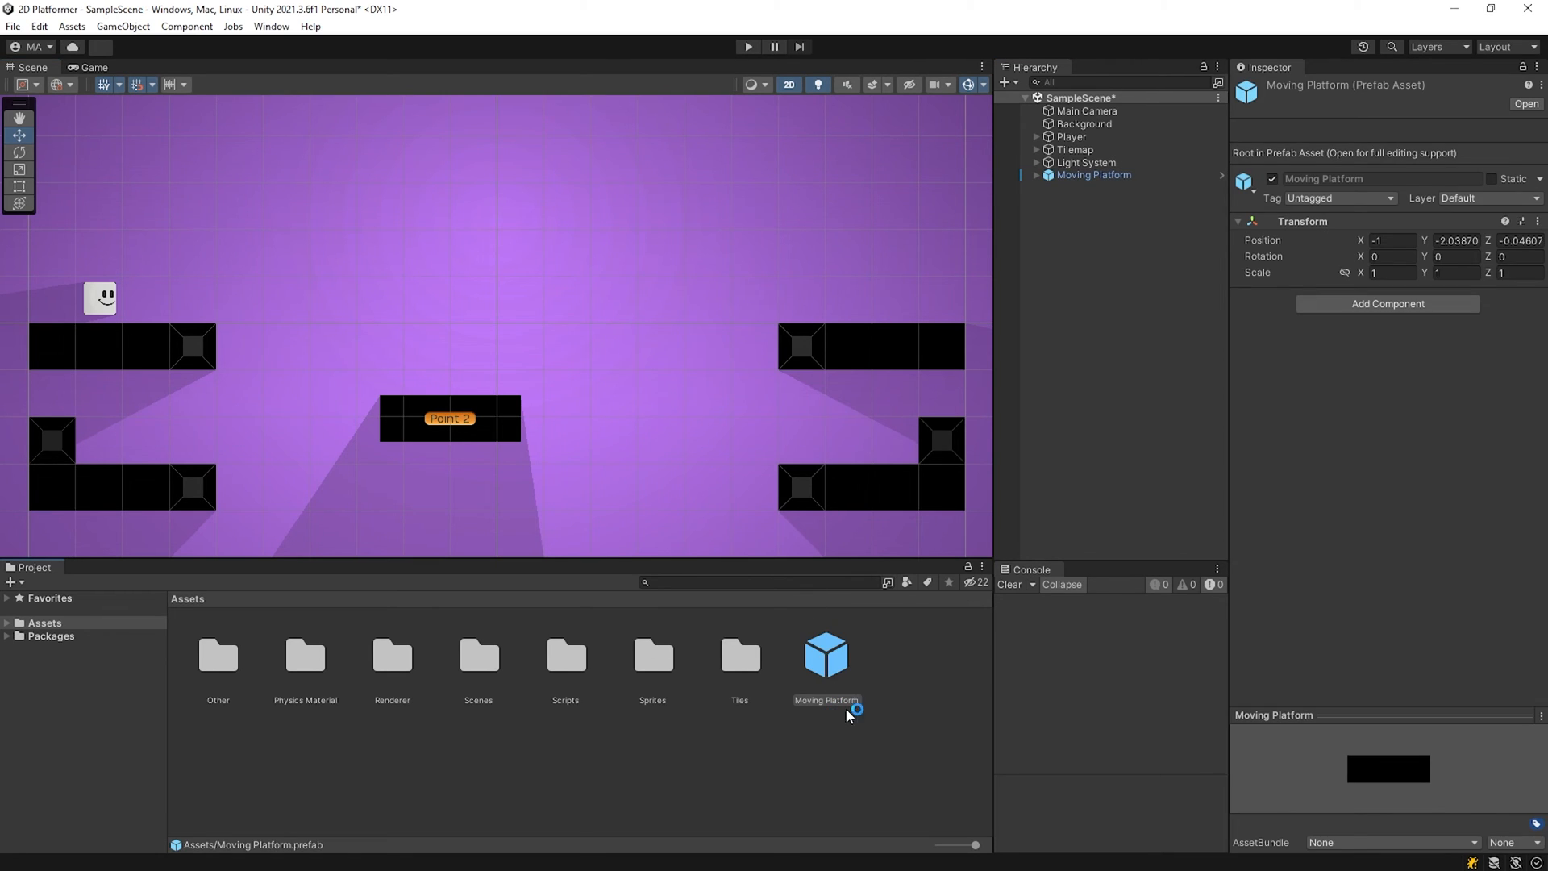
Step: Select the Moving Platform prefab and drag a second instance to the lower right of the level
{"action": "left_click", "coordinate": [826, 656]}
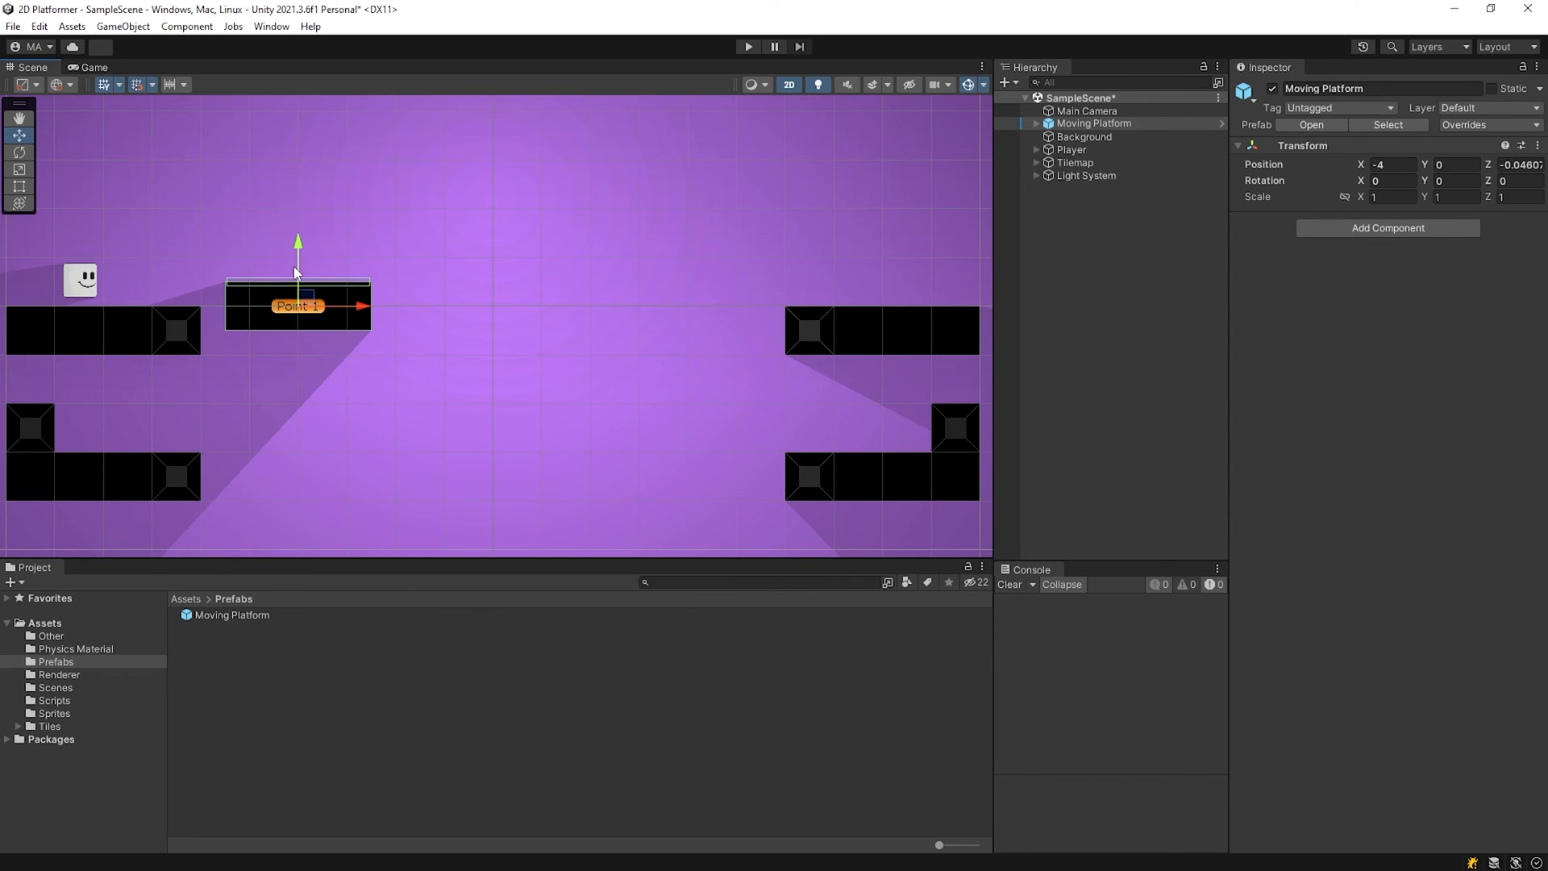
{"action": "left_click_drag", "start_coordinate": [297, 292], "coordinate": [275, 316]}
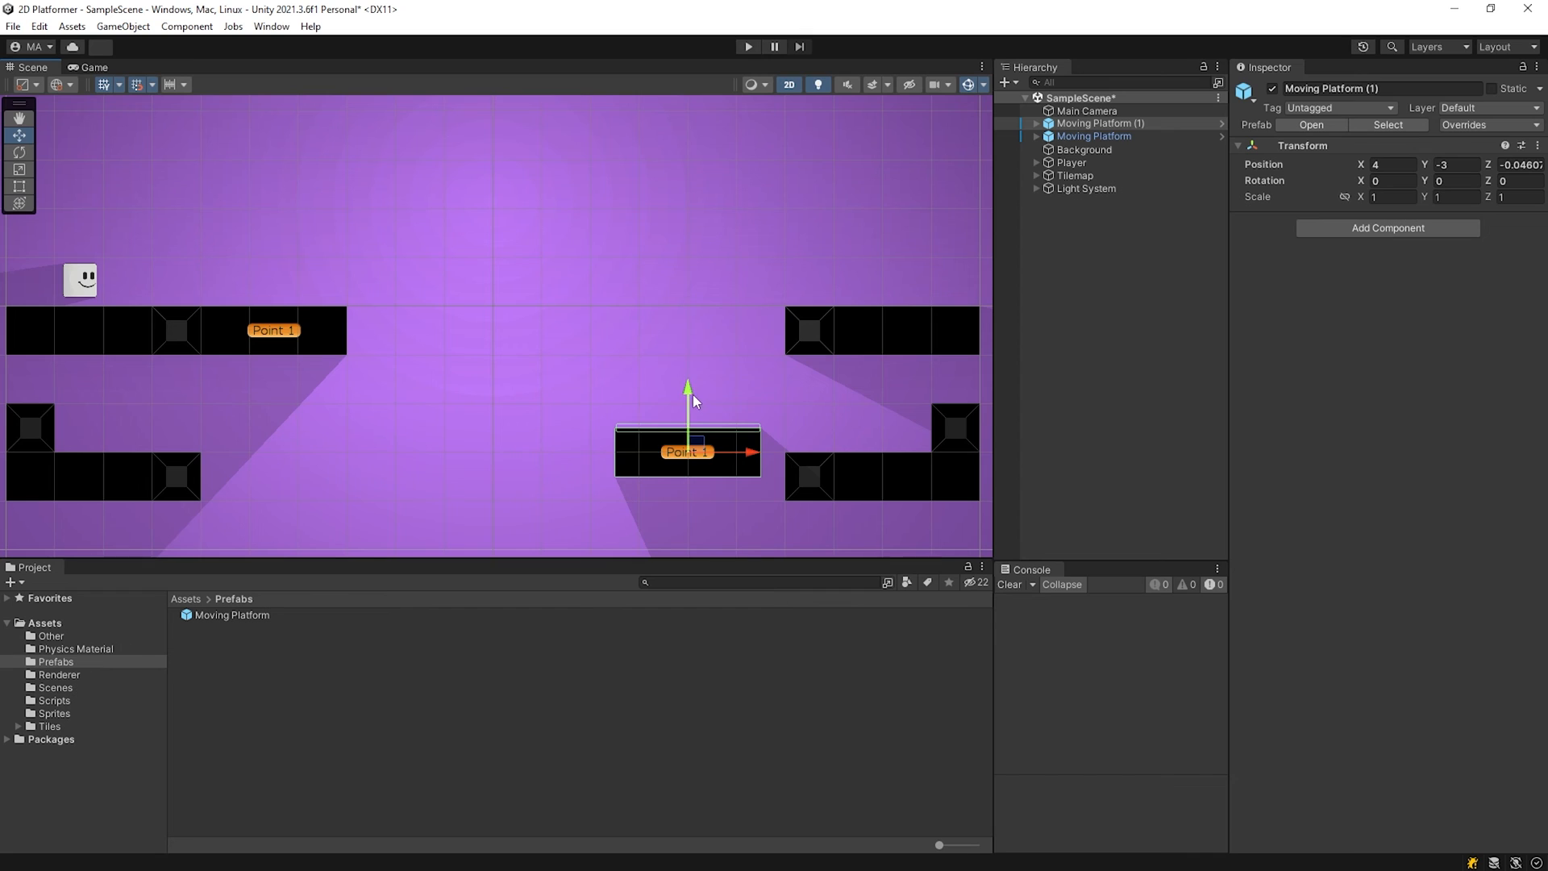
Step: Expand the second platform's Ways to its waypoints and run the game with both platforms moving
{"action": "left_click", "coordinate": [1037, 123]}
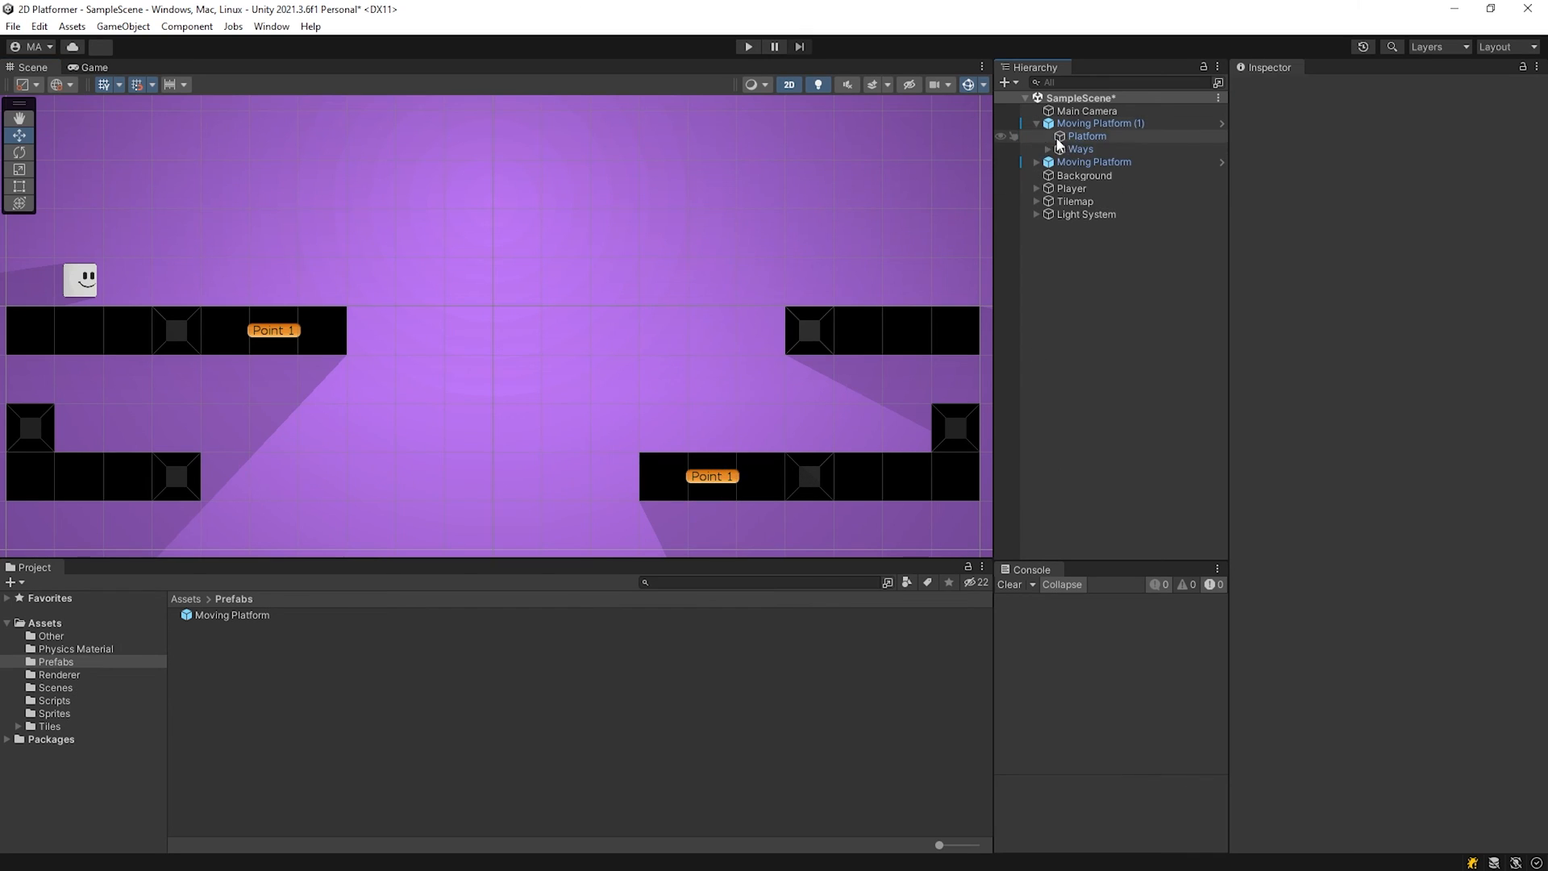
{"action": "left_click", "coordinate": [1093, 174]}
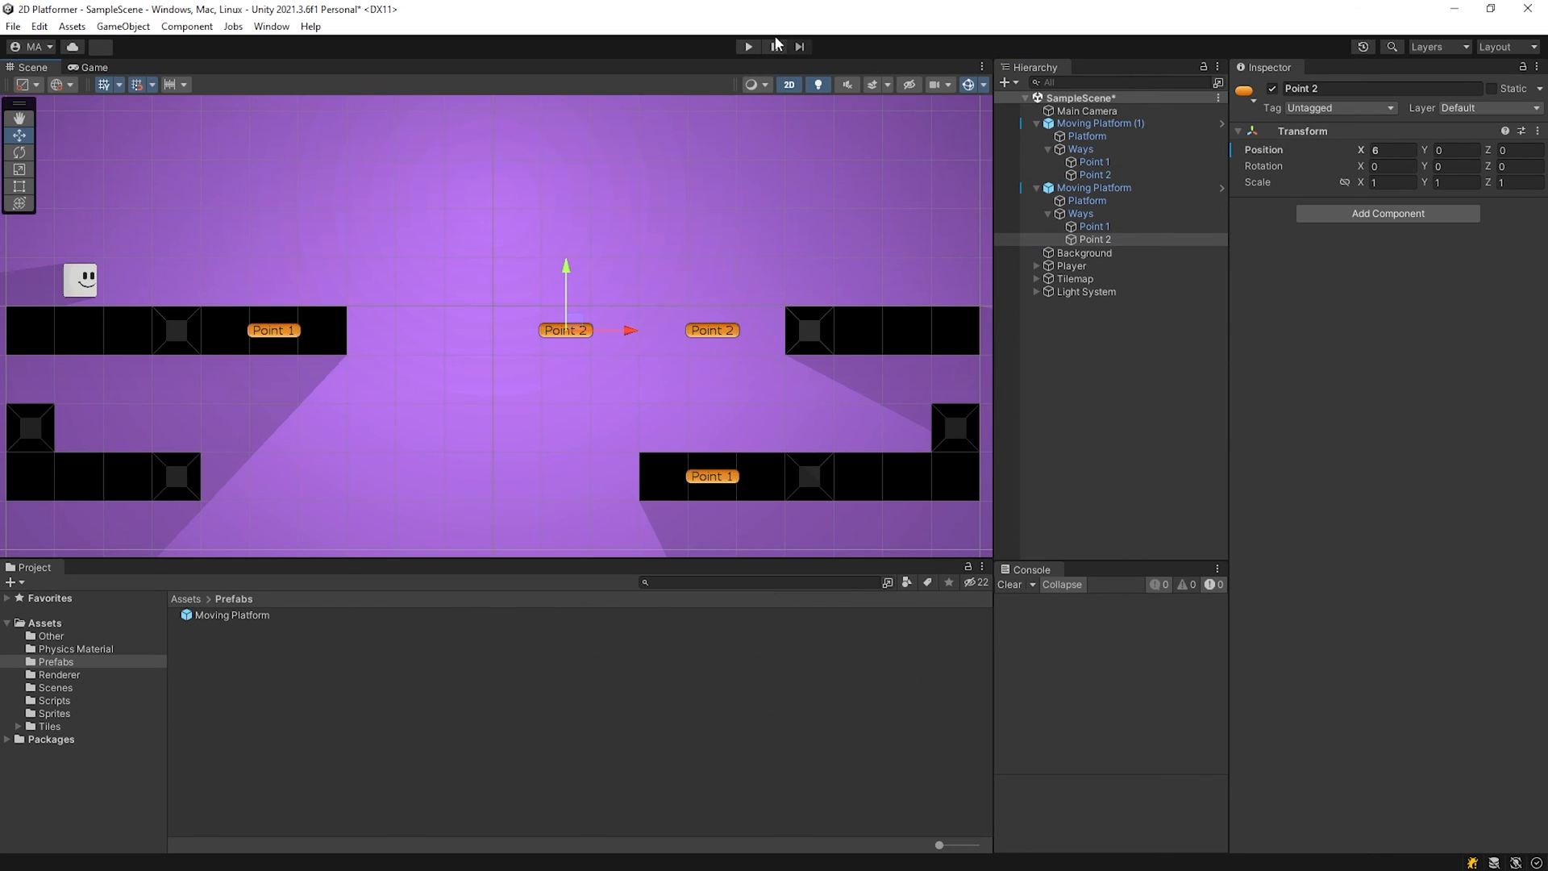
{"action": "left_click", "coordinate": [747, 47]}
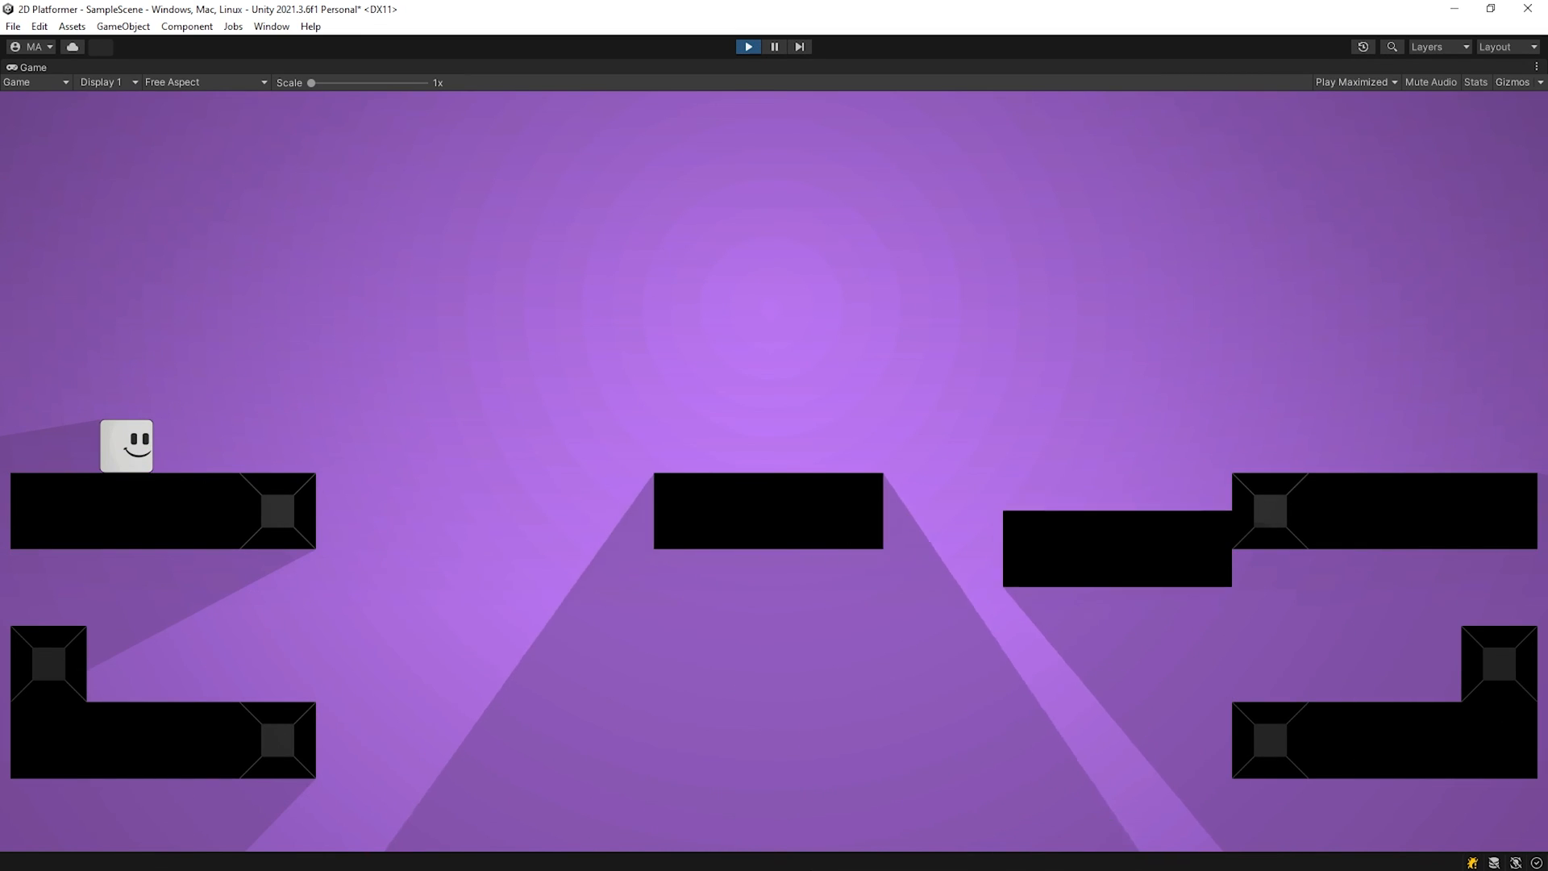